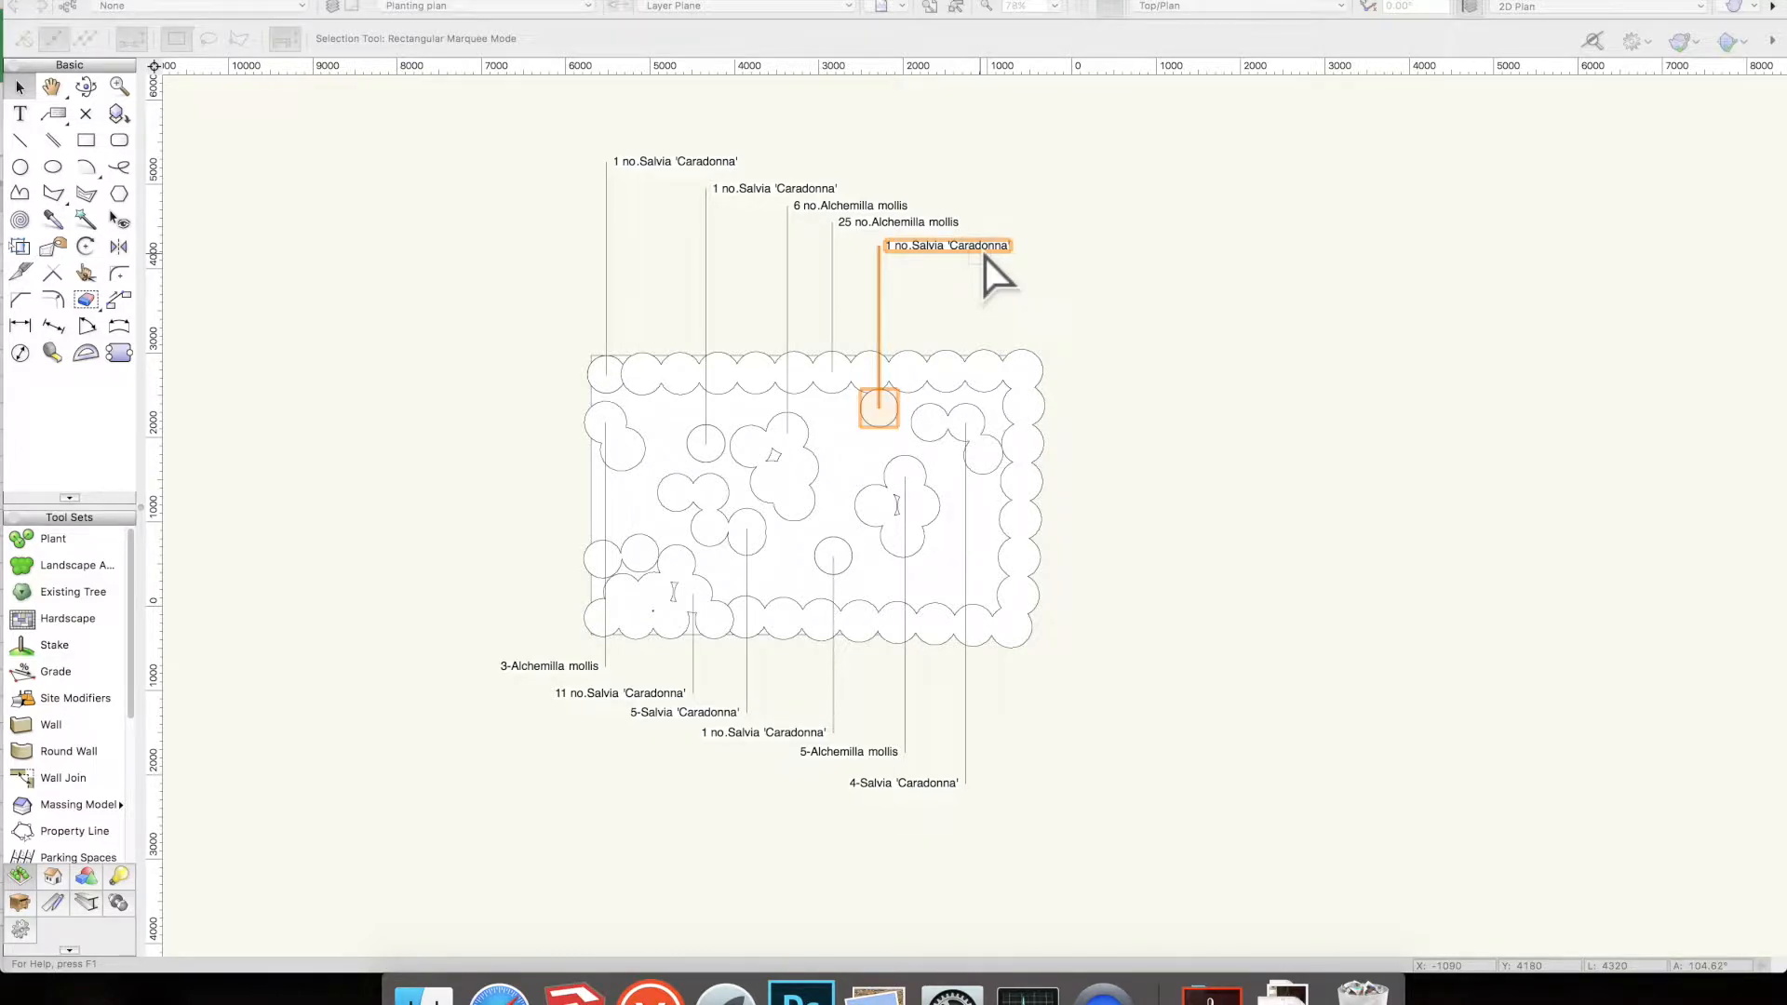
mouse_move(988, 279)
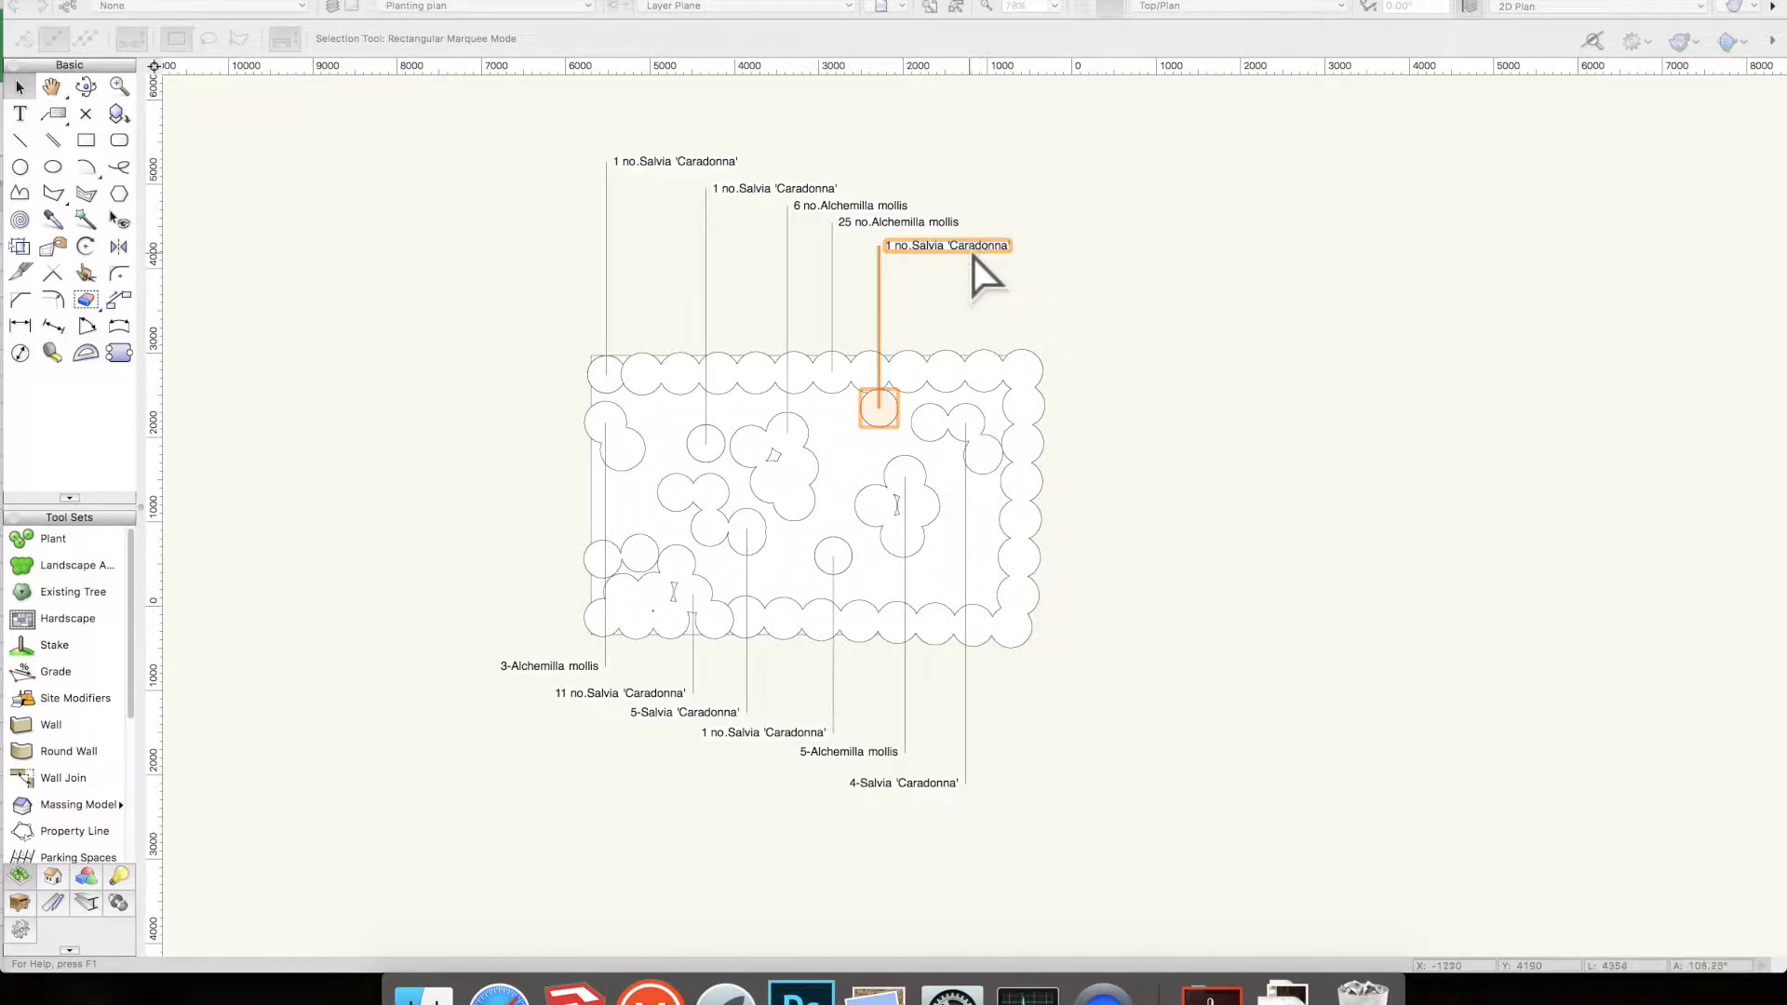
Bring up Edit Plant for the Salvia 'Caradonna' plant with Definition chosen
double_click(879, 407)
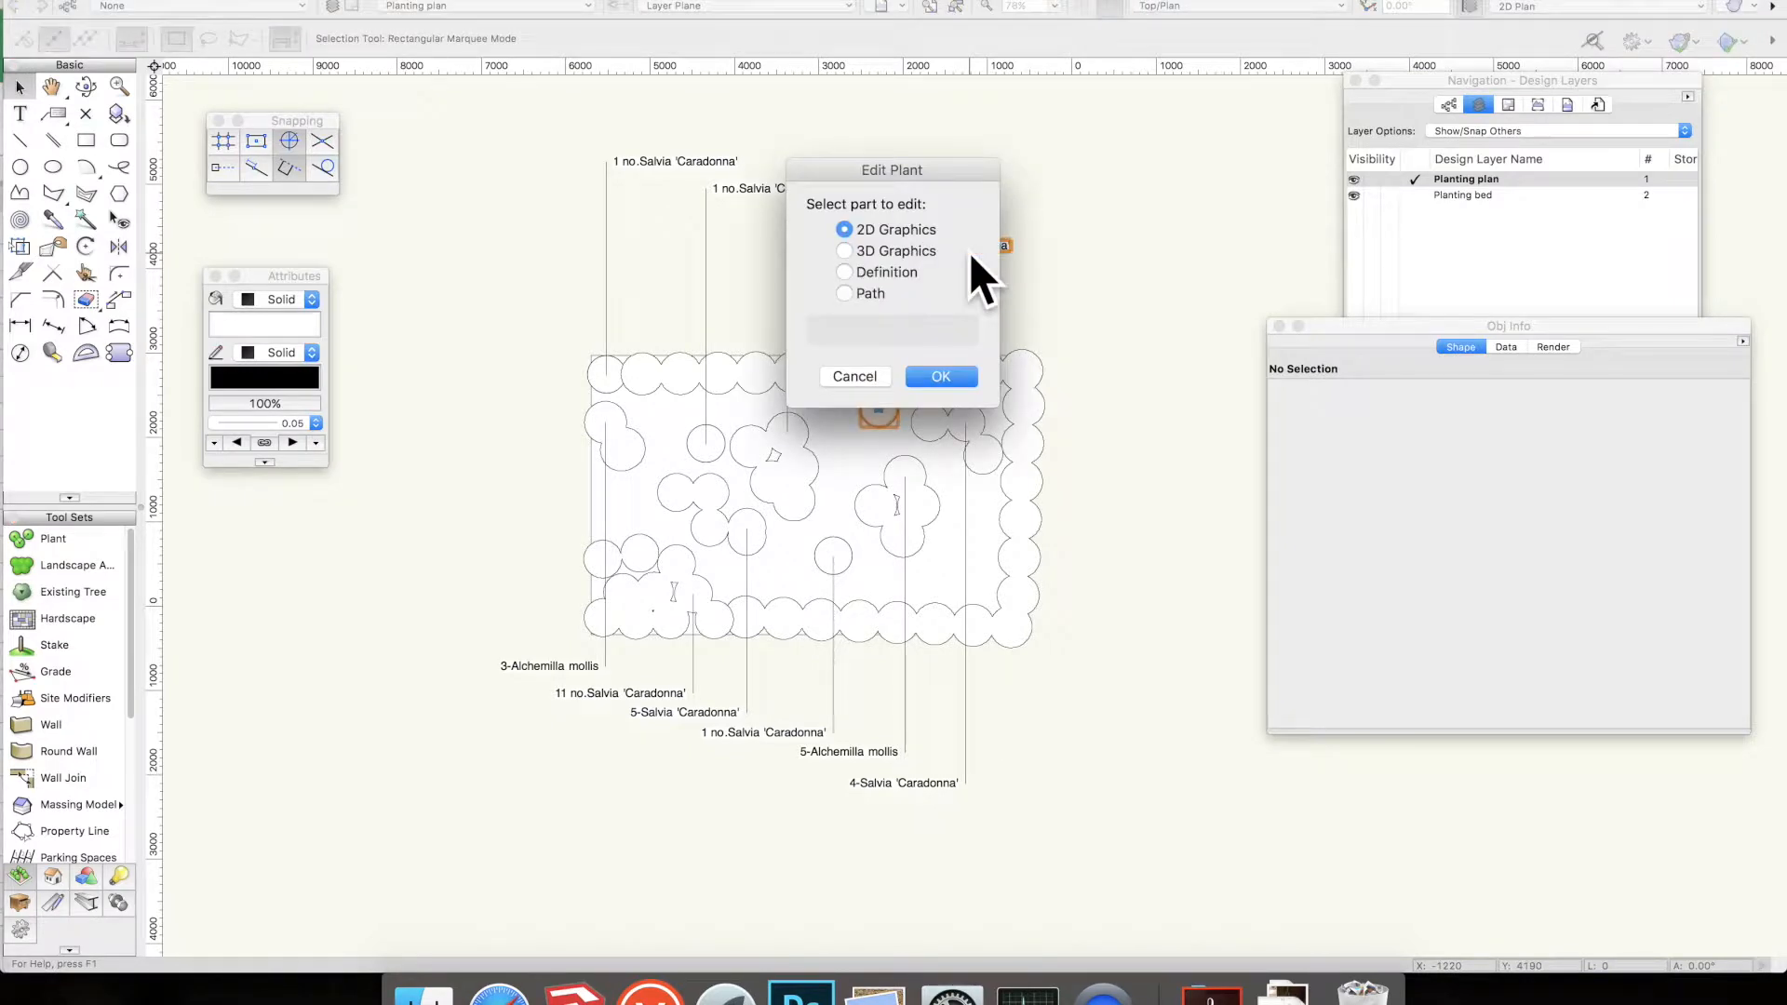
click(845, 272)
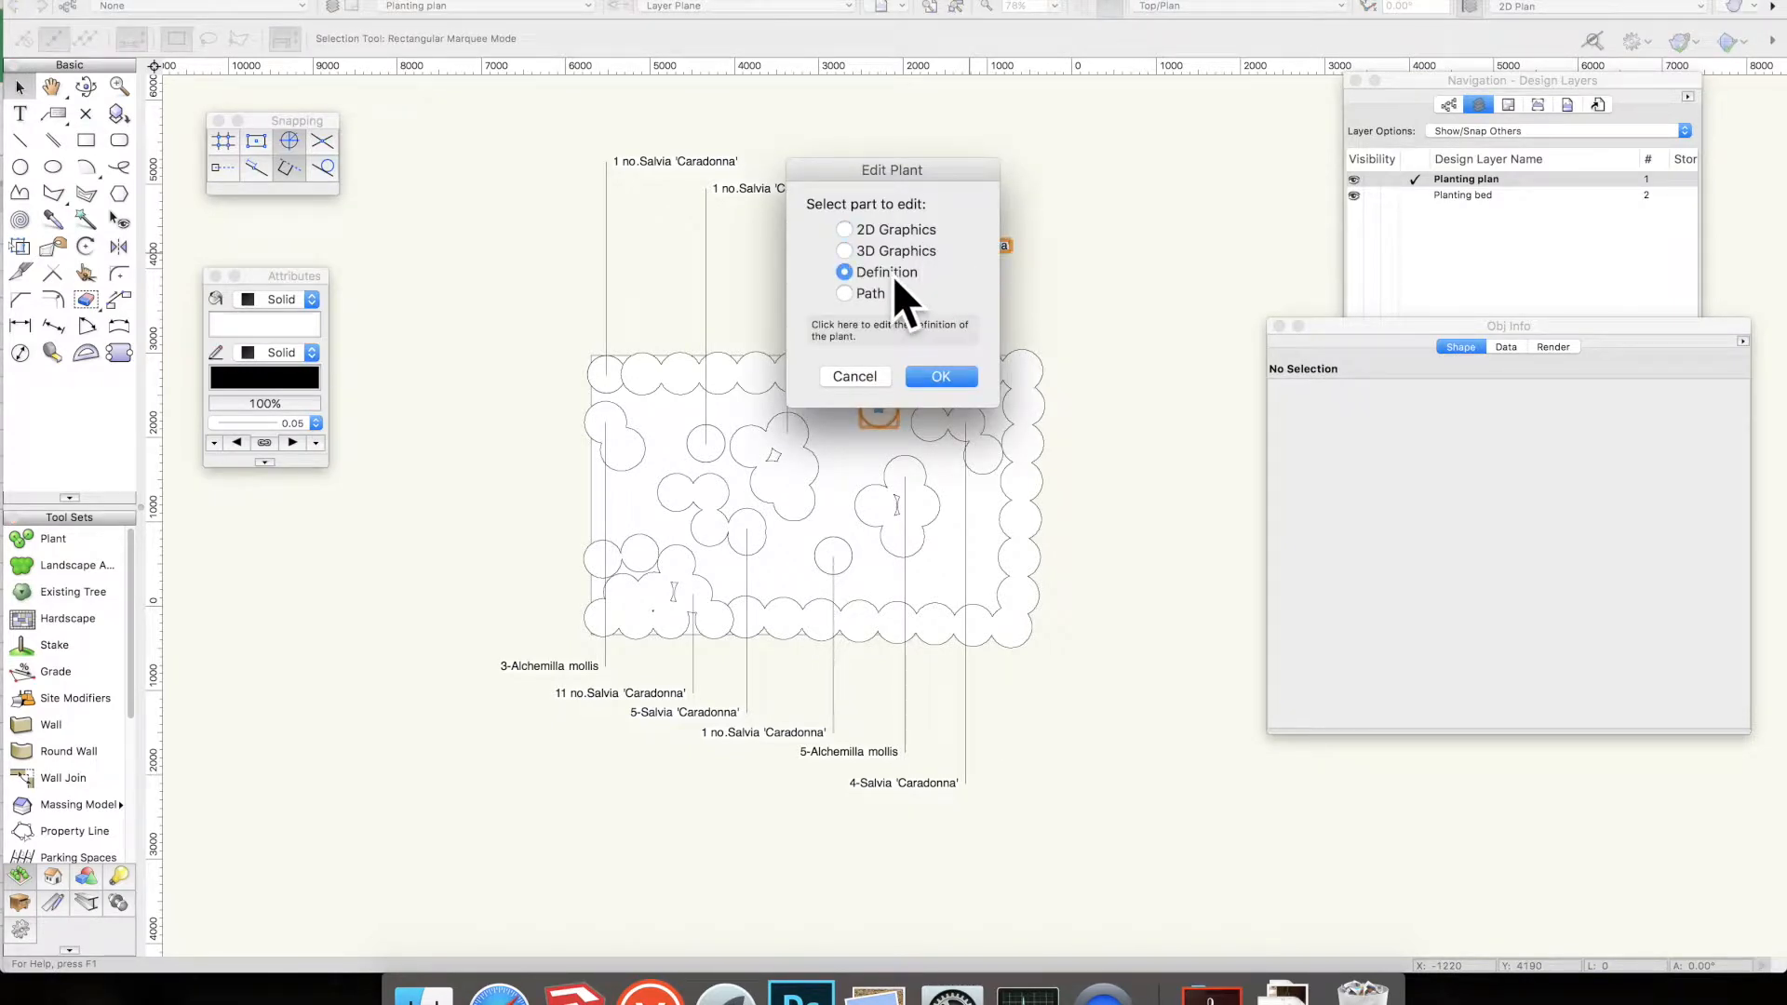
mouse_move(973, 273)
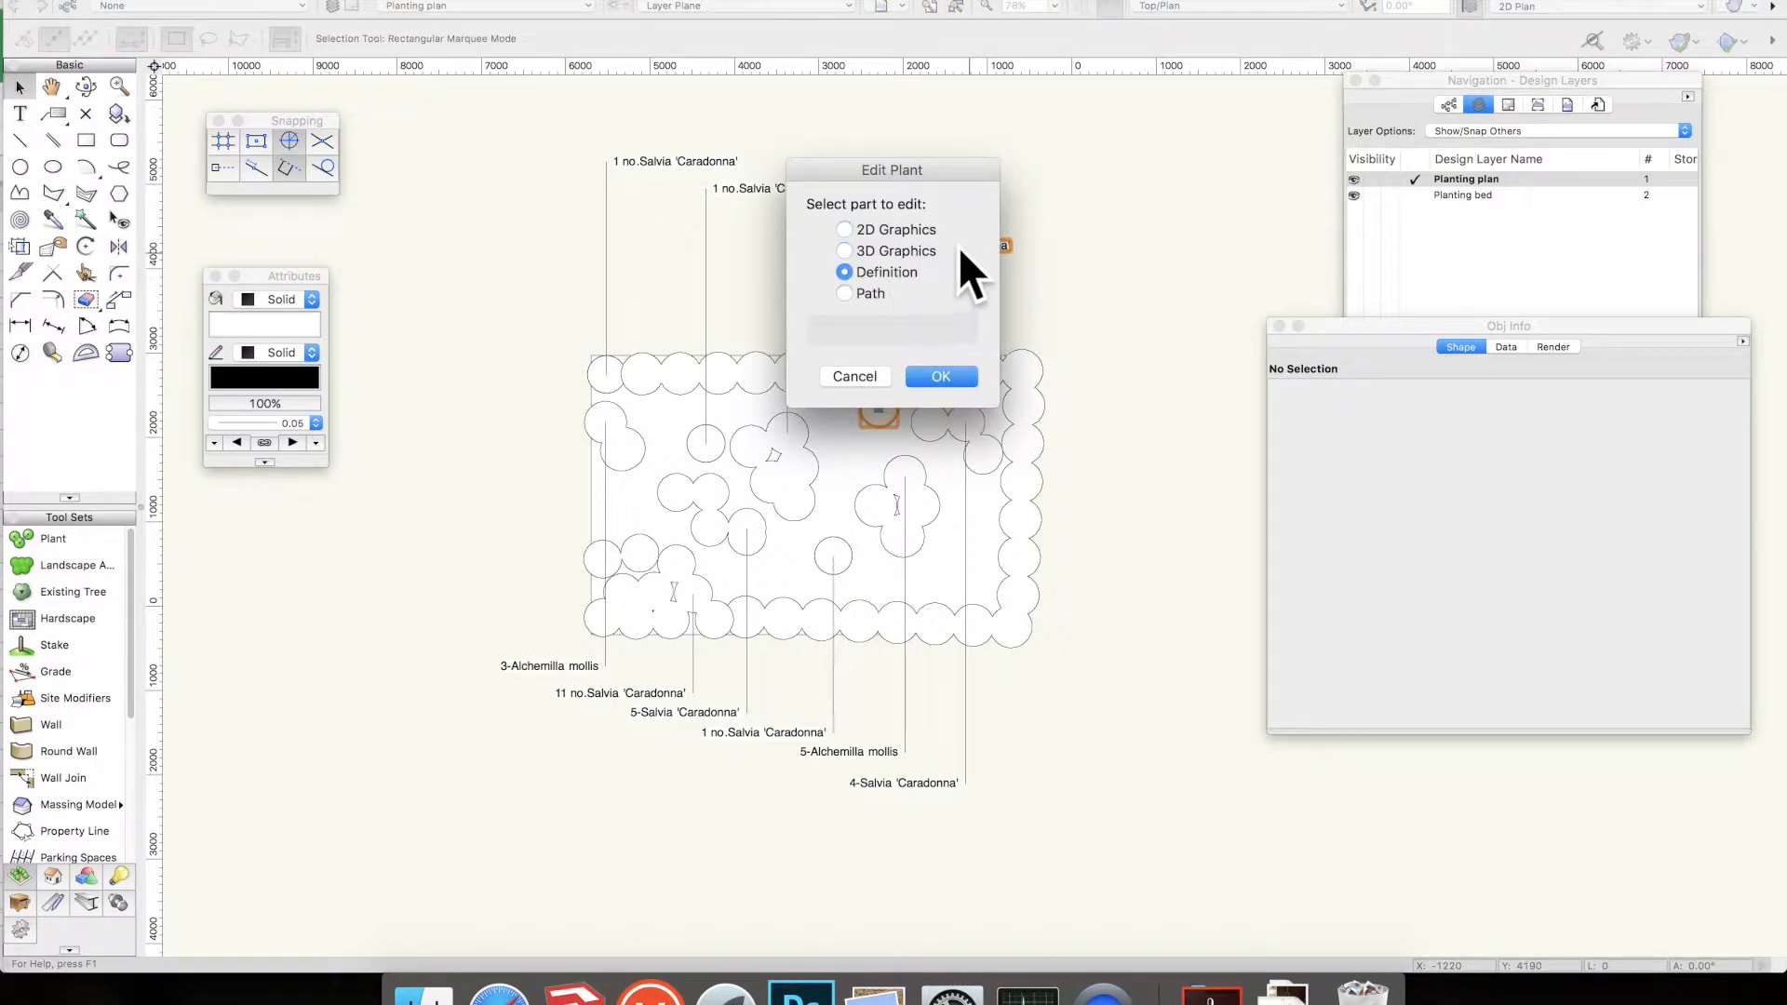
mouse_move(907, 291)
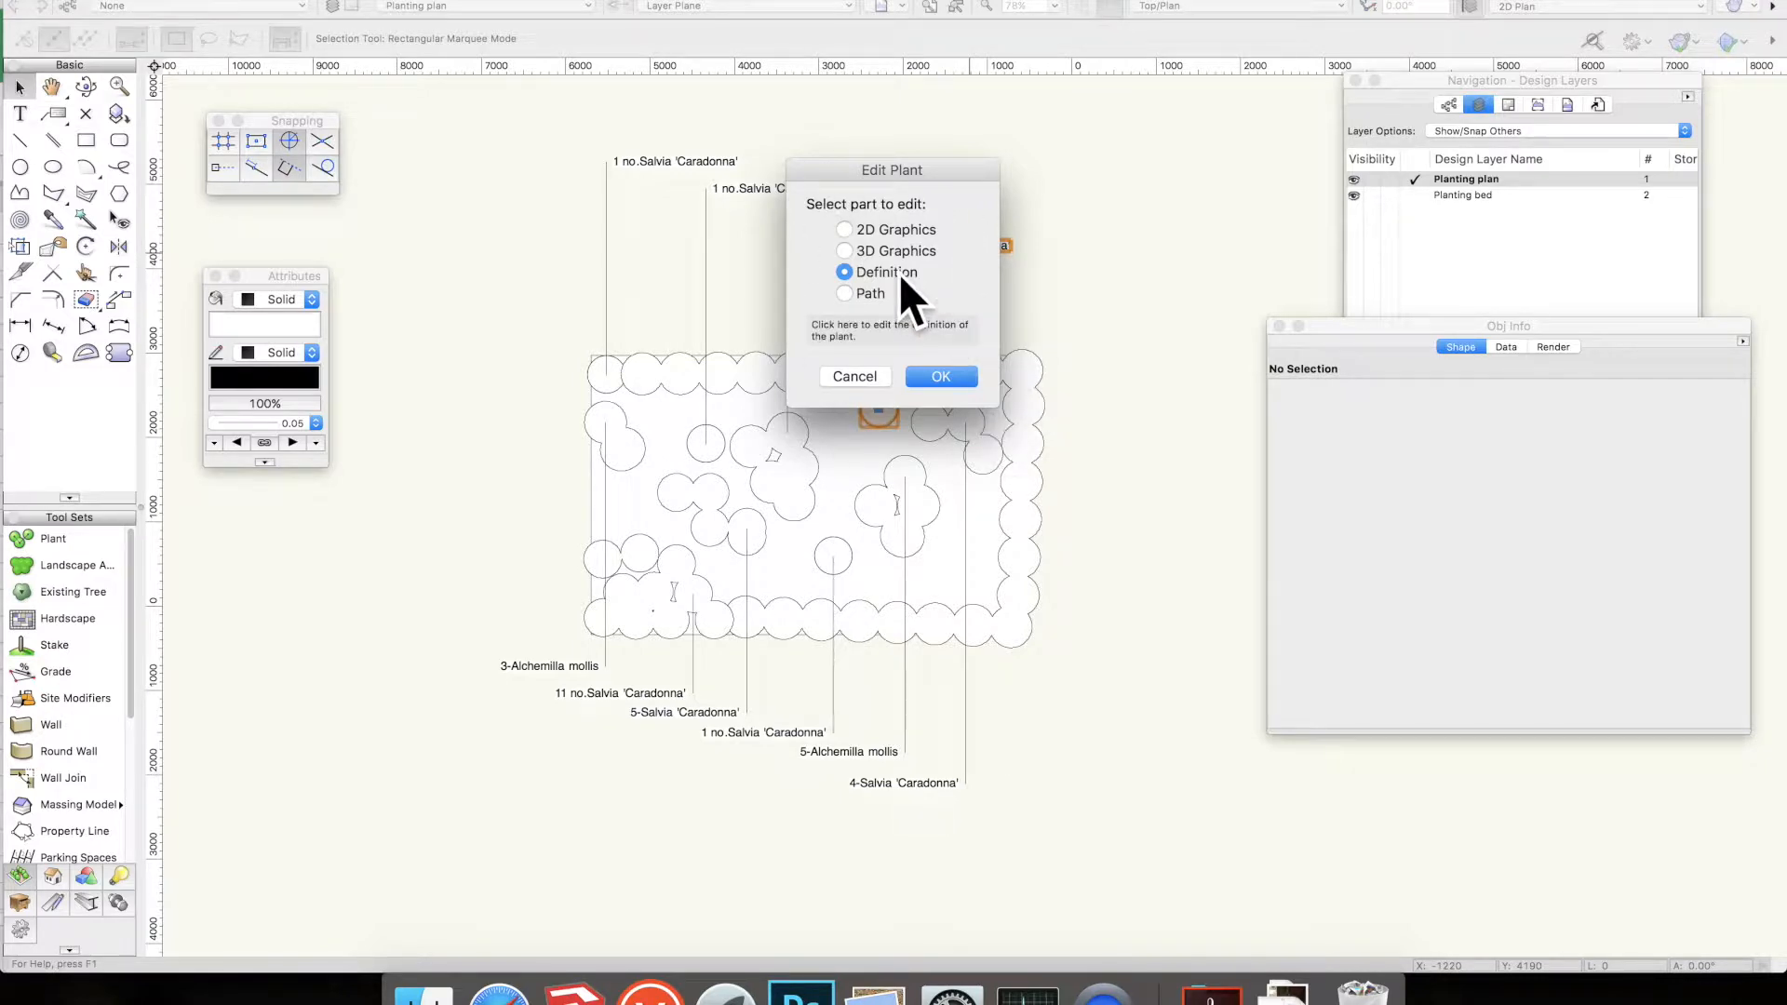
Review the Schedule, Insertion Options, Render and Plant Data panes of the definition, then close it
click(940, 376)
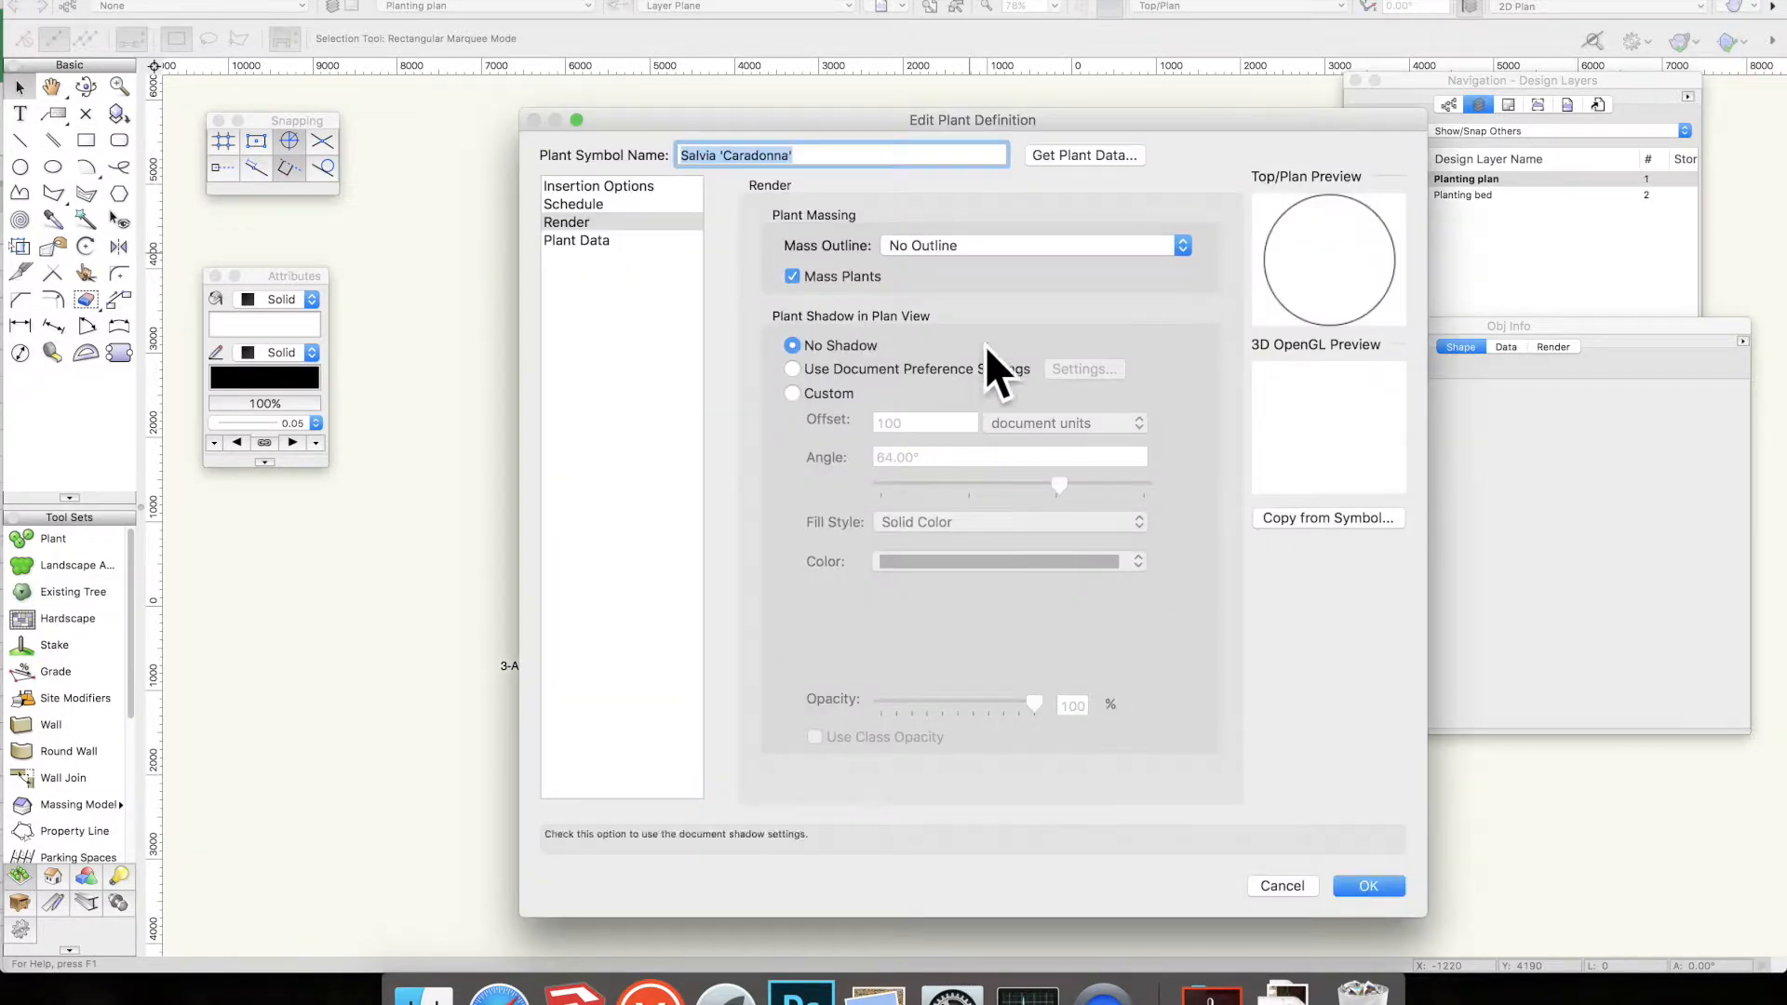
mouse_move(694, 672)
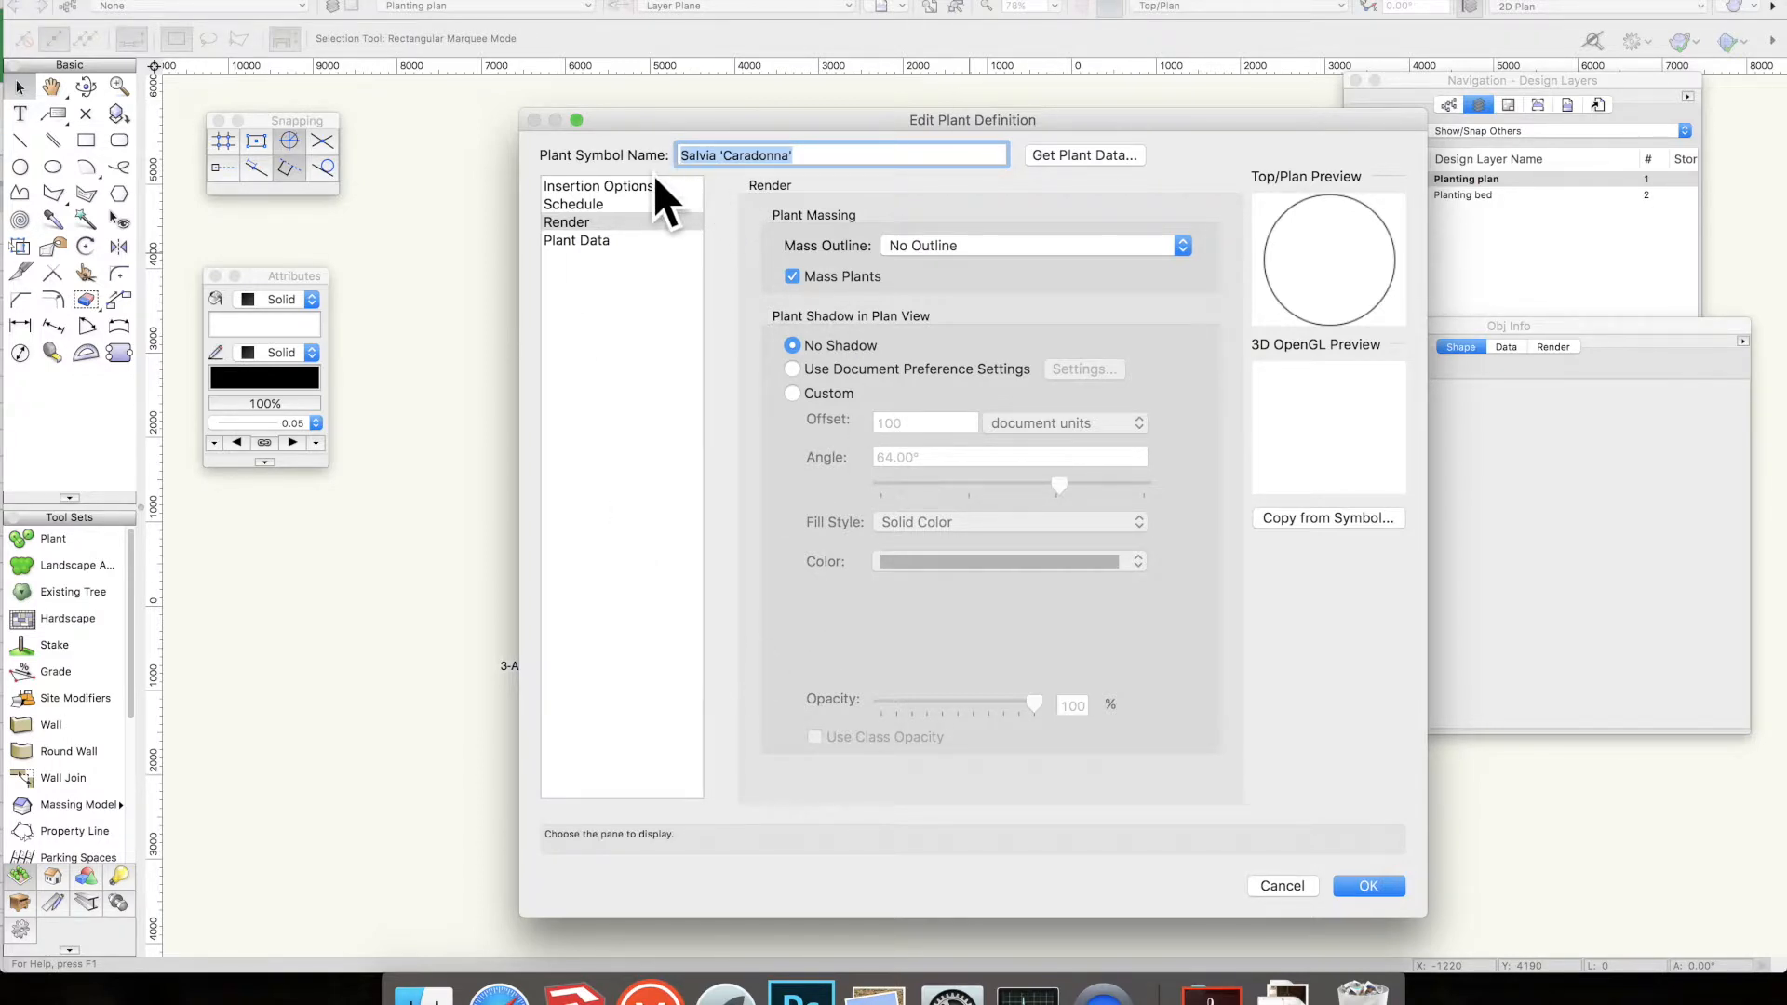
click(576, 203)
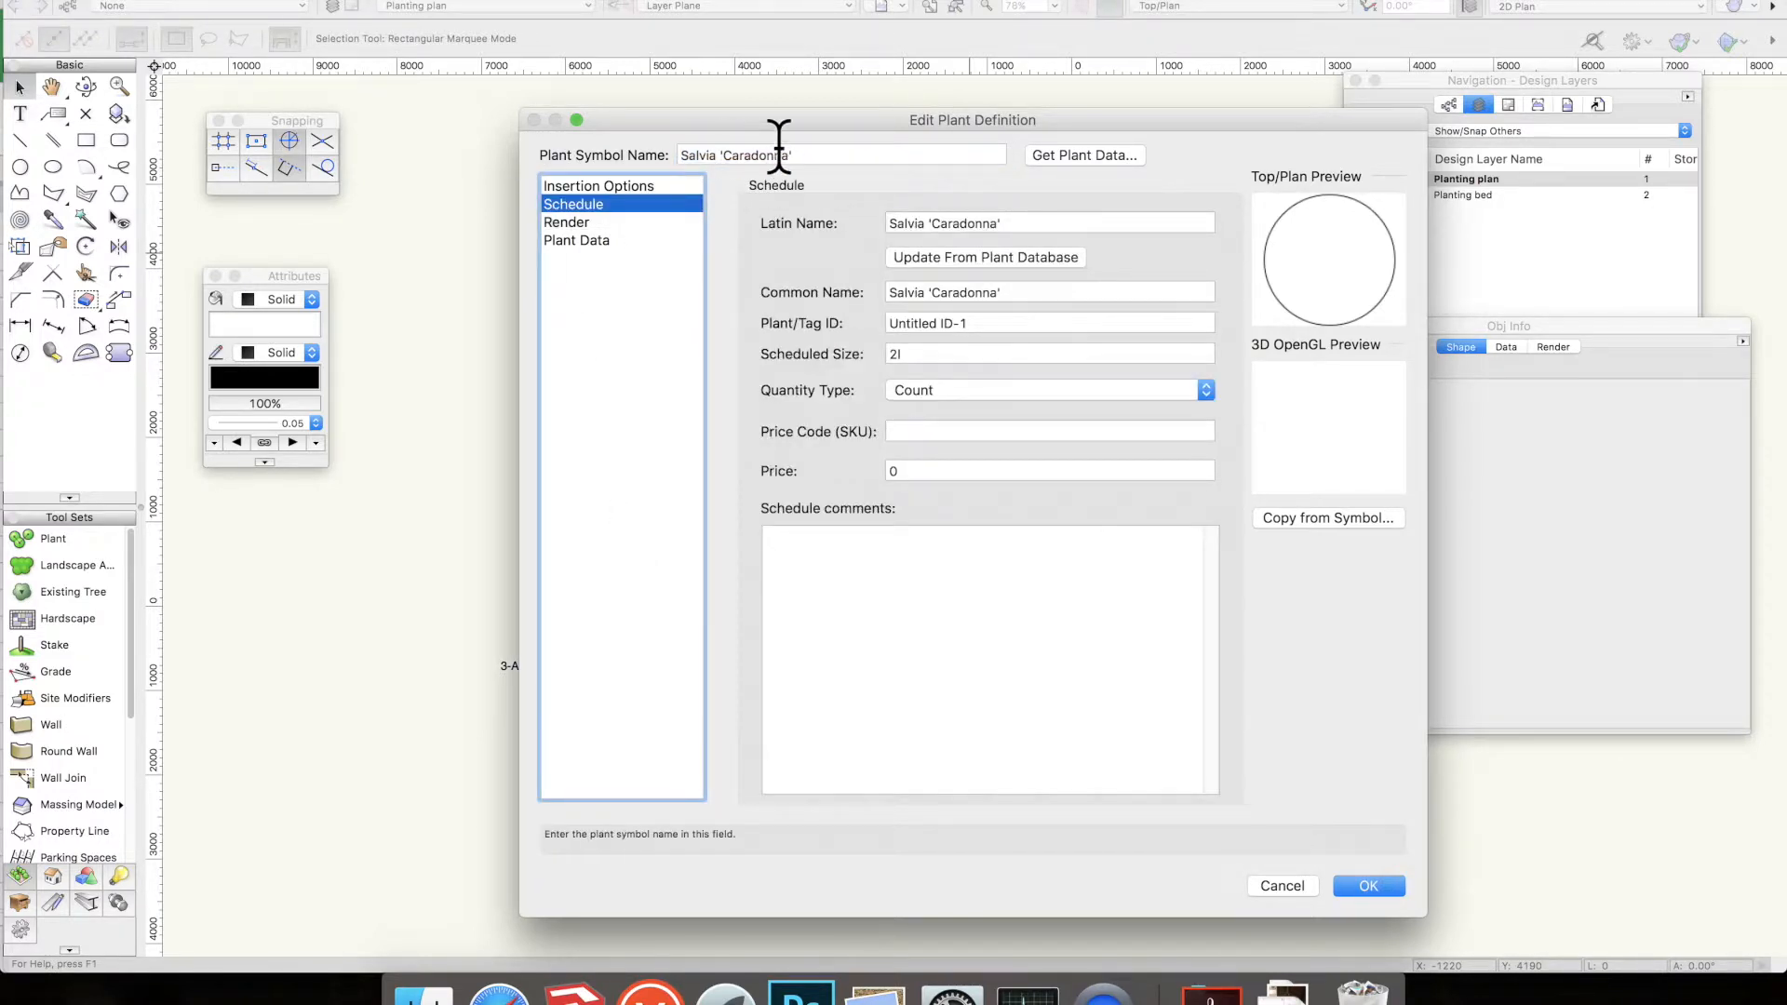
click(599, 184)
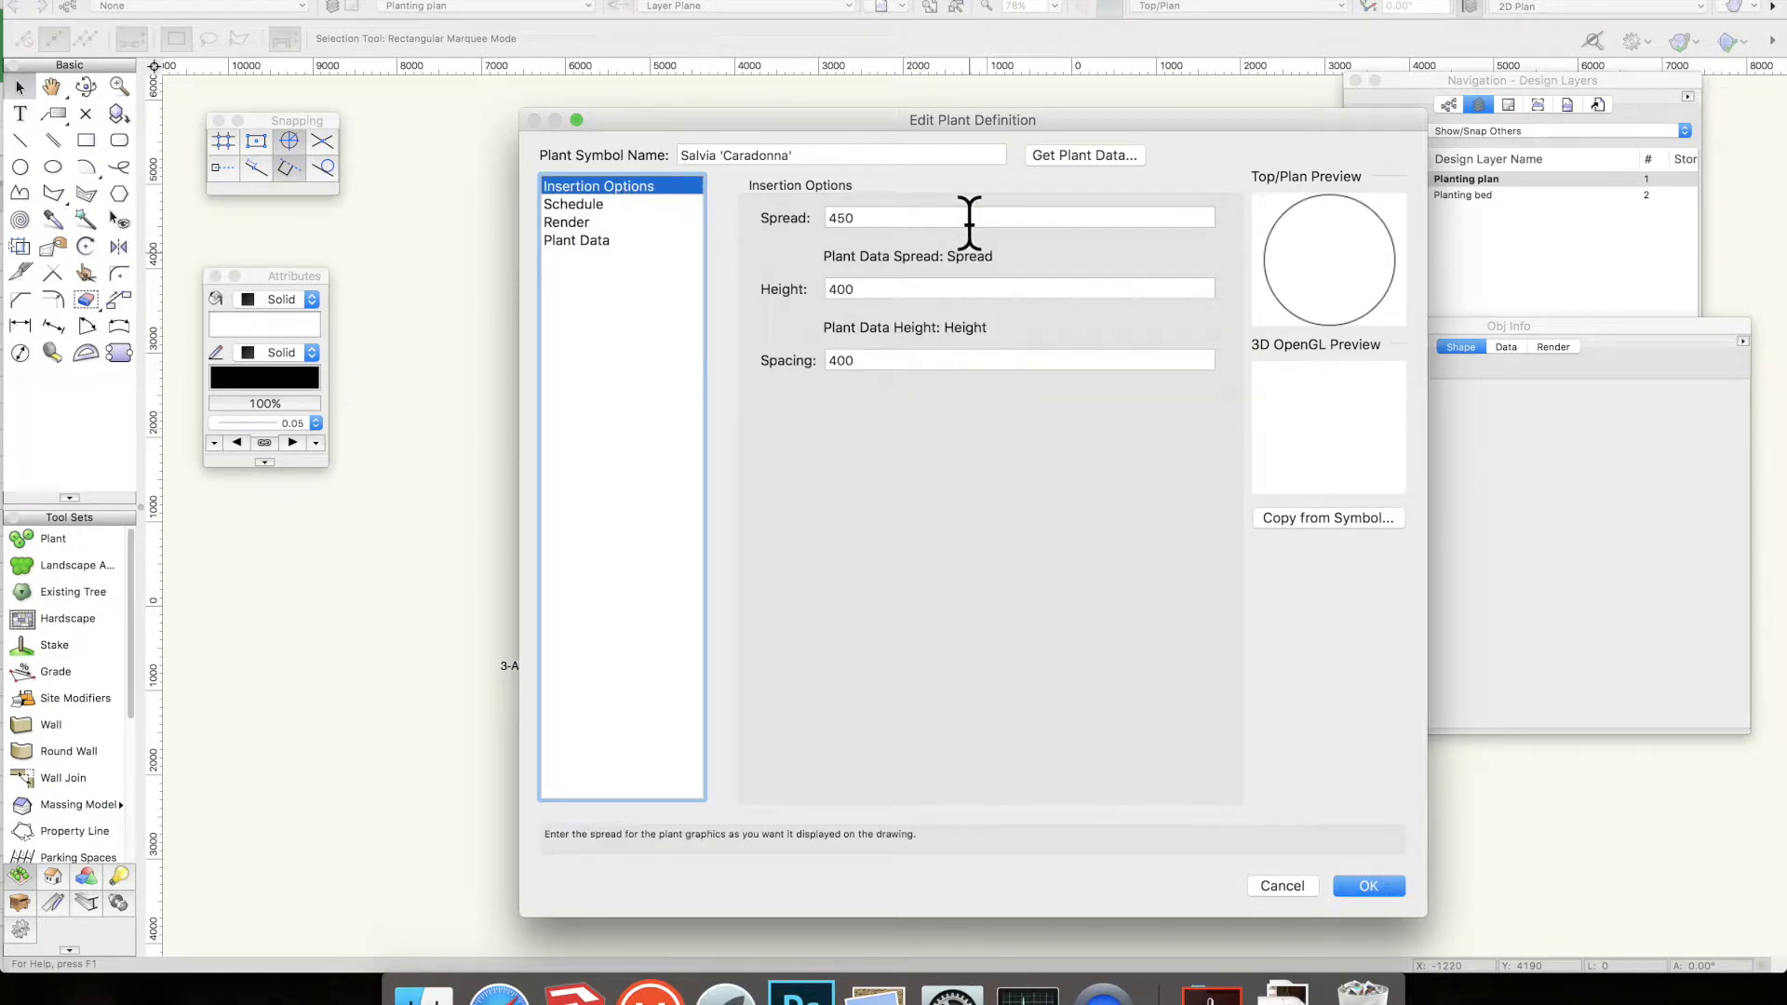
click(574, 203)
text(2l)
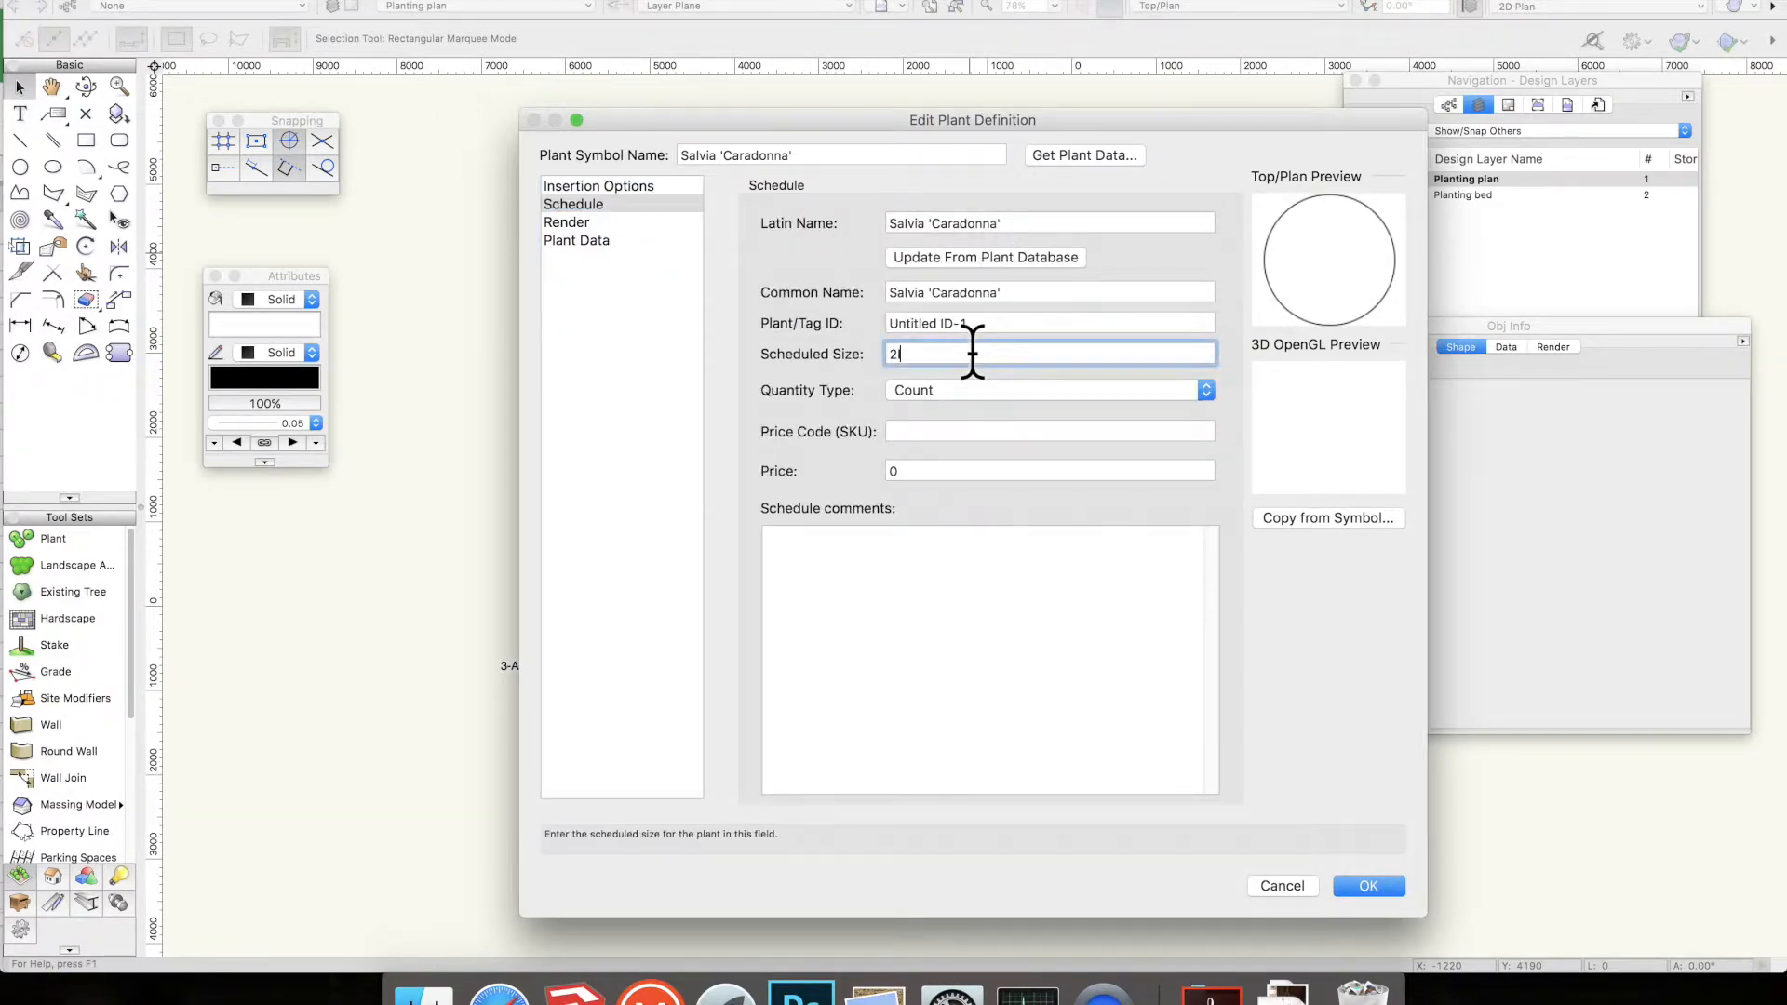
click(566, 222)
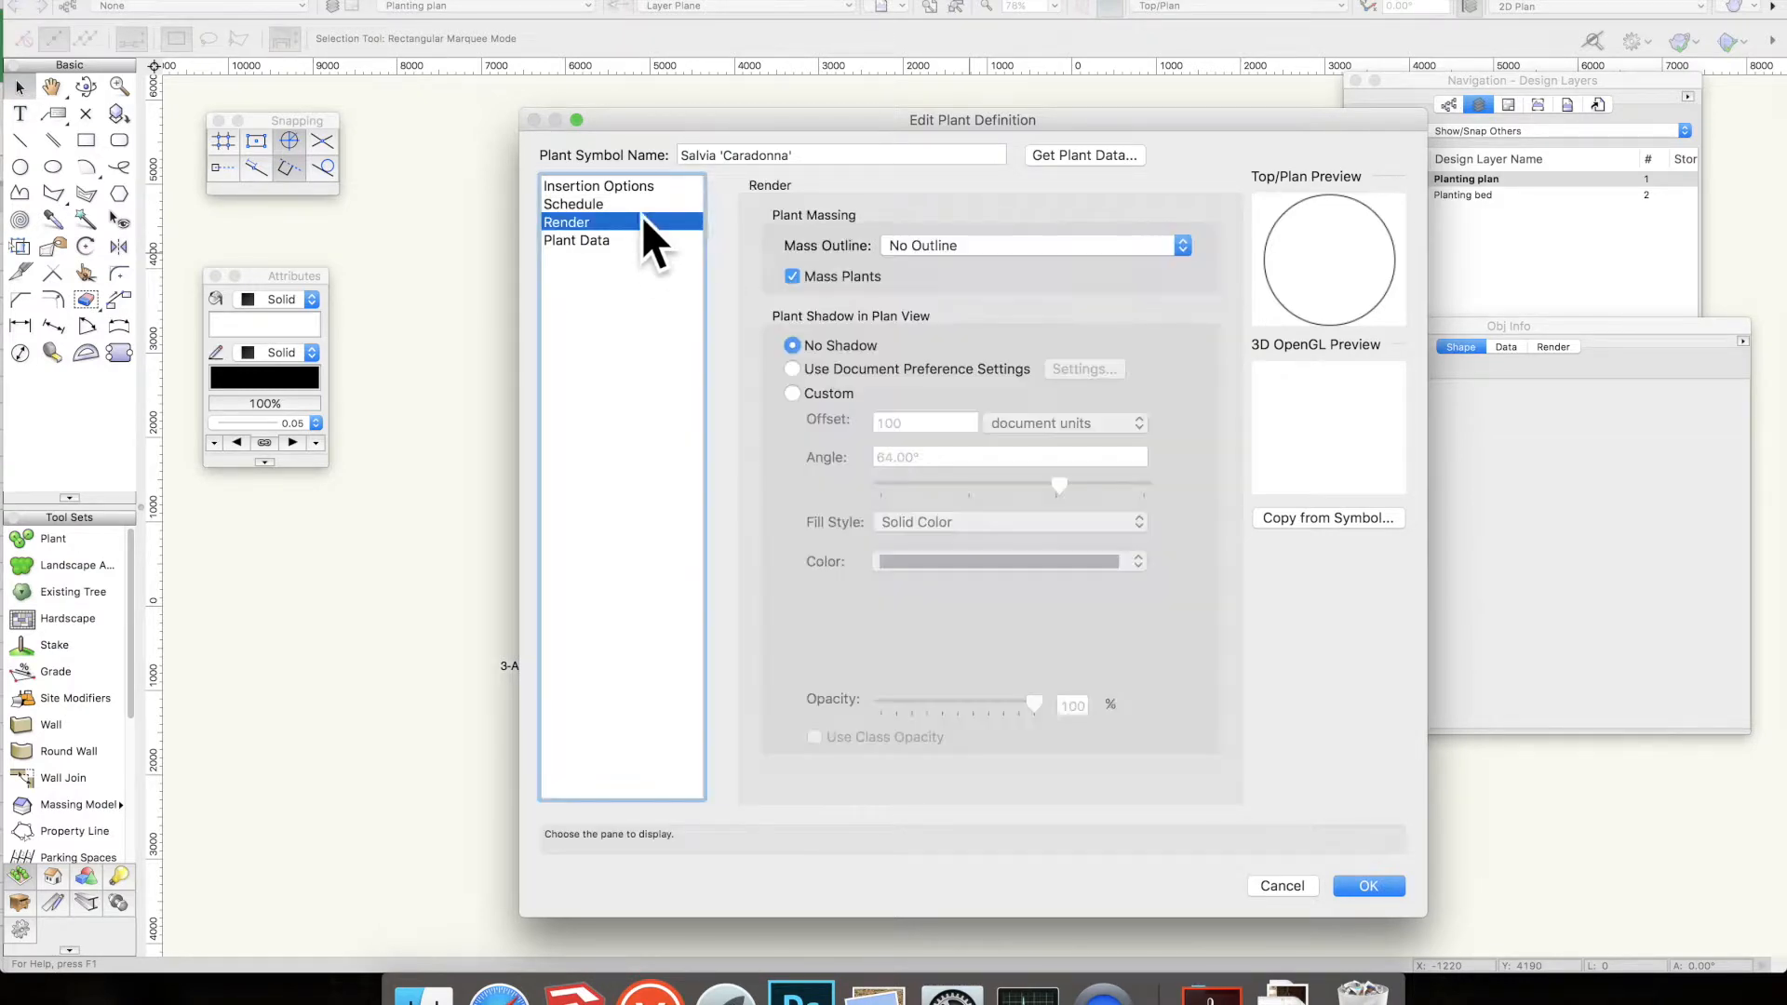
mouse_move(625, 285)
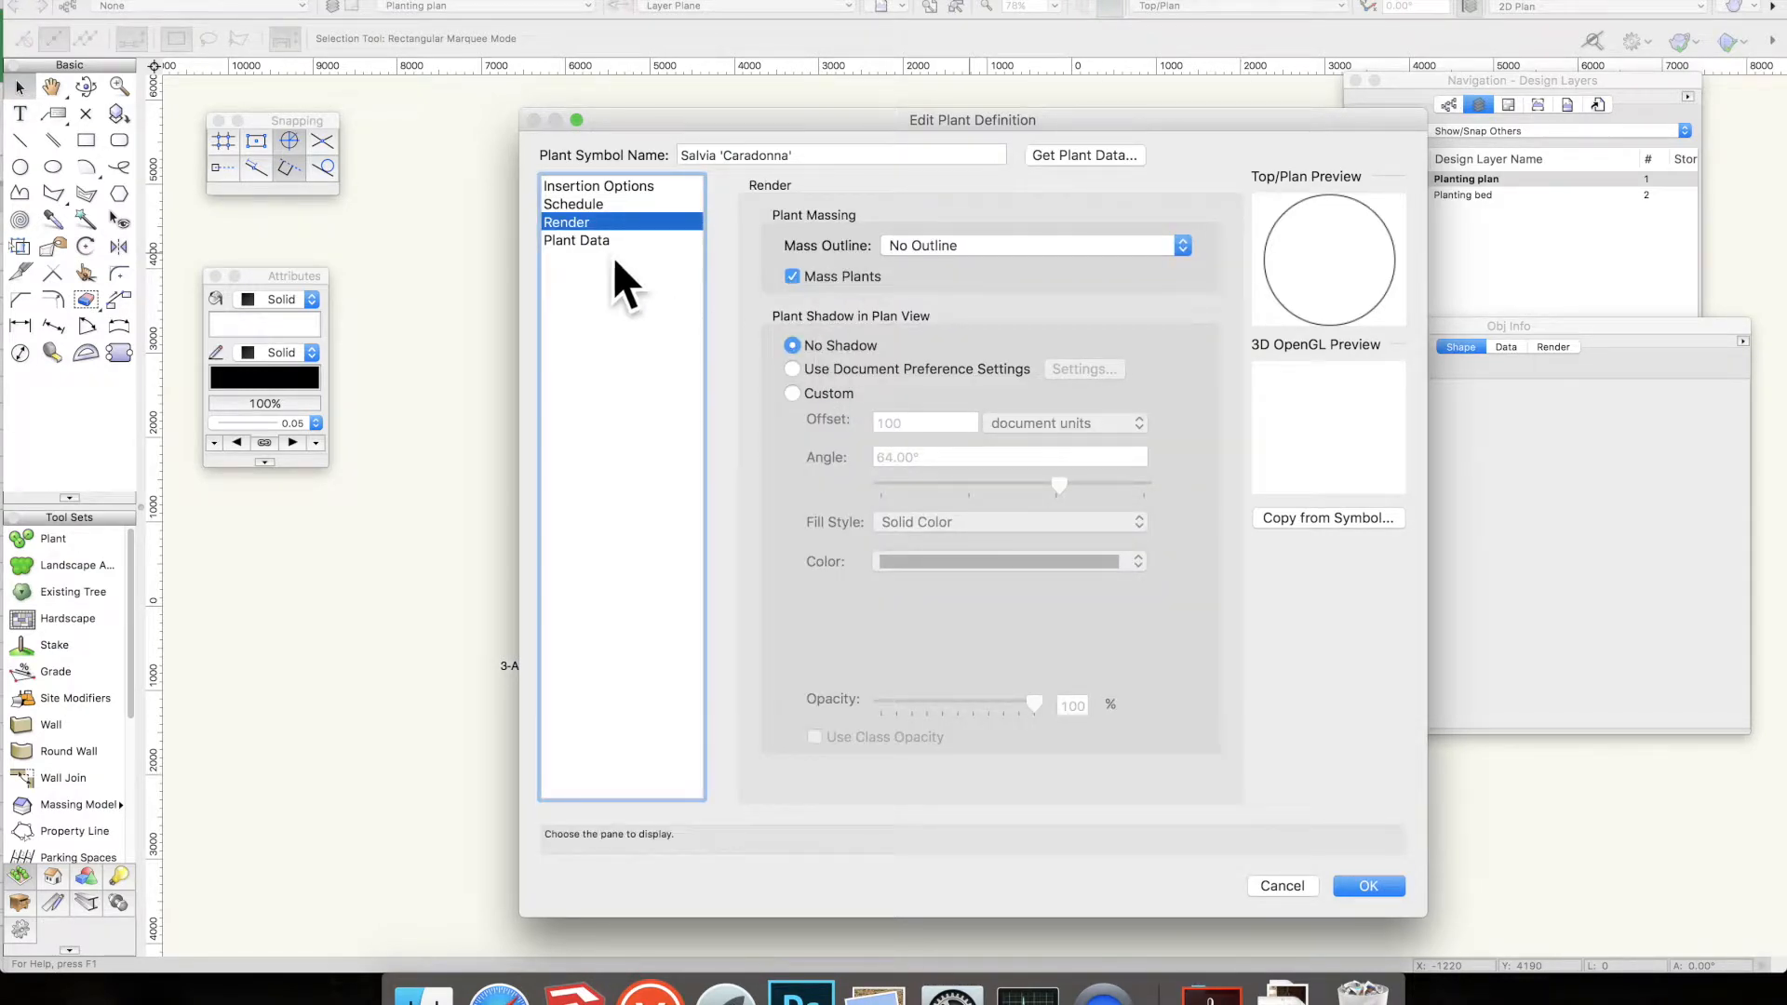
click(577, 240)
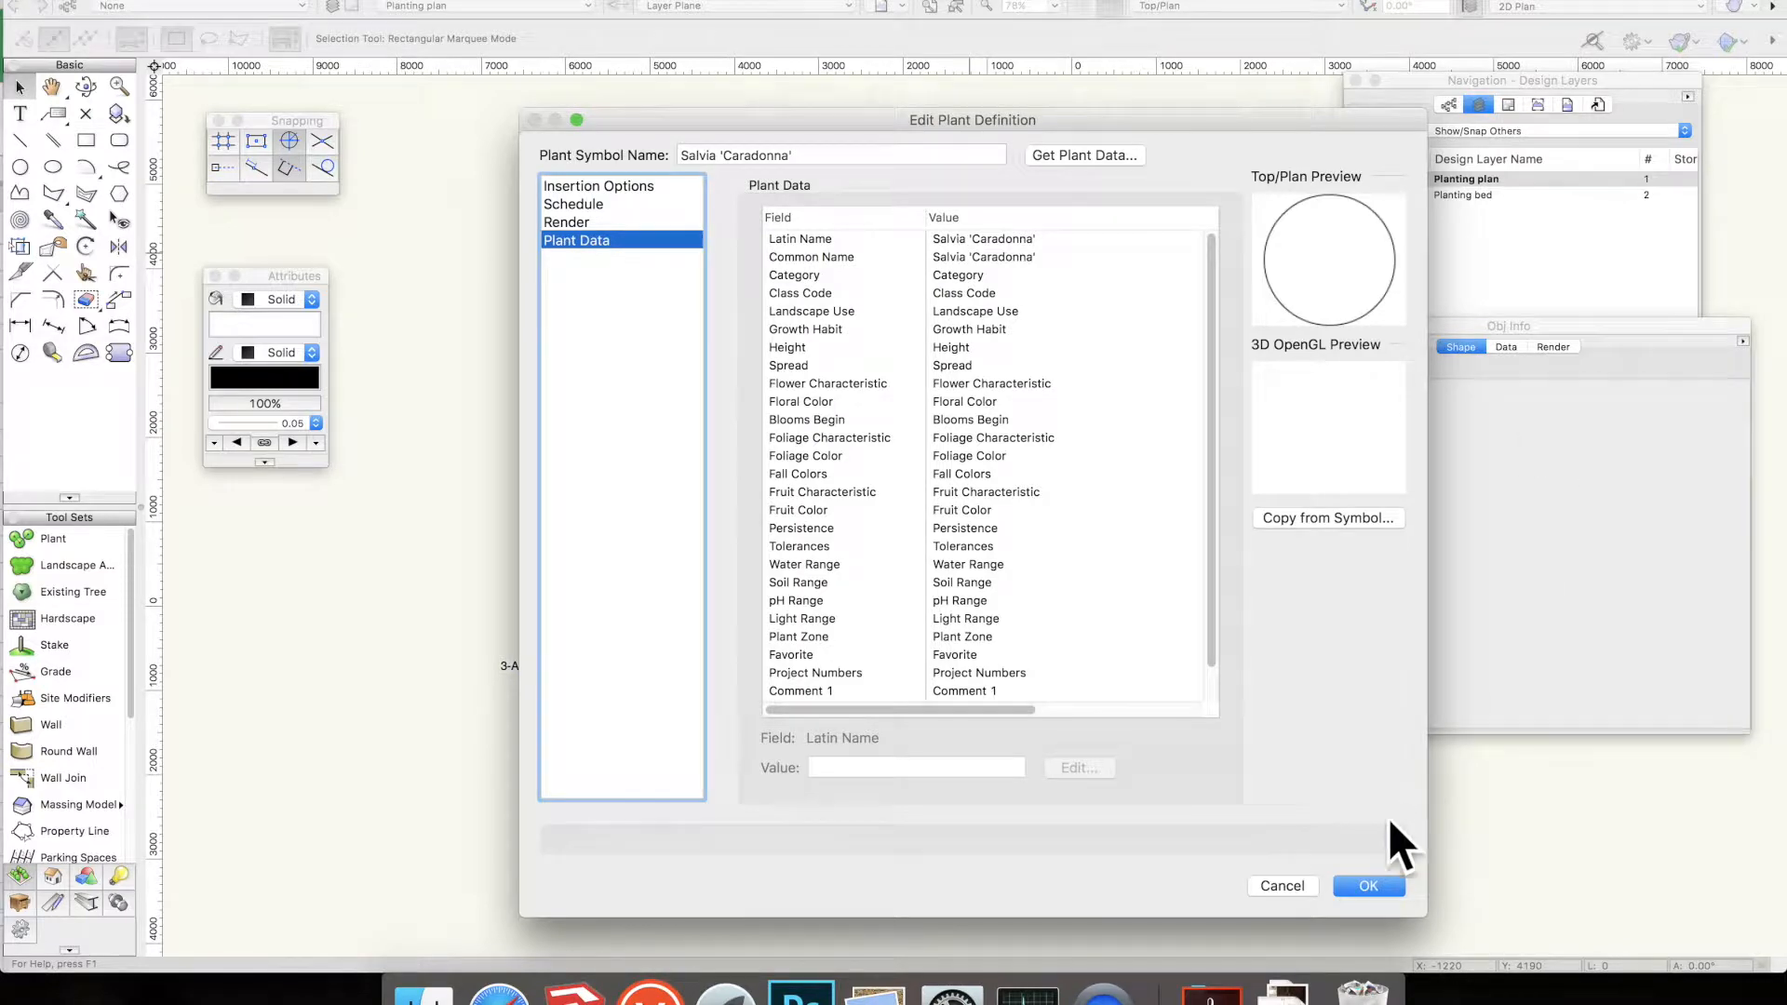
click(1368, 886)
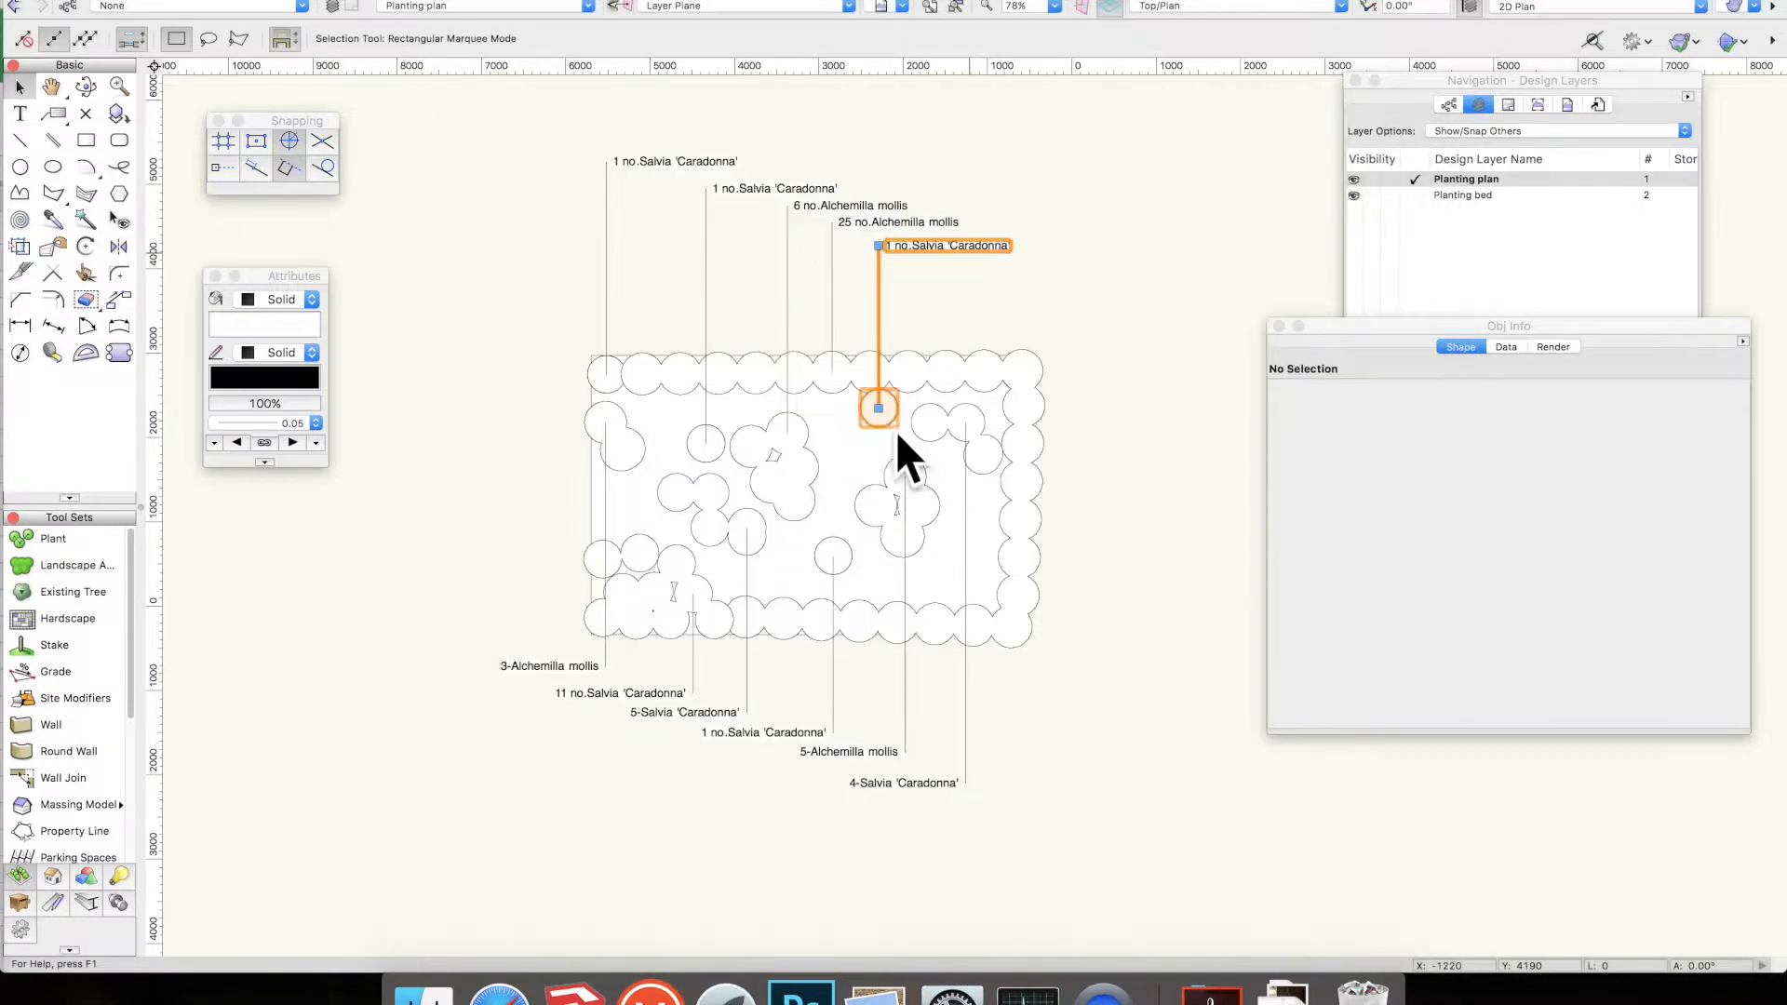
Enter the Salvia plant's 2D graphics and give the circle a light purple fill
double_click(877, 408)
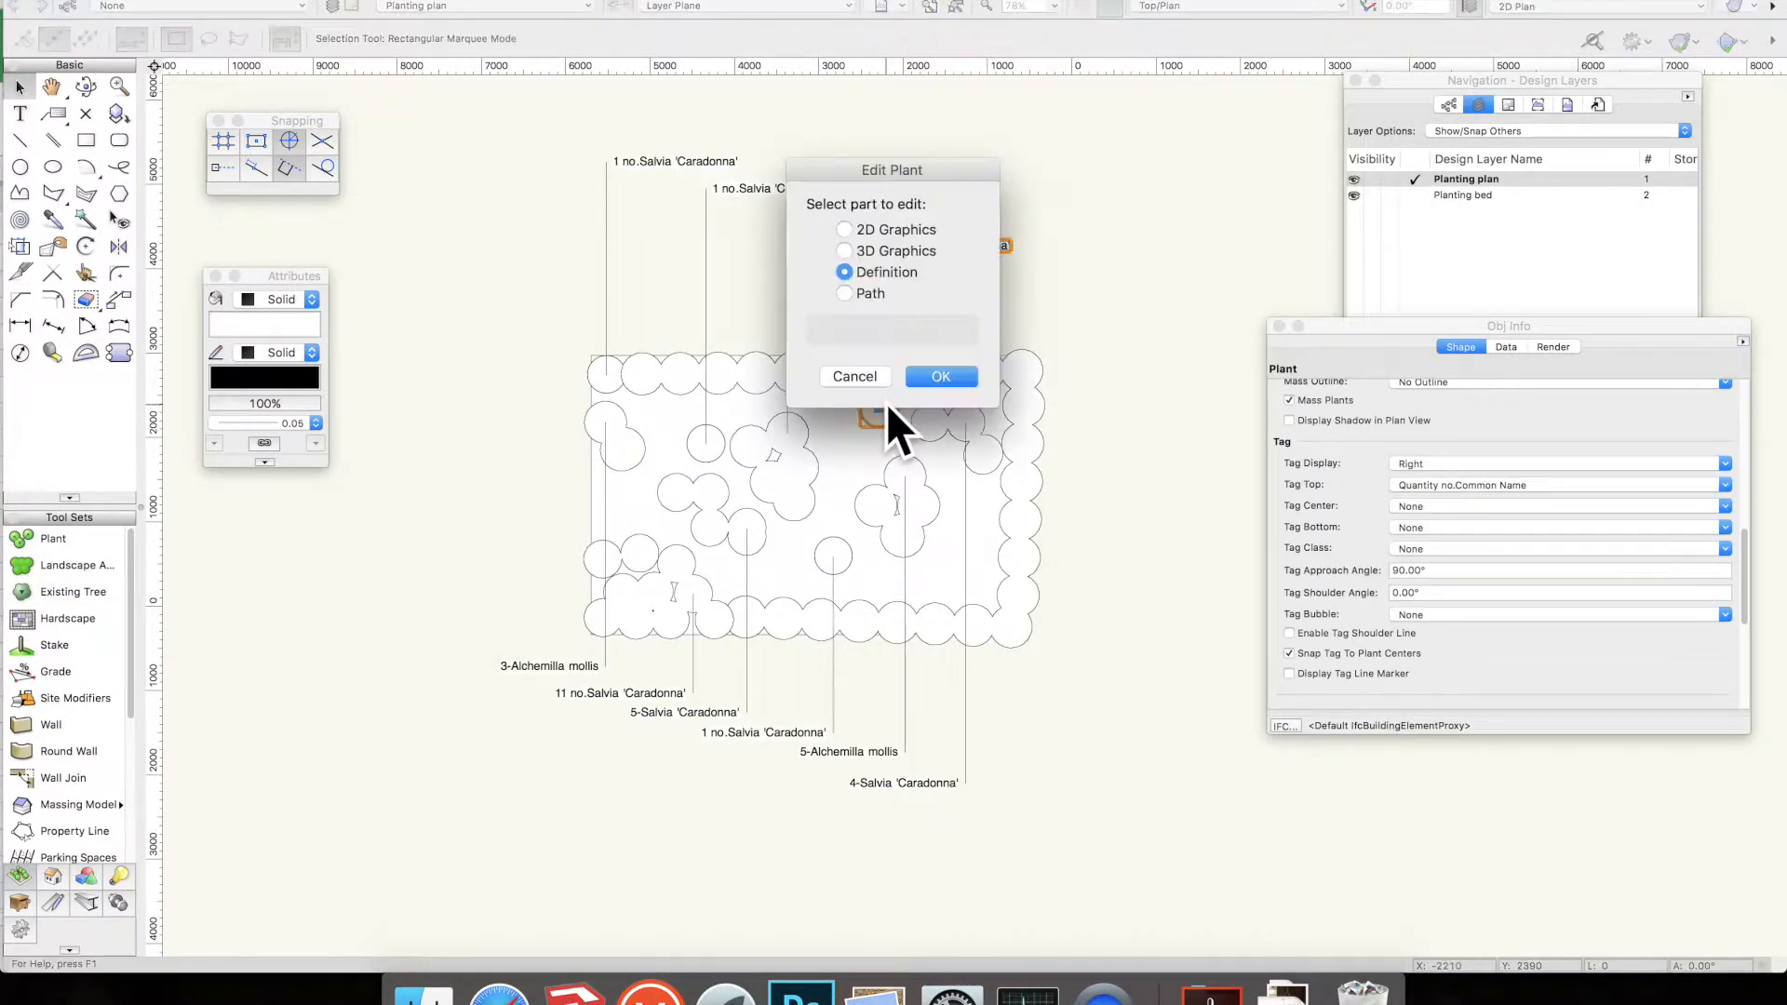
click(844, 229)
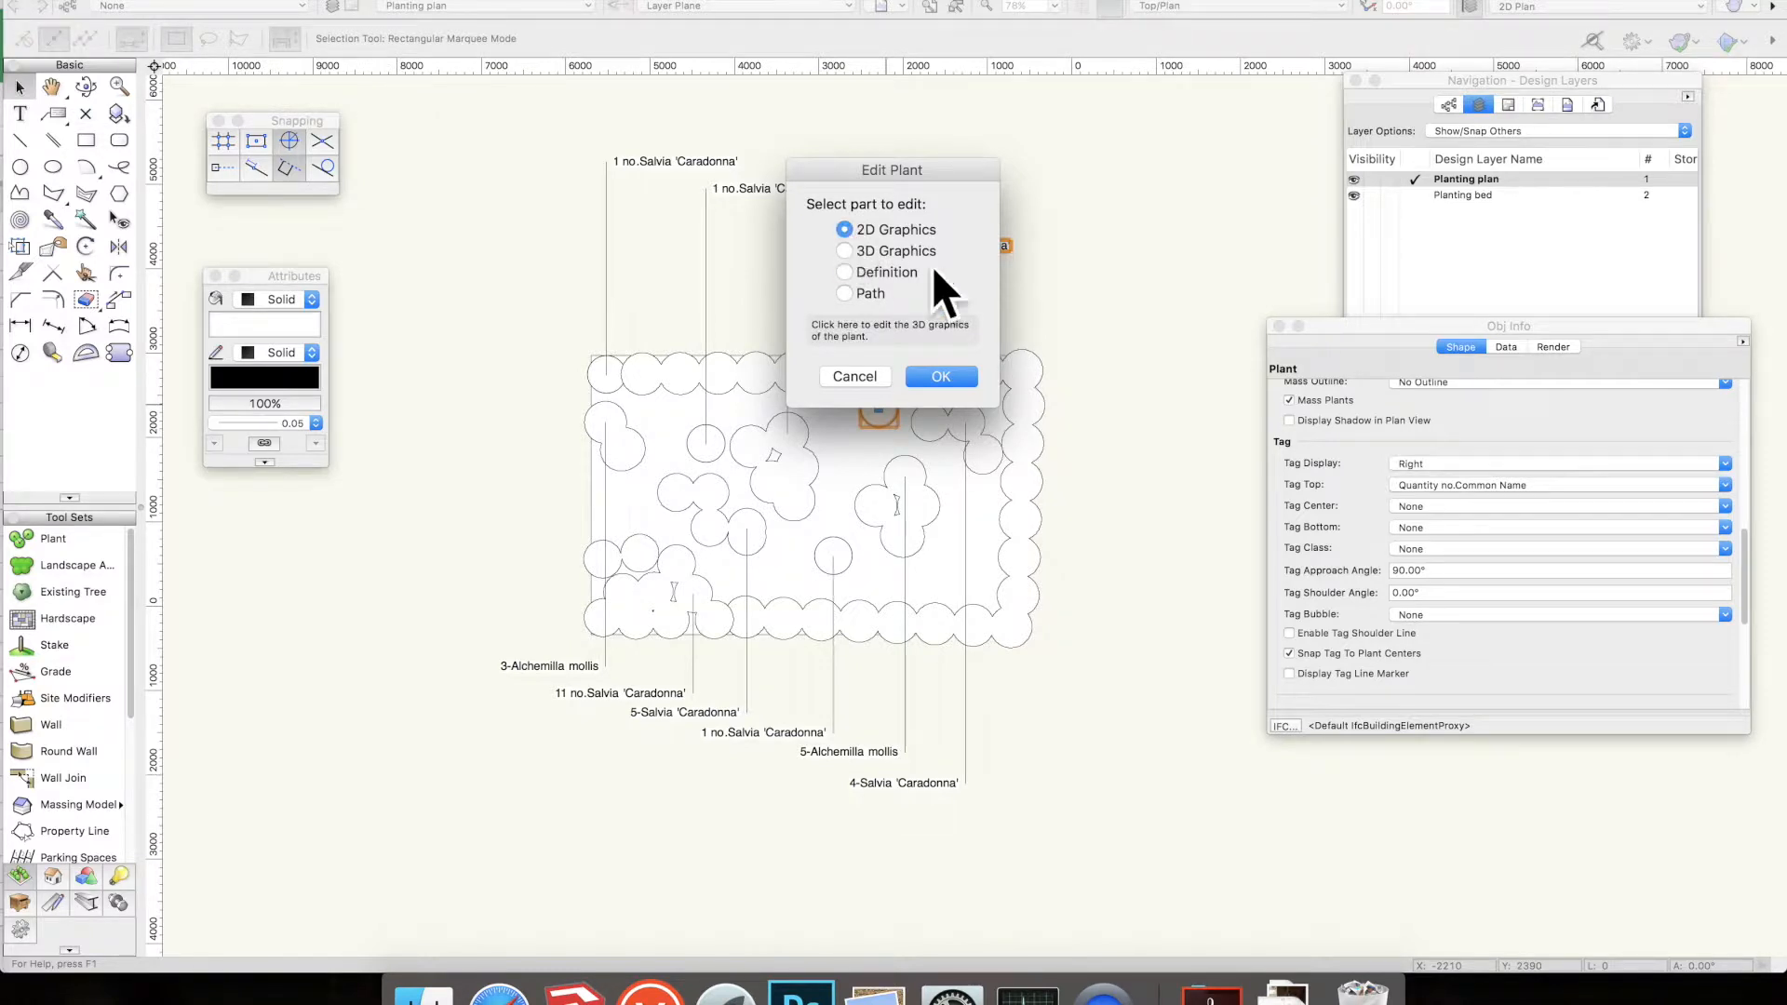
click(940, 376)
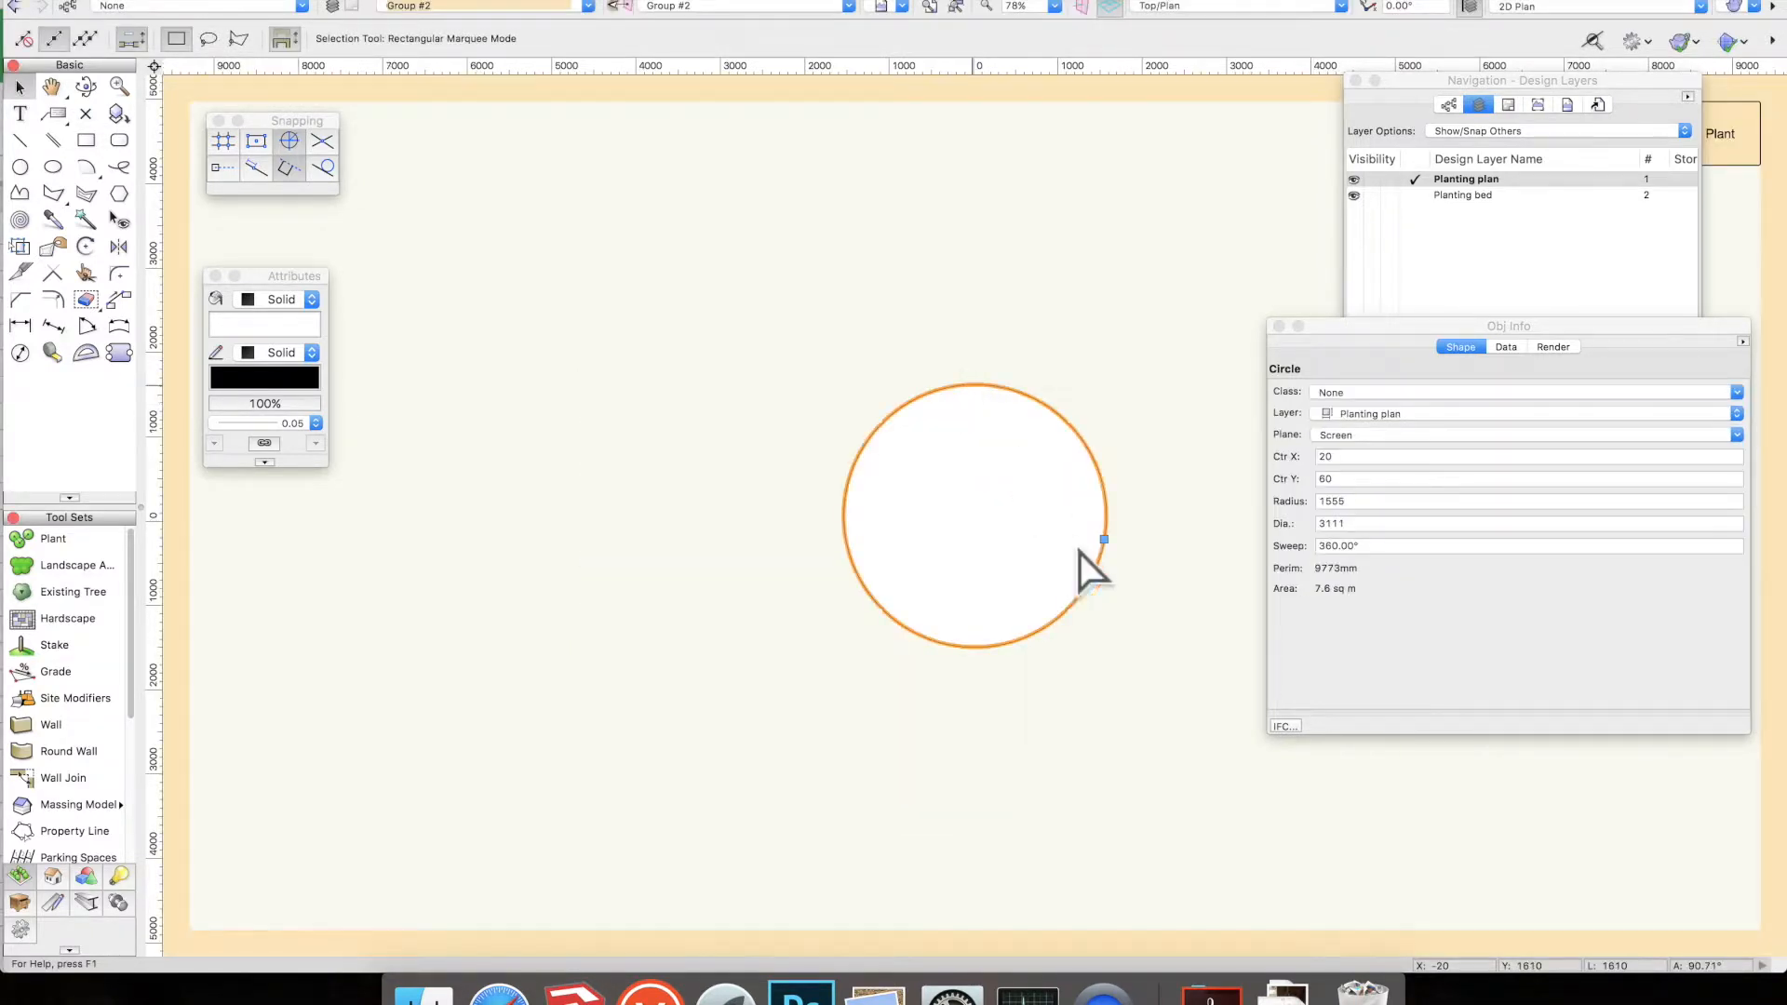
mouse_move(1154, 313)
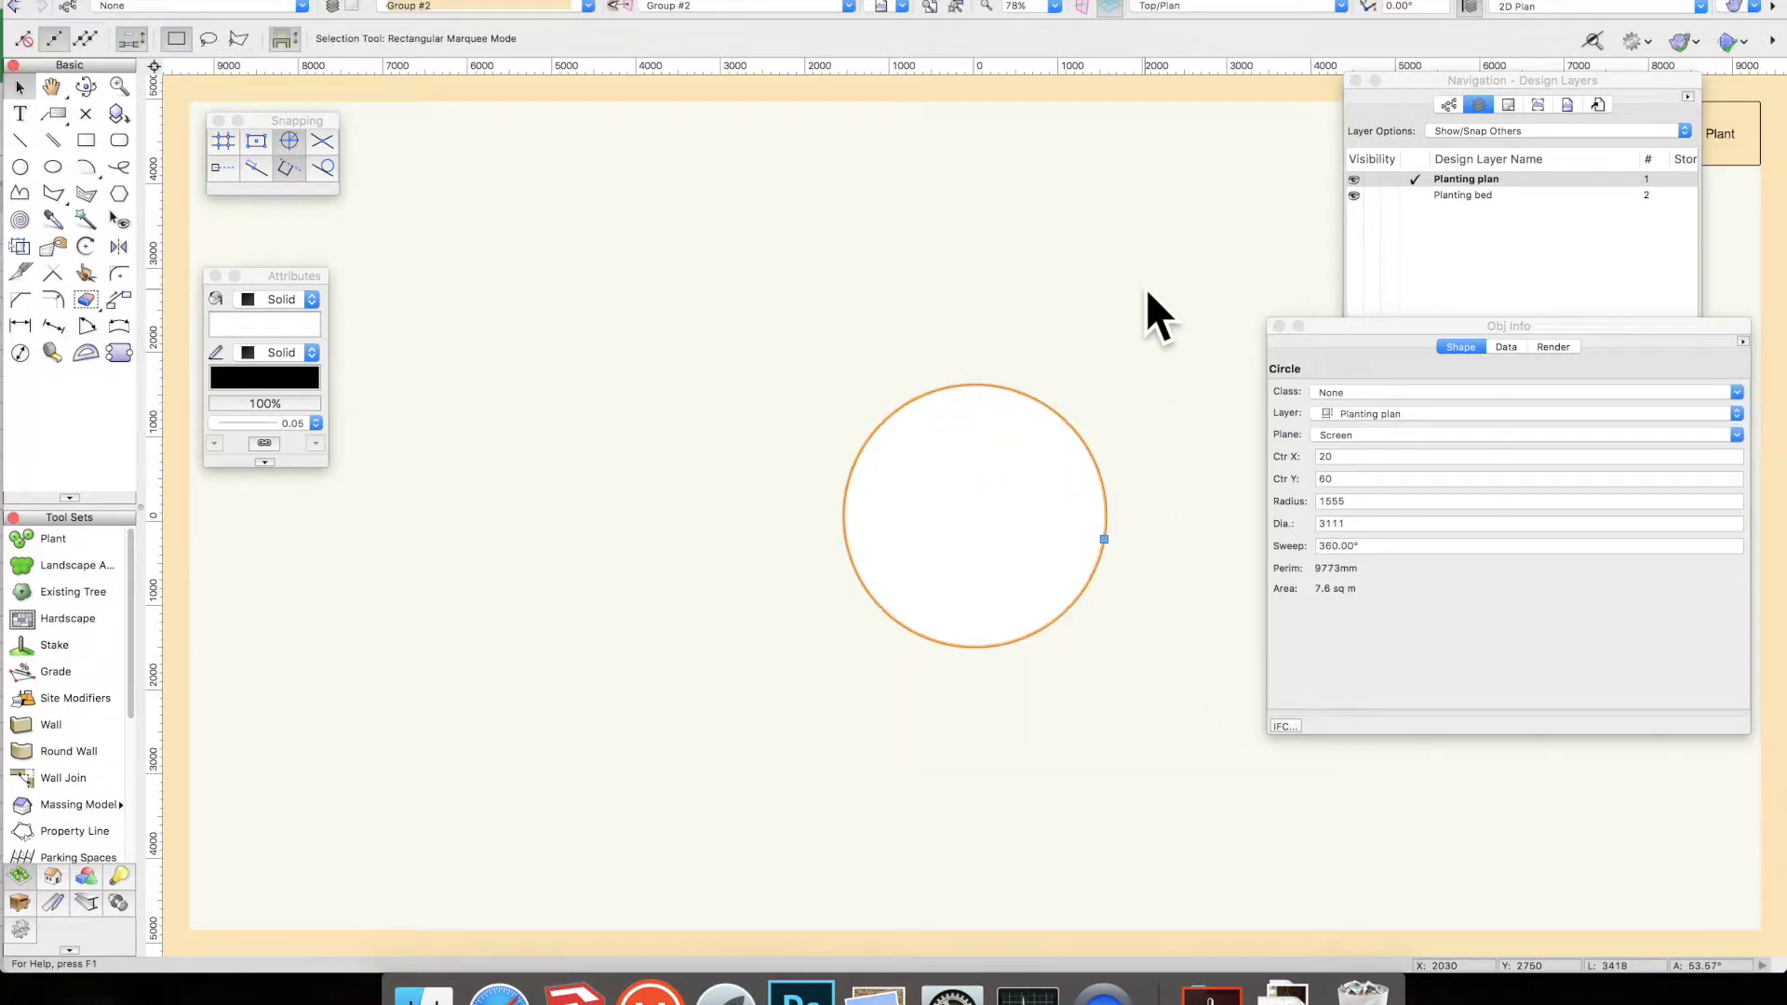
mouse_move(279, 342)
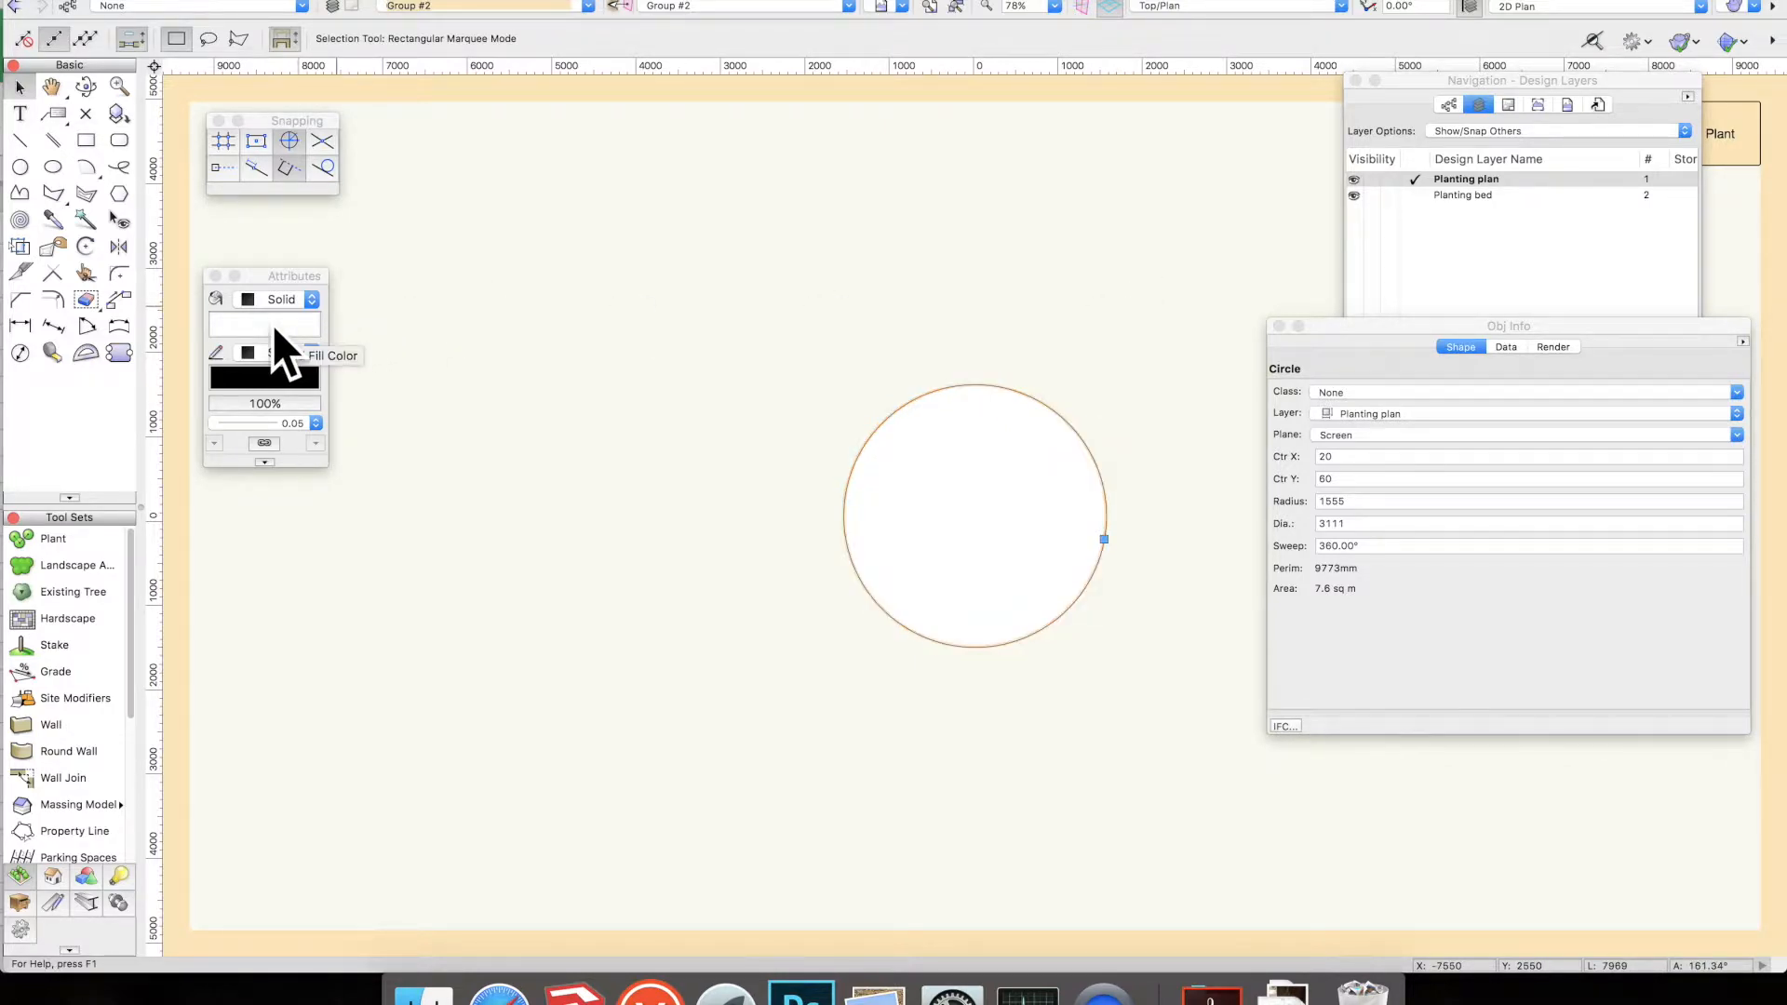
click(248, 299)
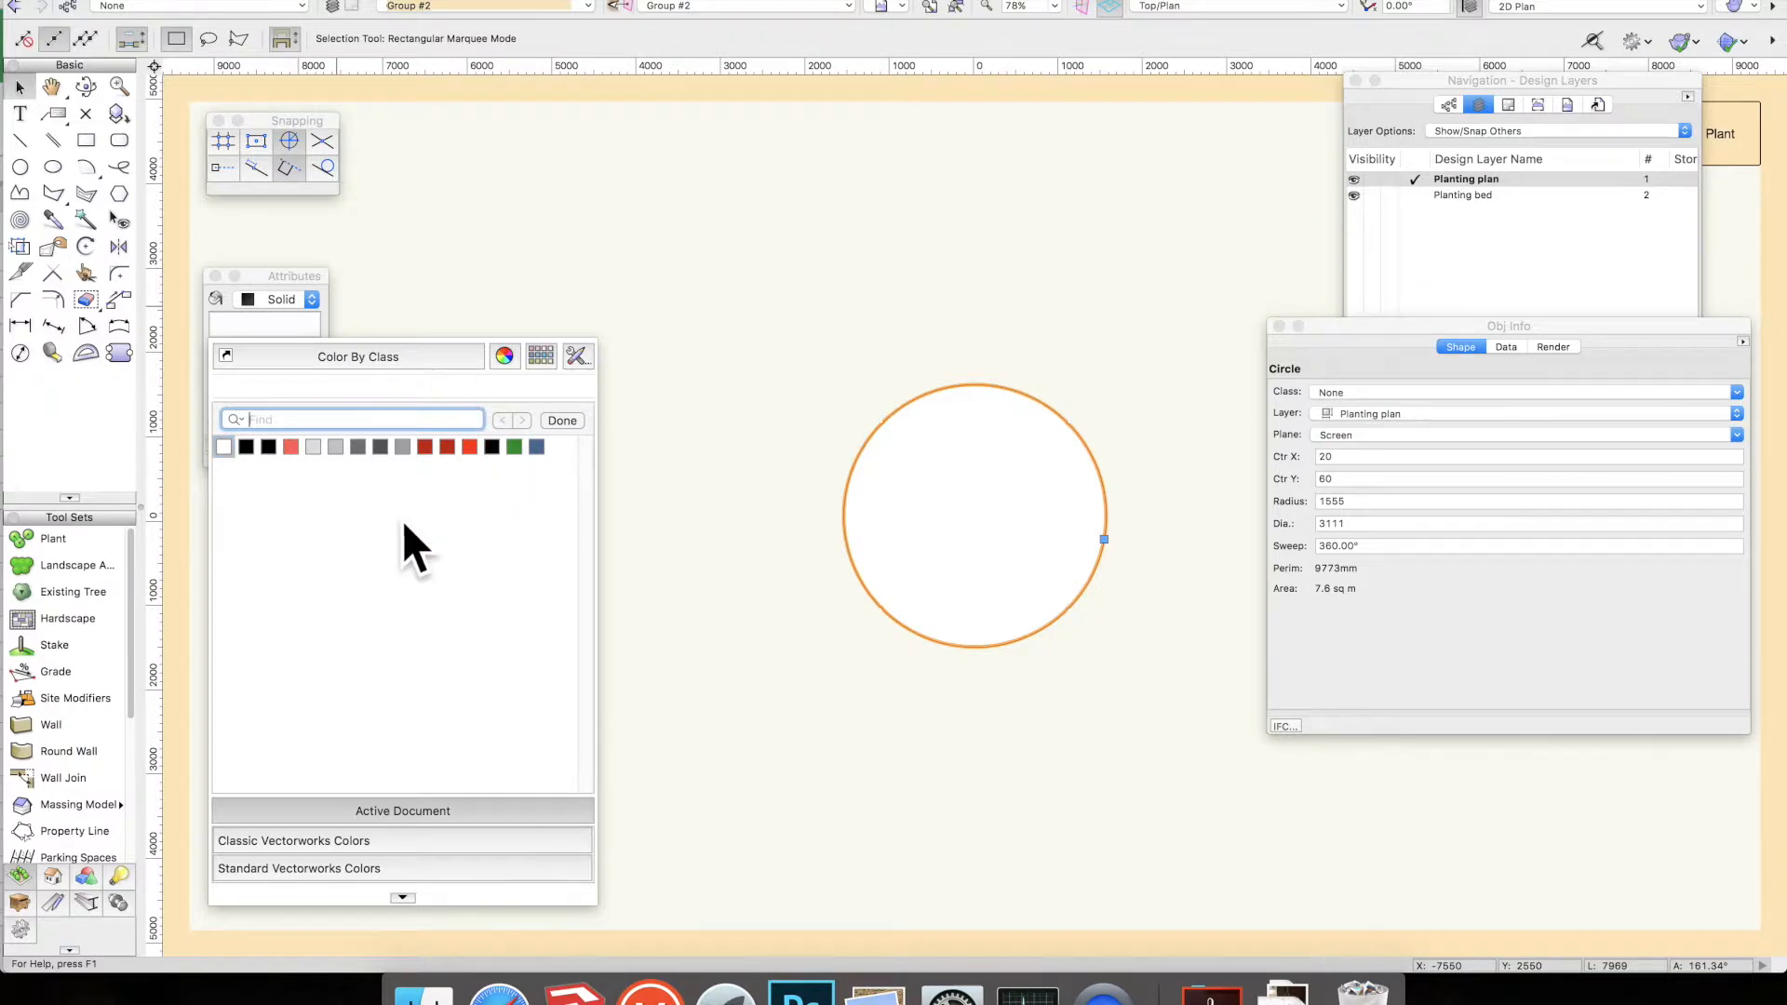
mouse_move(313, 337)
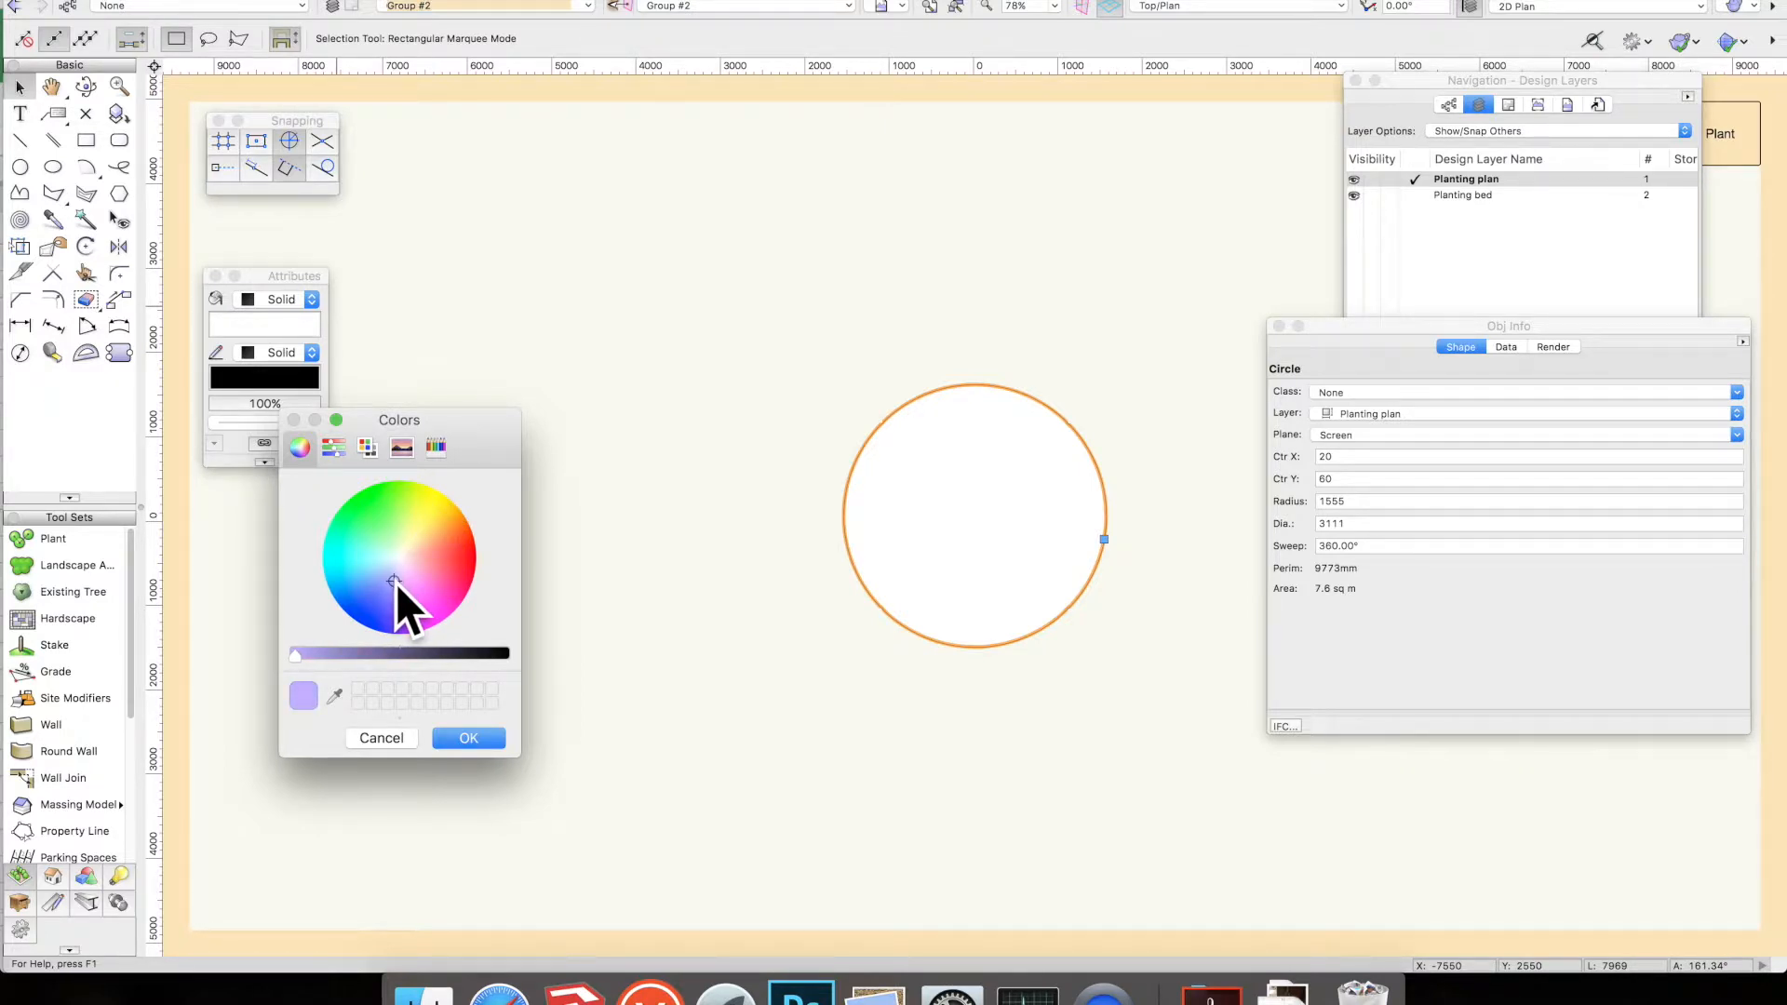
click(468, 738)
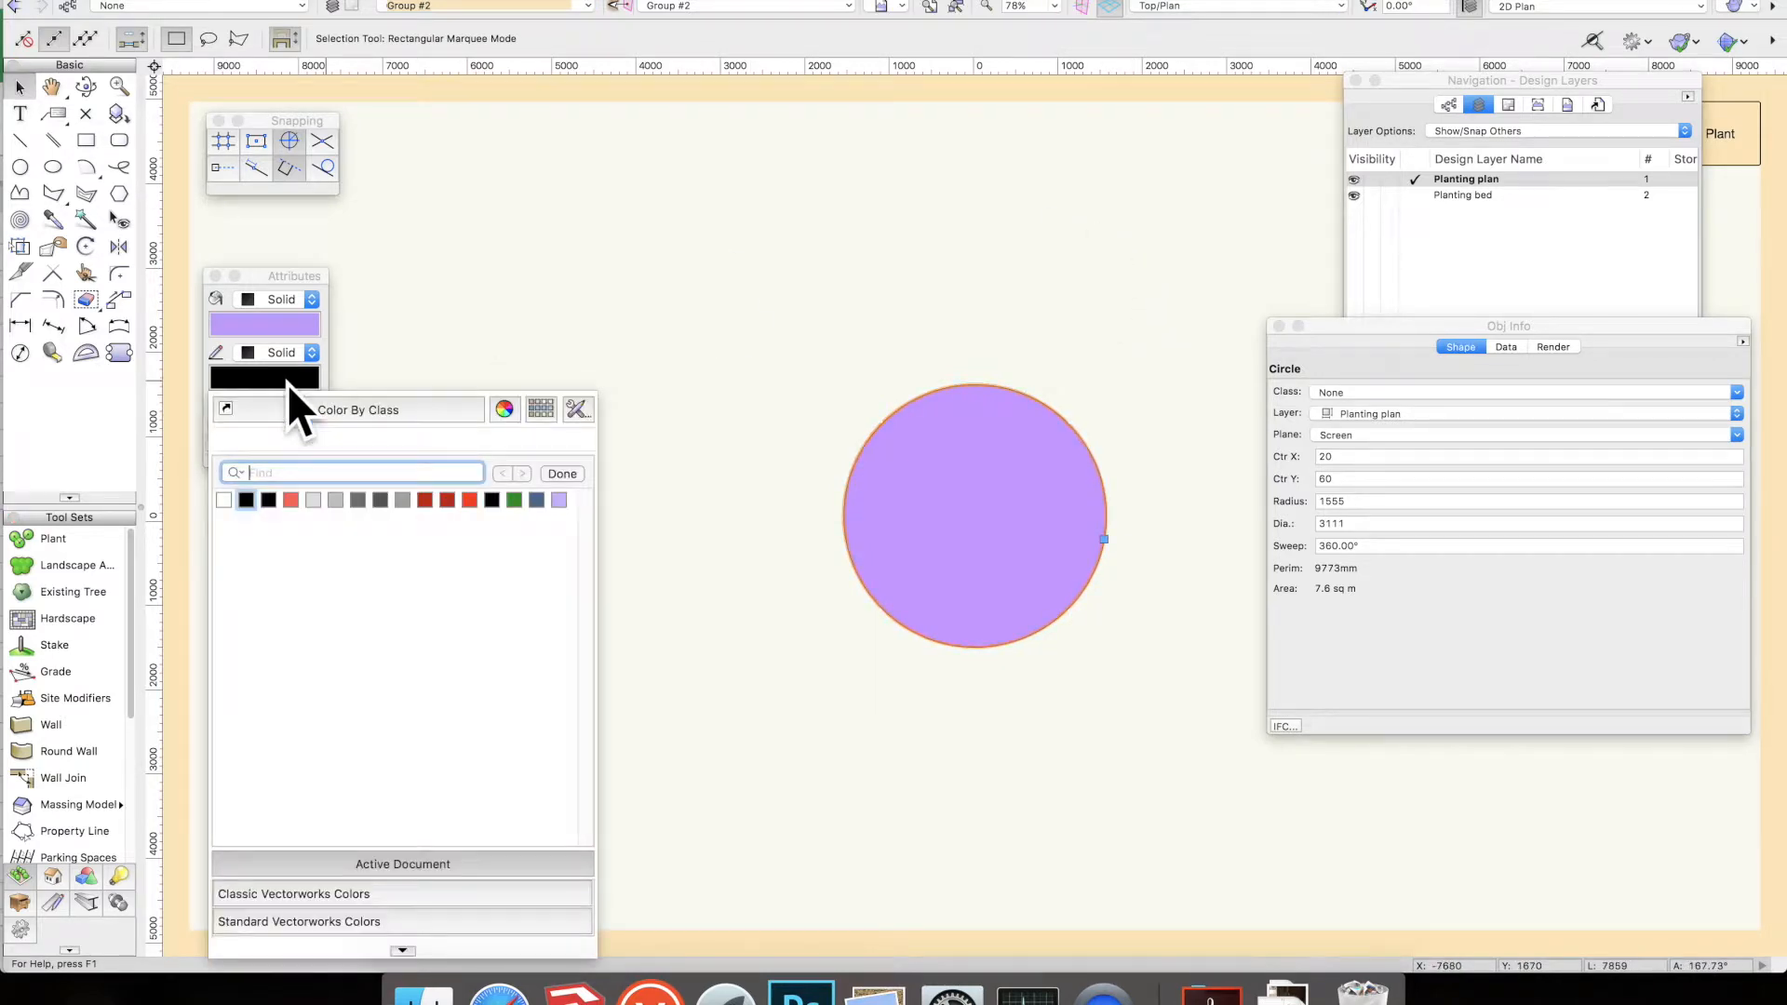
mouse_move(553, 434)
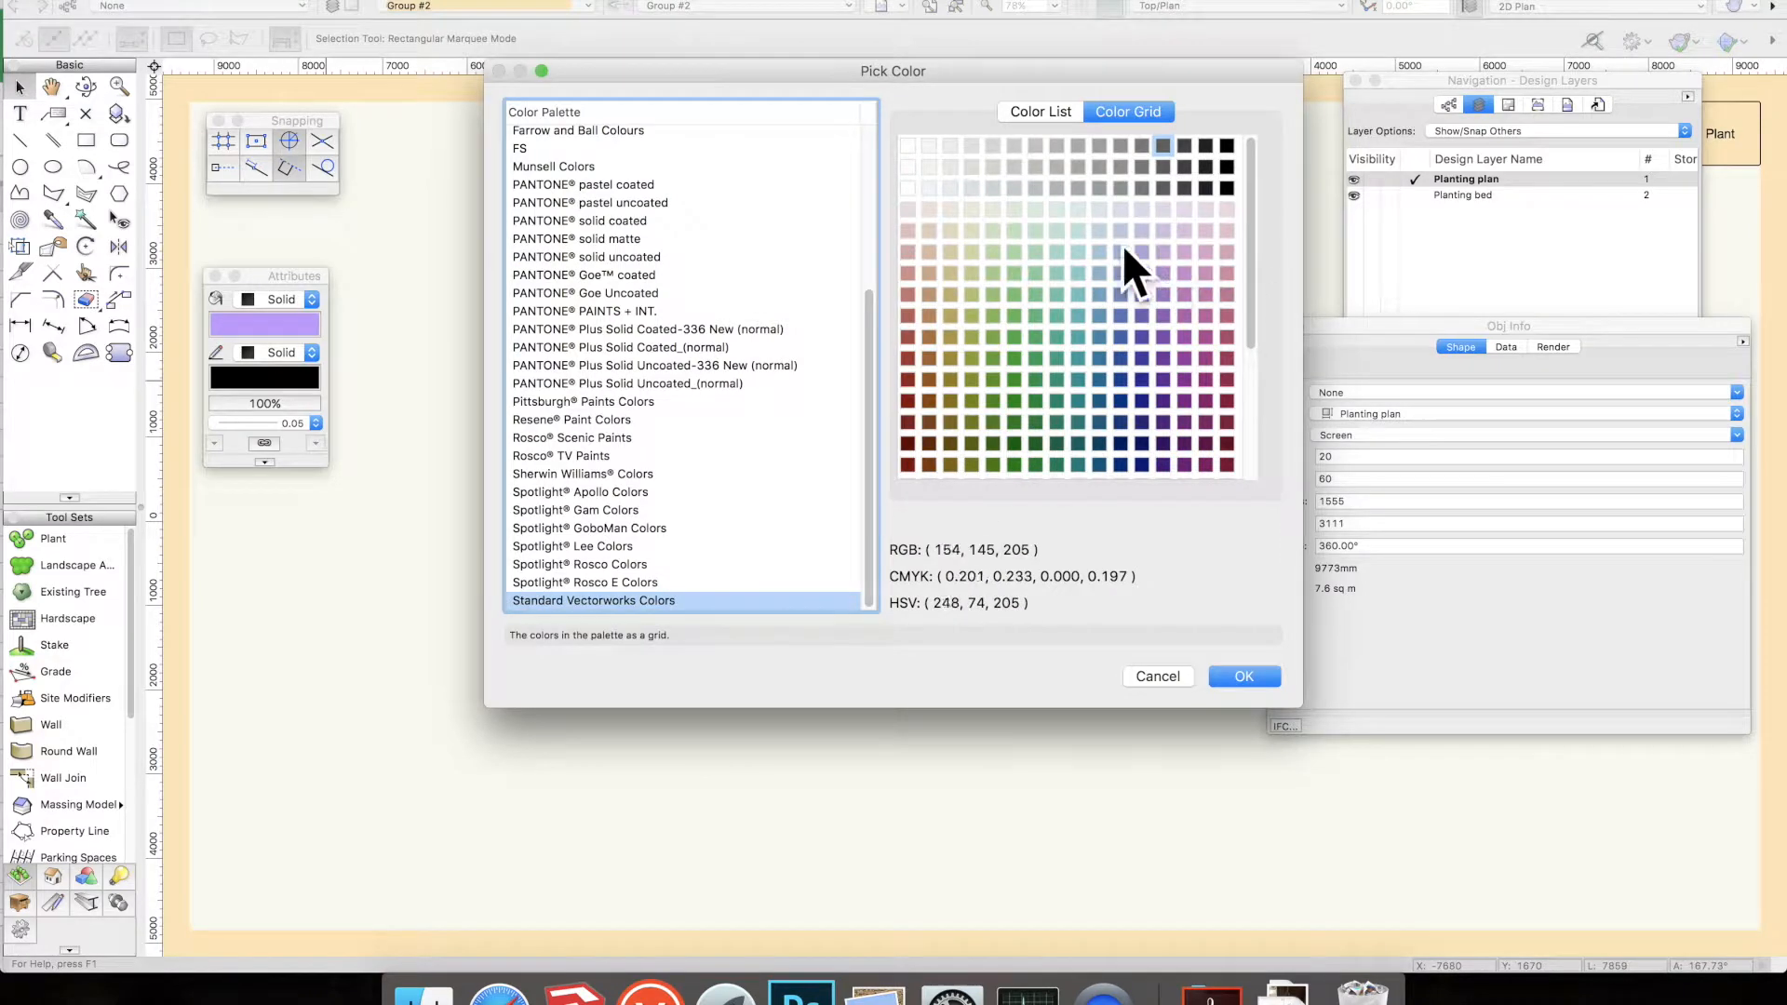
Set the Salvia outline pen colour to a mid green
click(1014, 294)
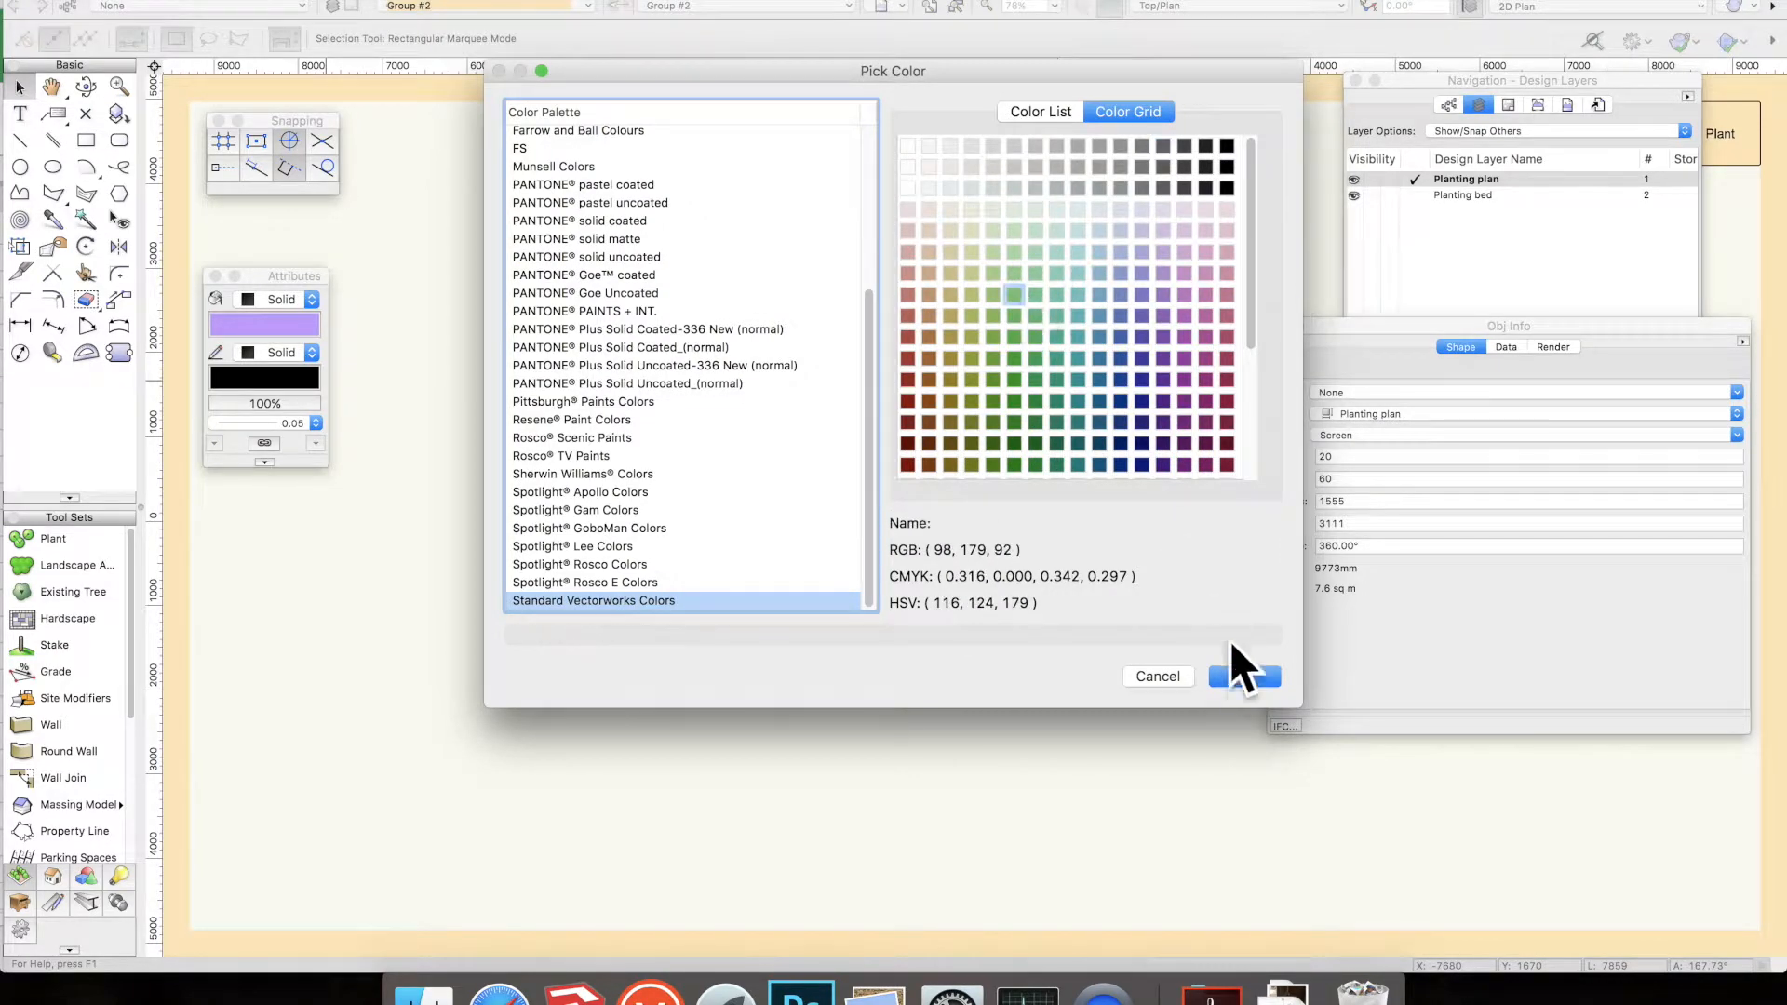
click(1244, 675)
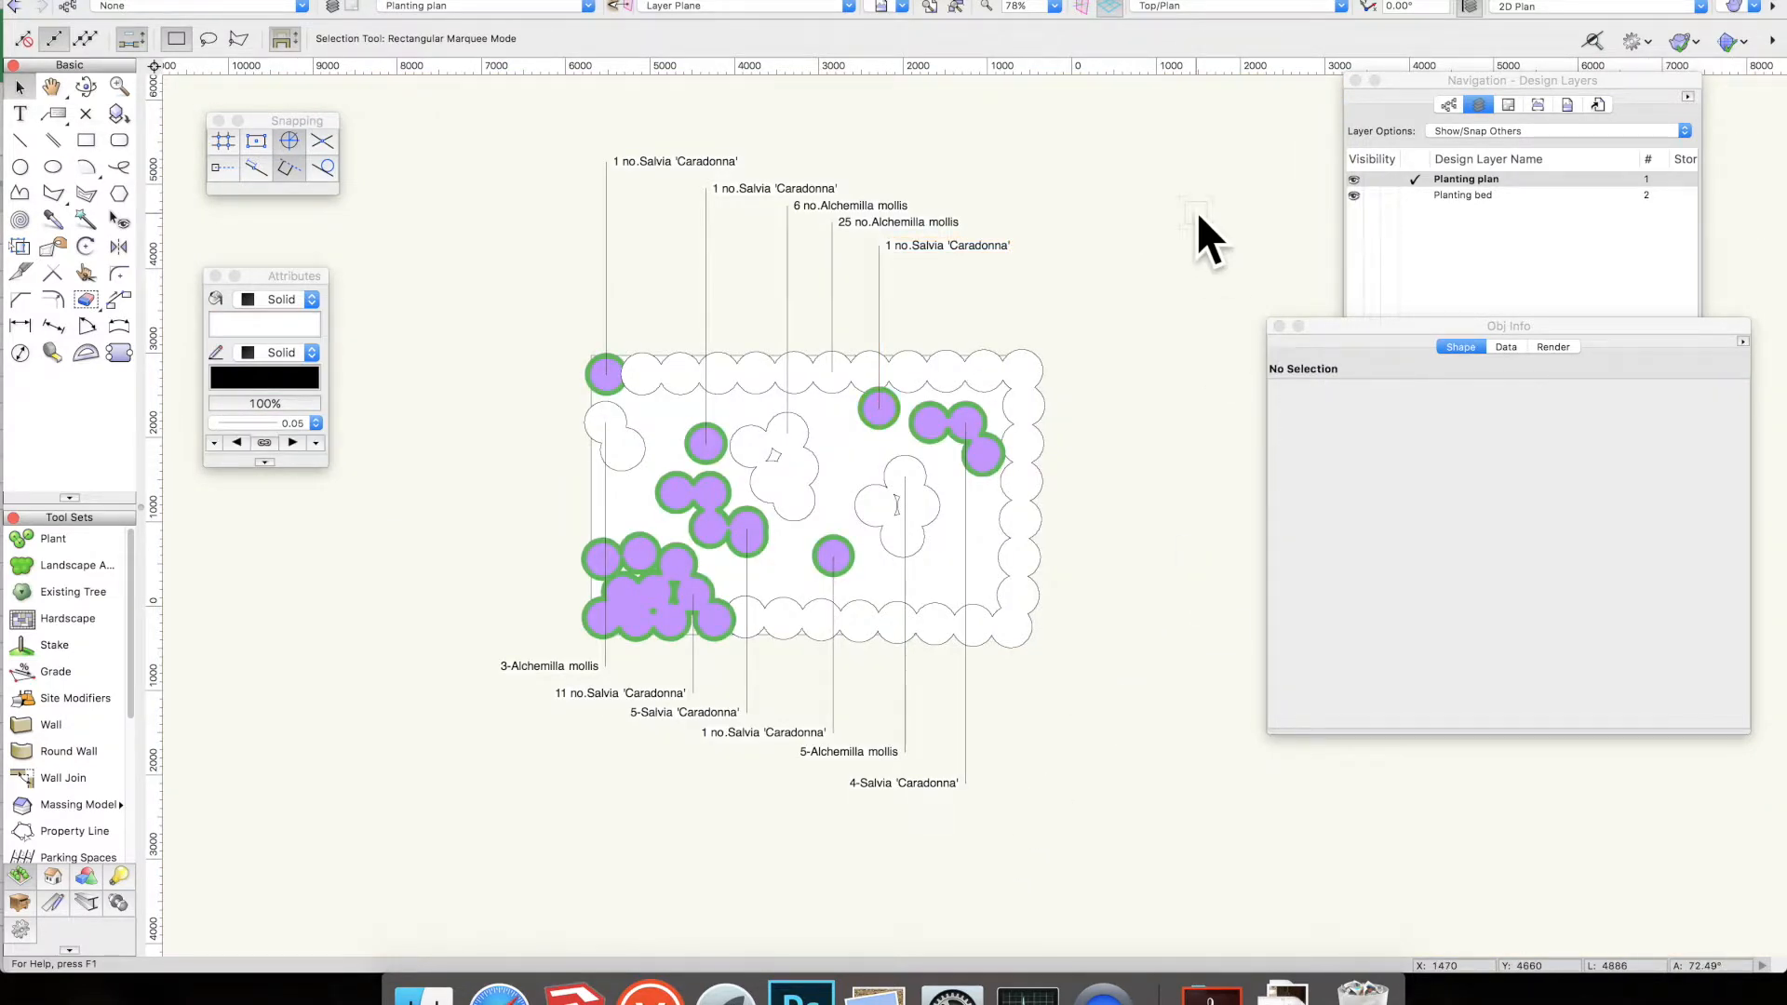
Give the Alchemilla 2D graphic a lime green fill and a much thicker green outline
click(899, 221)
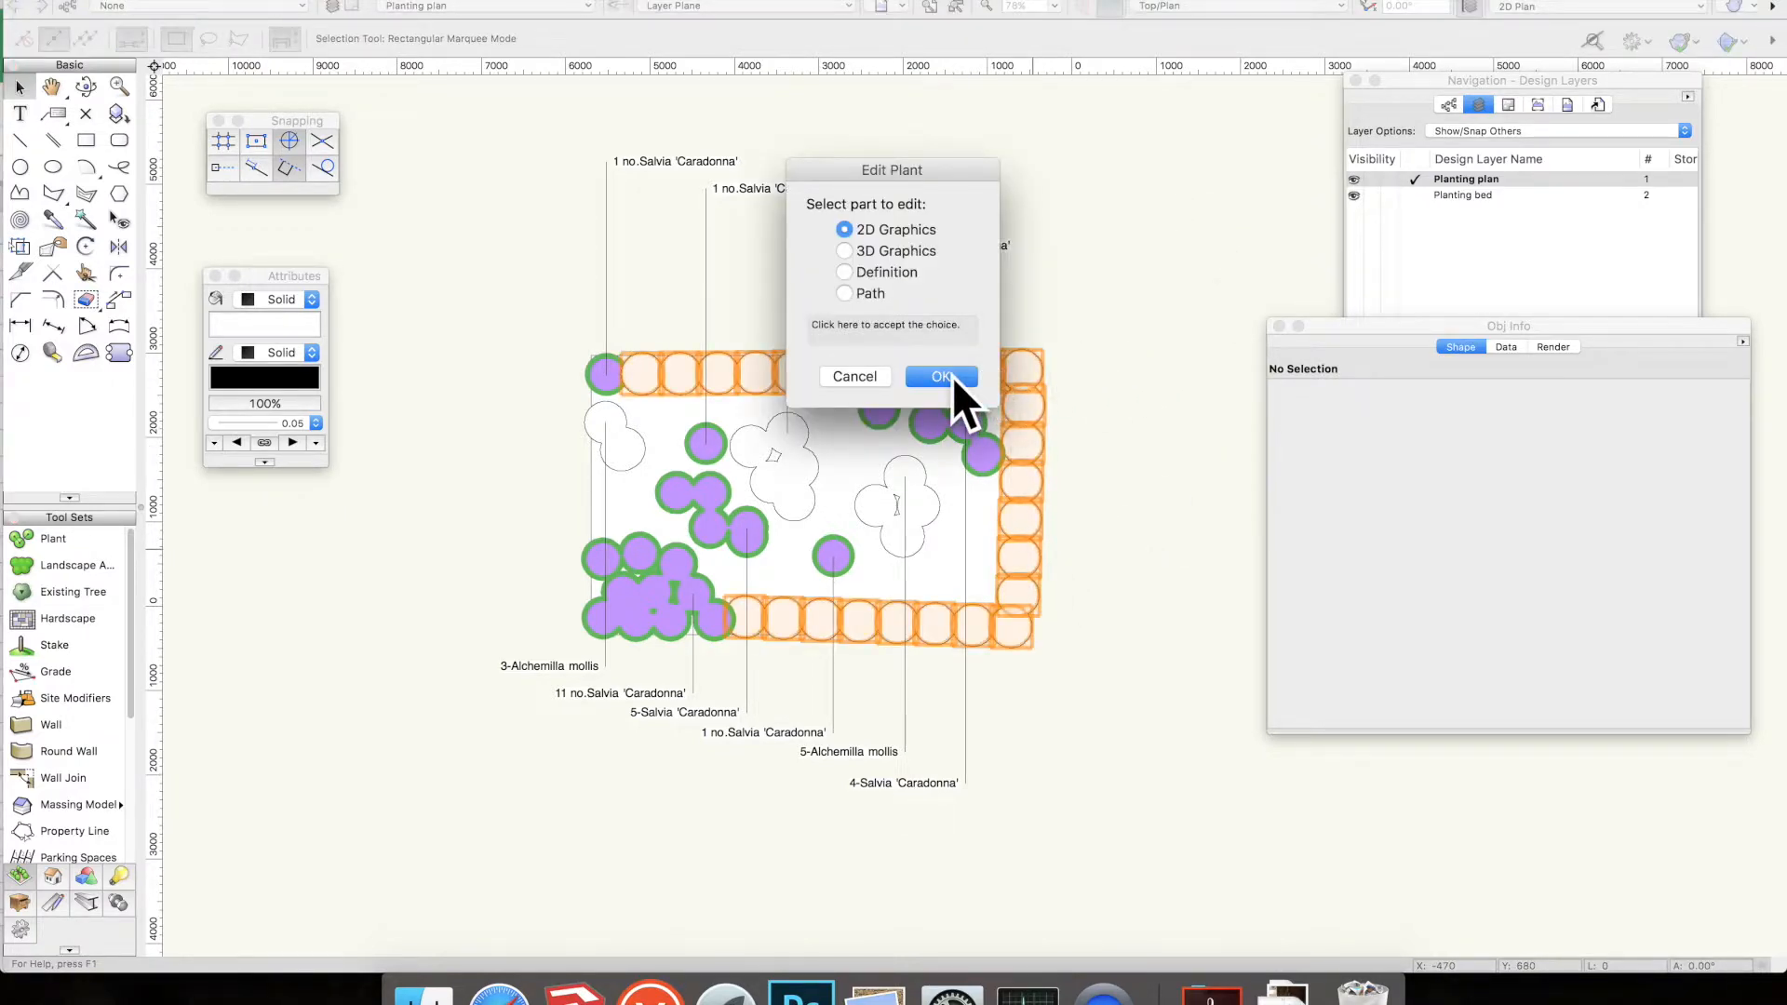
click(940, 376)
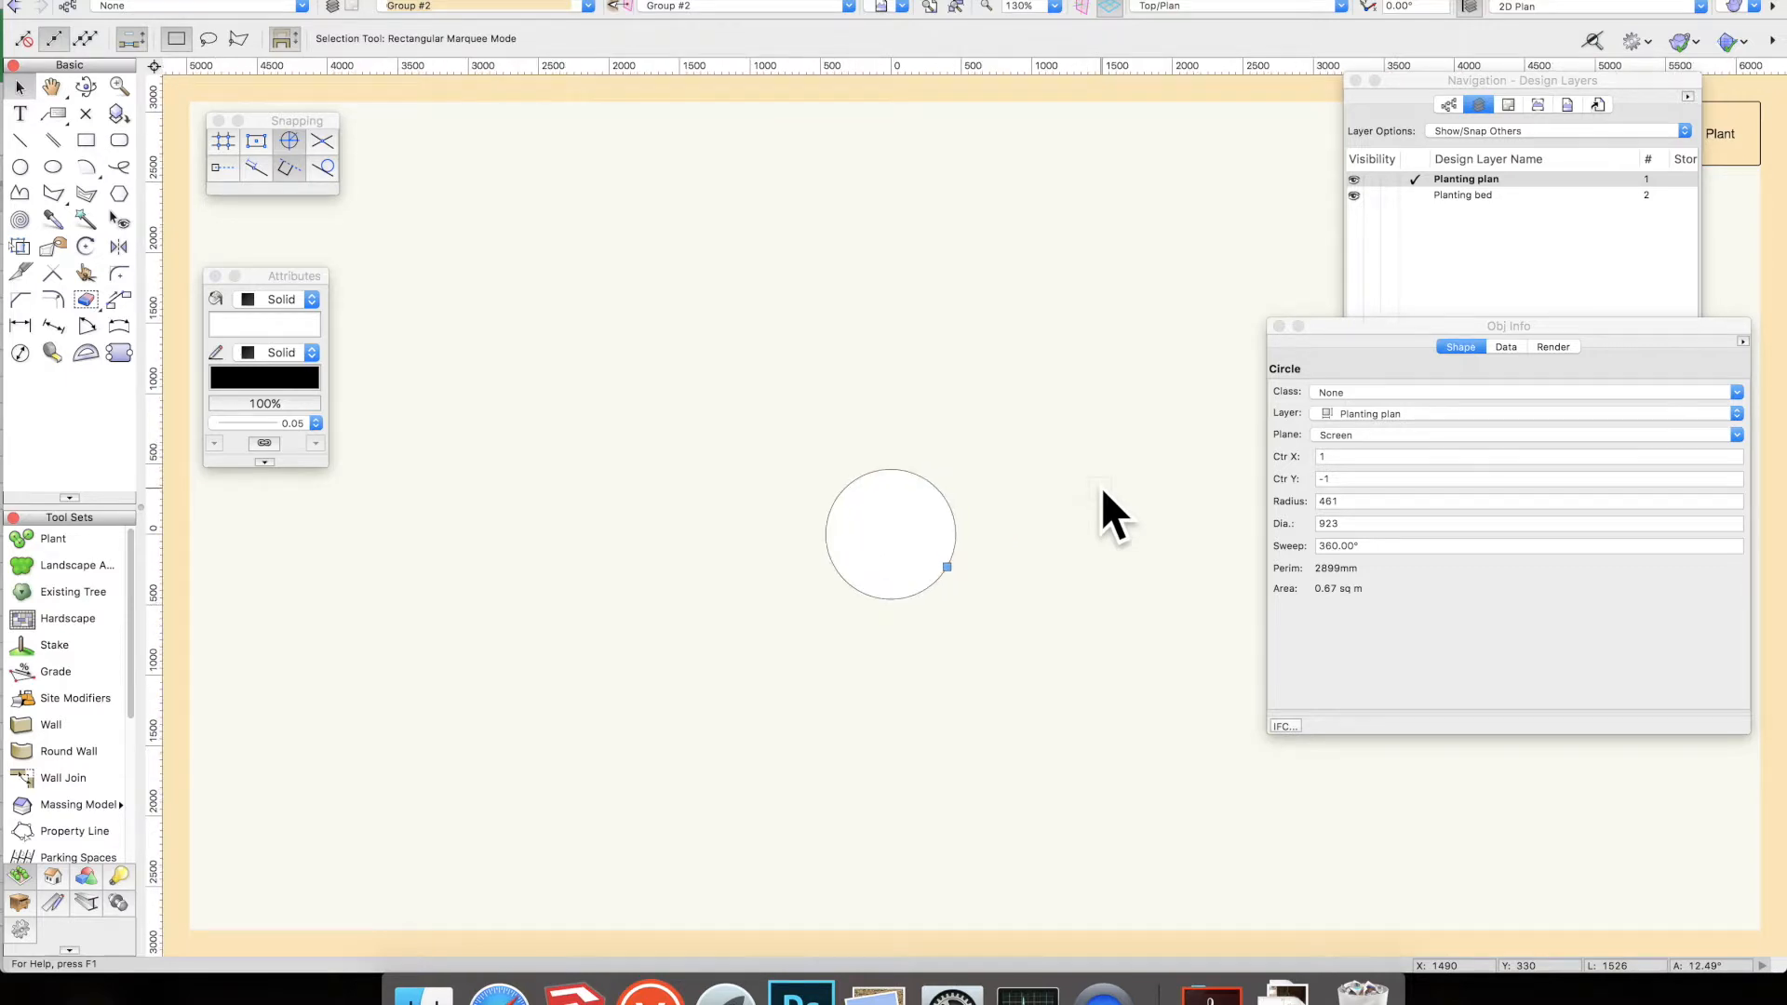
click(264, 298)
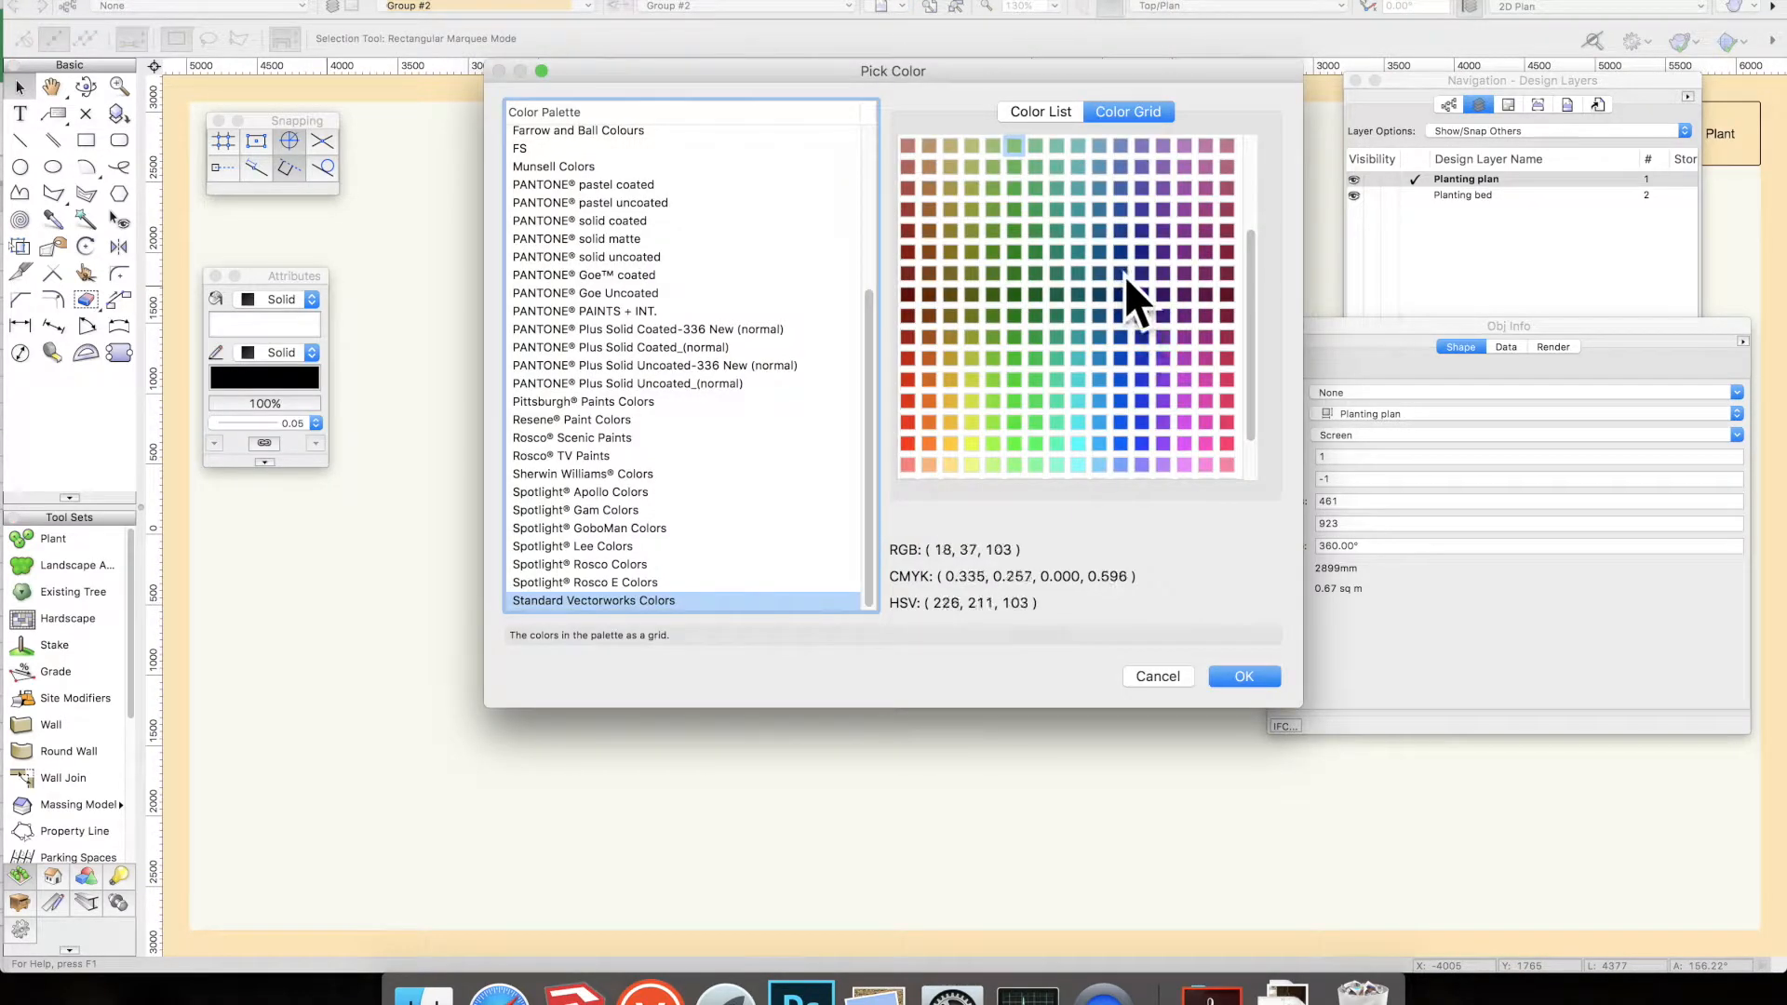
click(994, 461)
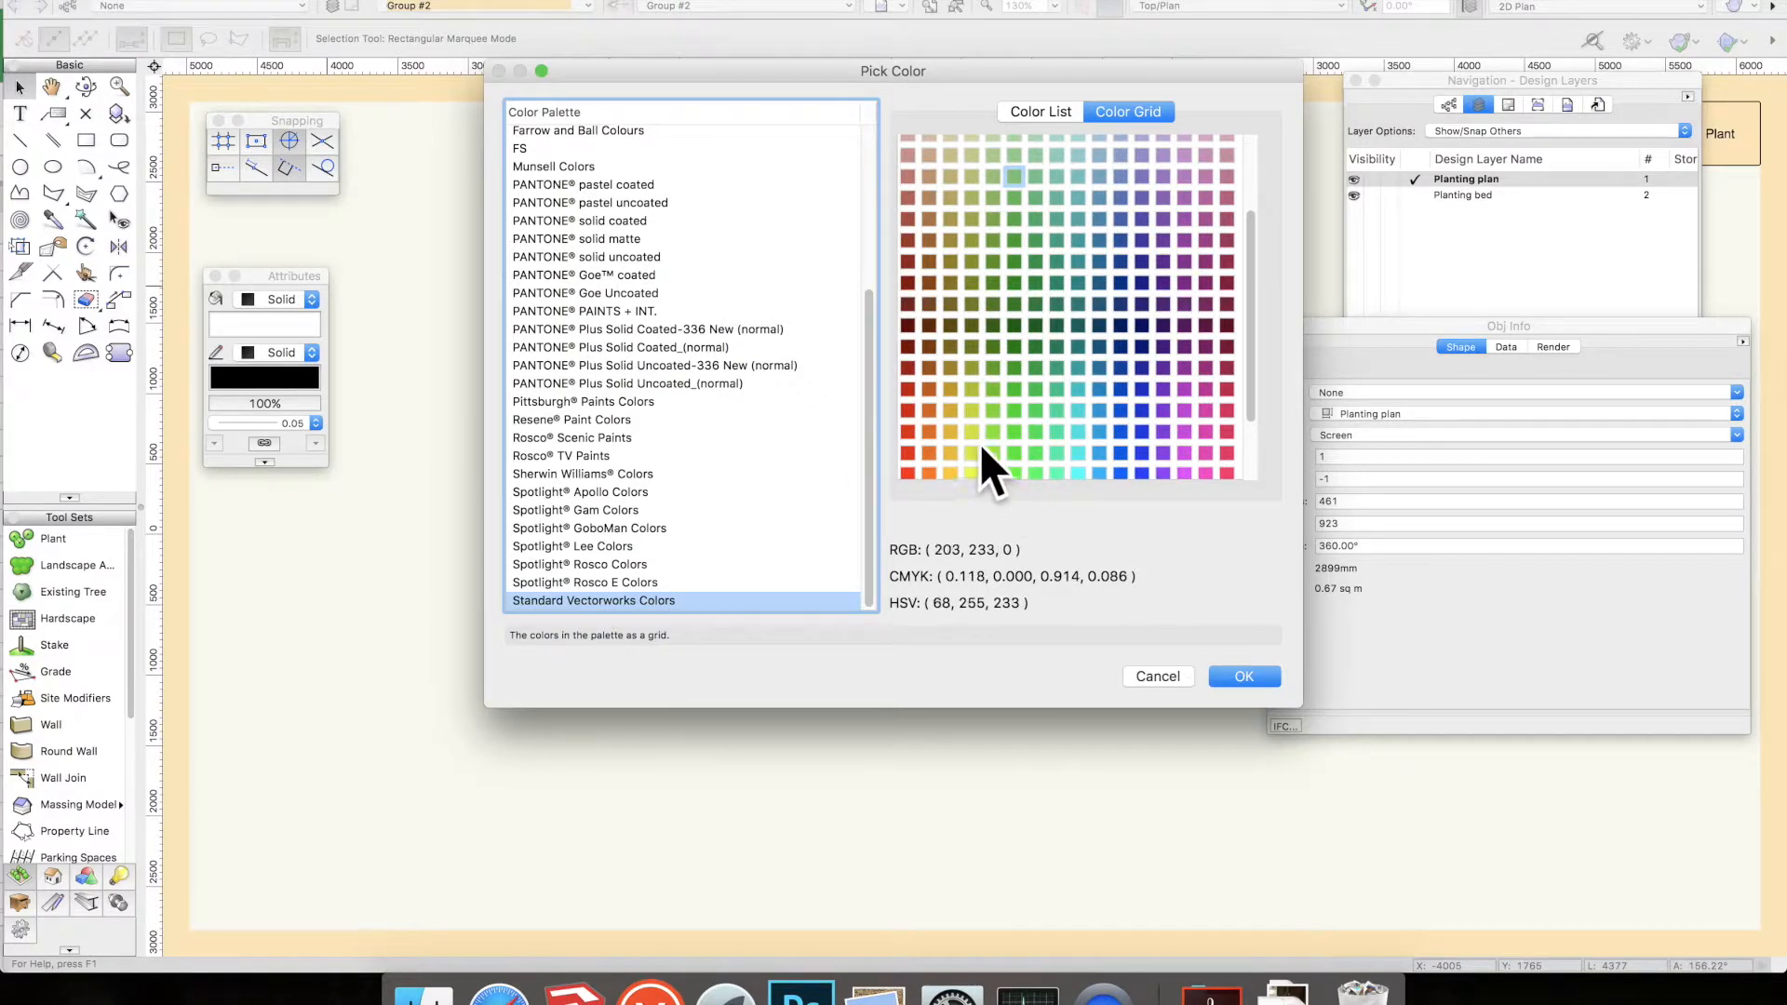
click(1053, 387)
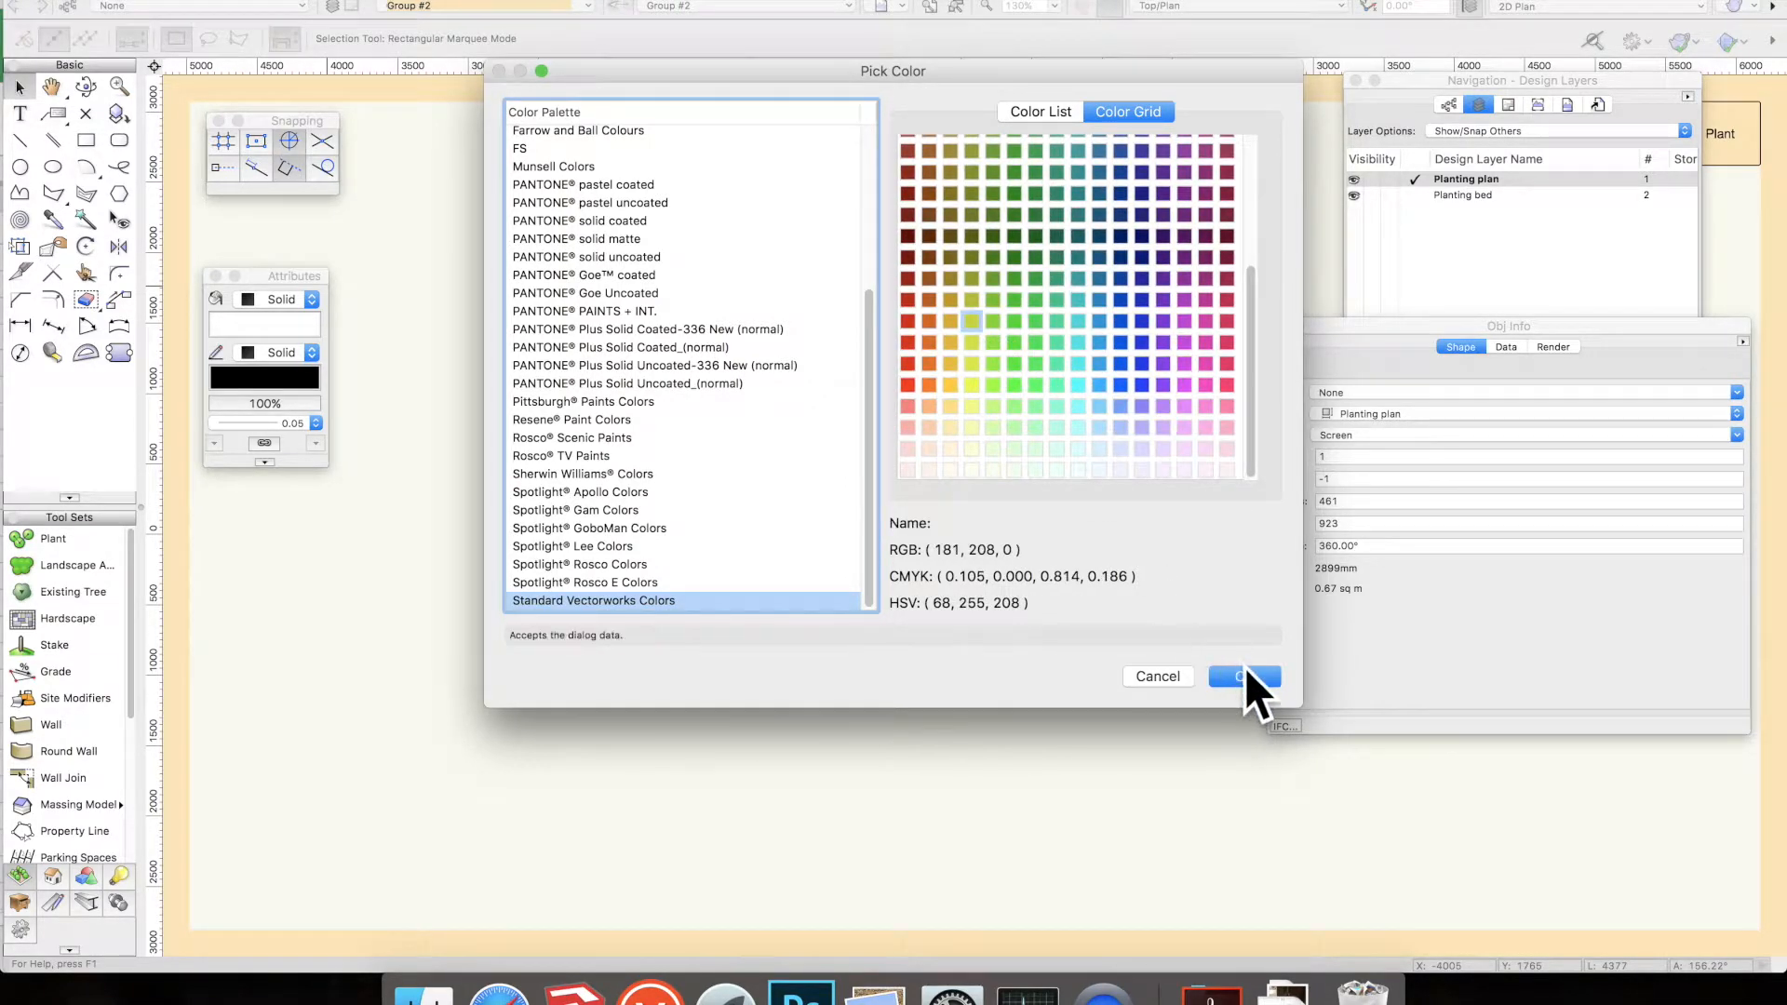
click(1241, 676)
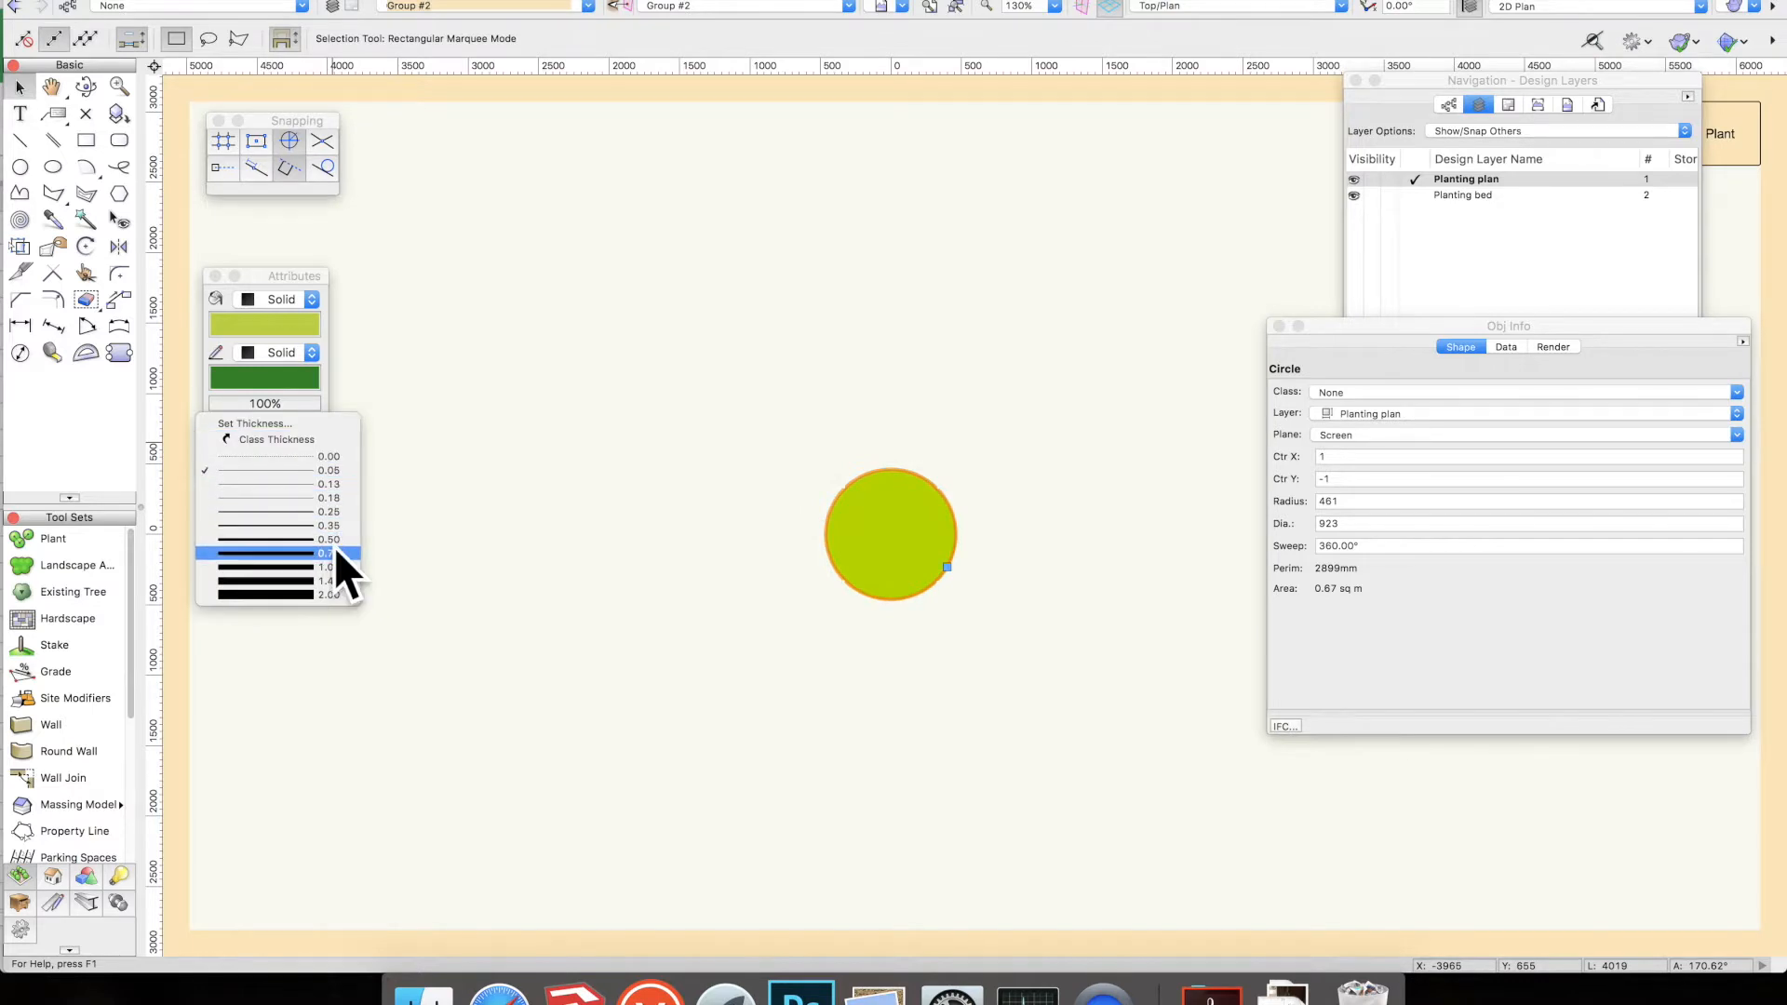
click(330, 566)
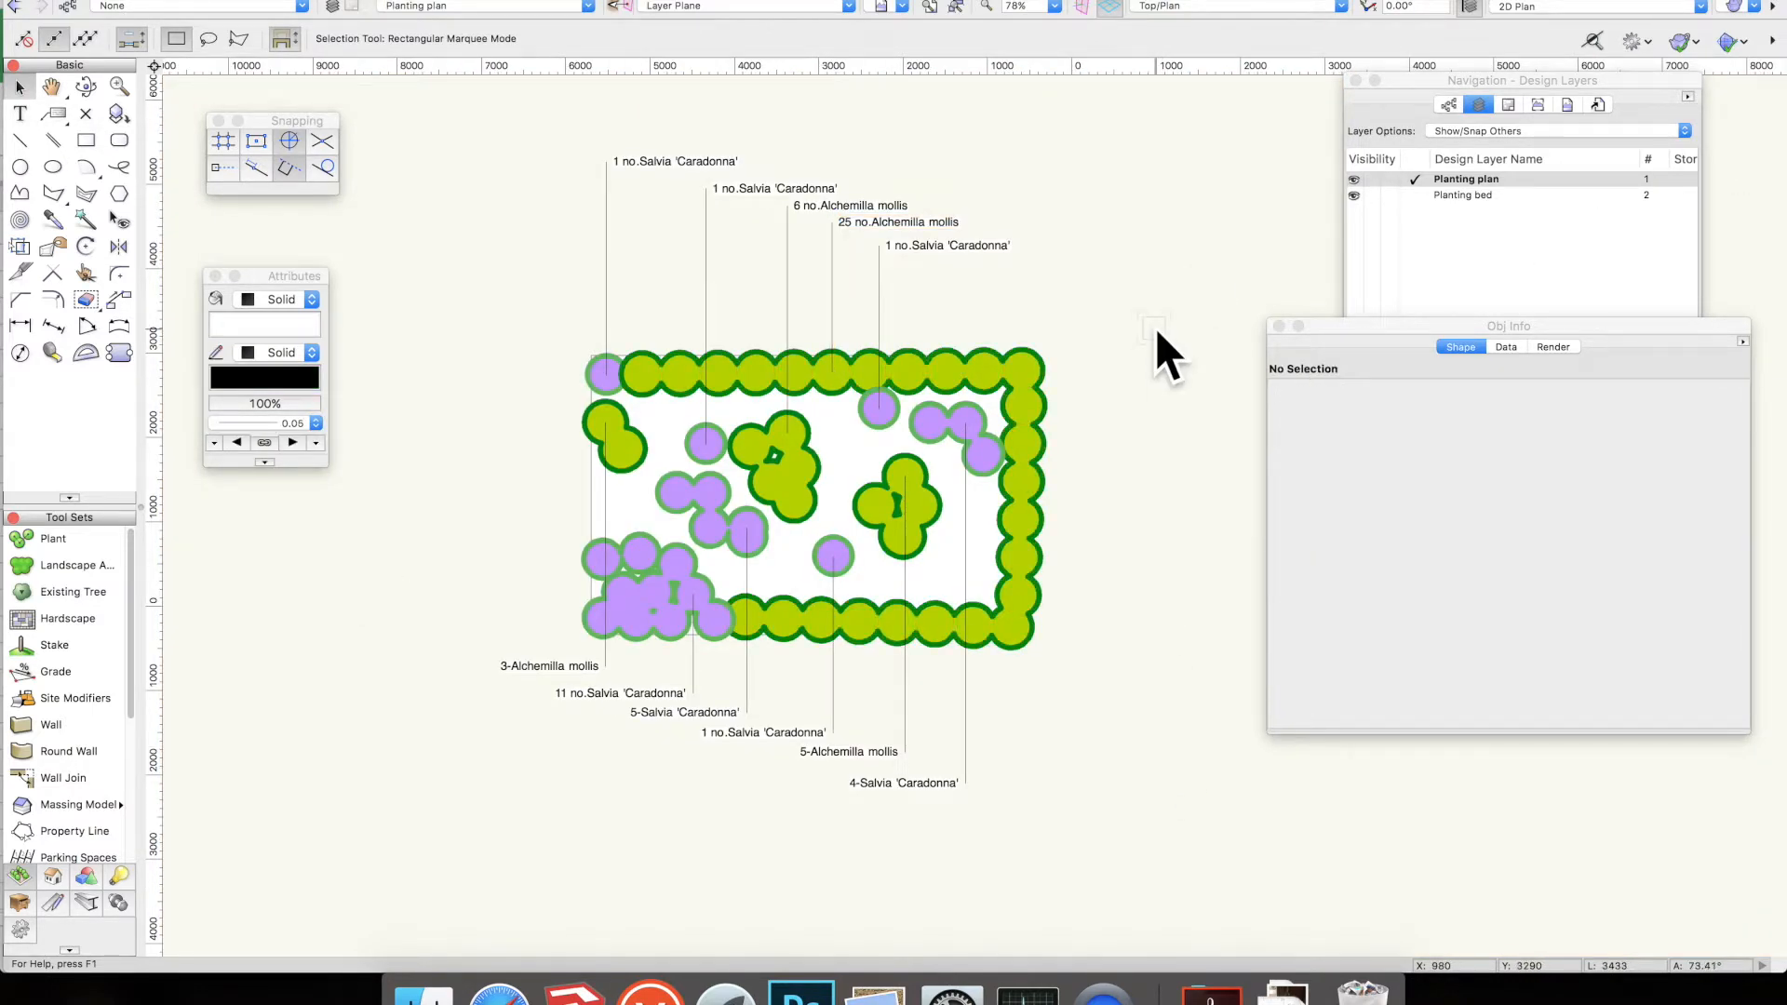
mouse_move(1156, 467)
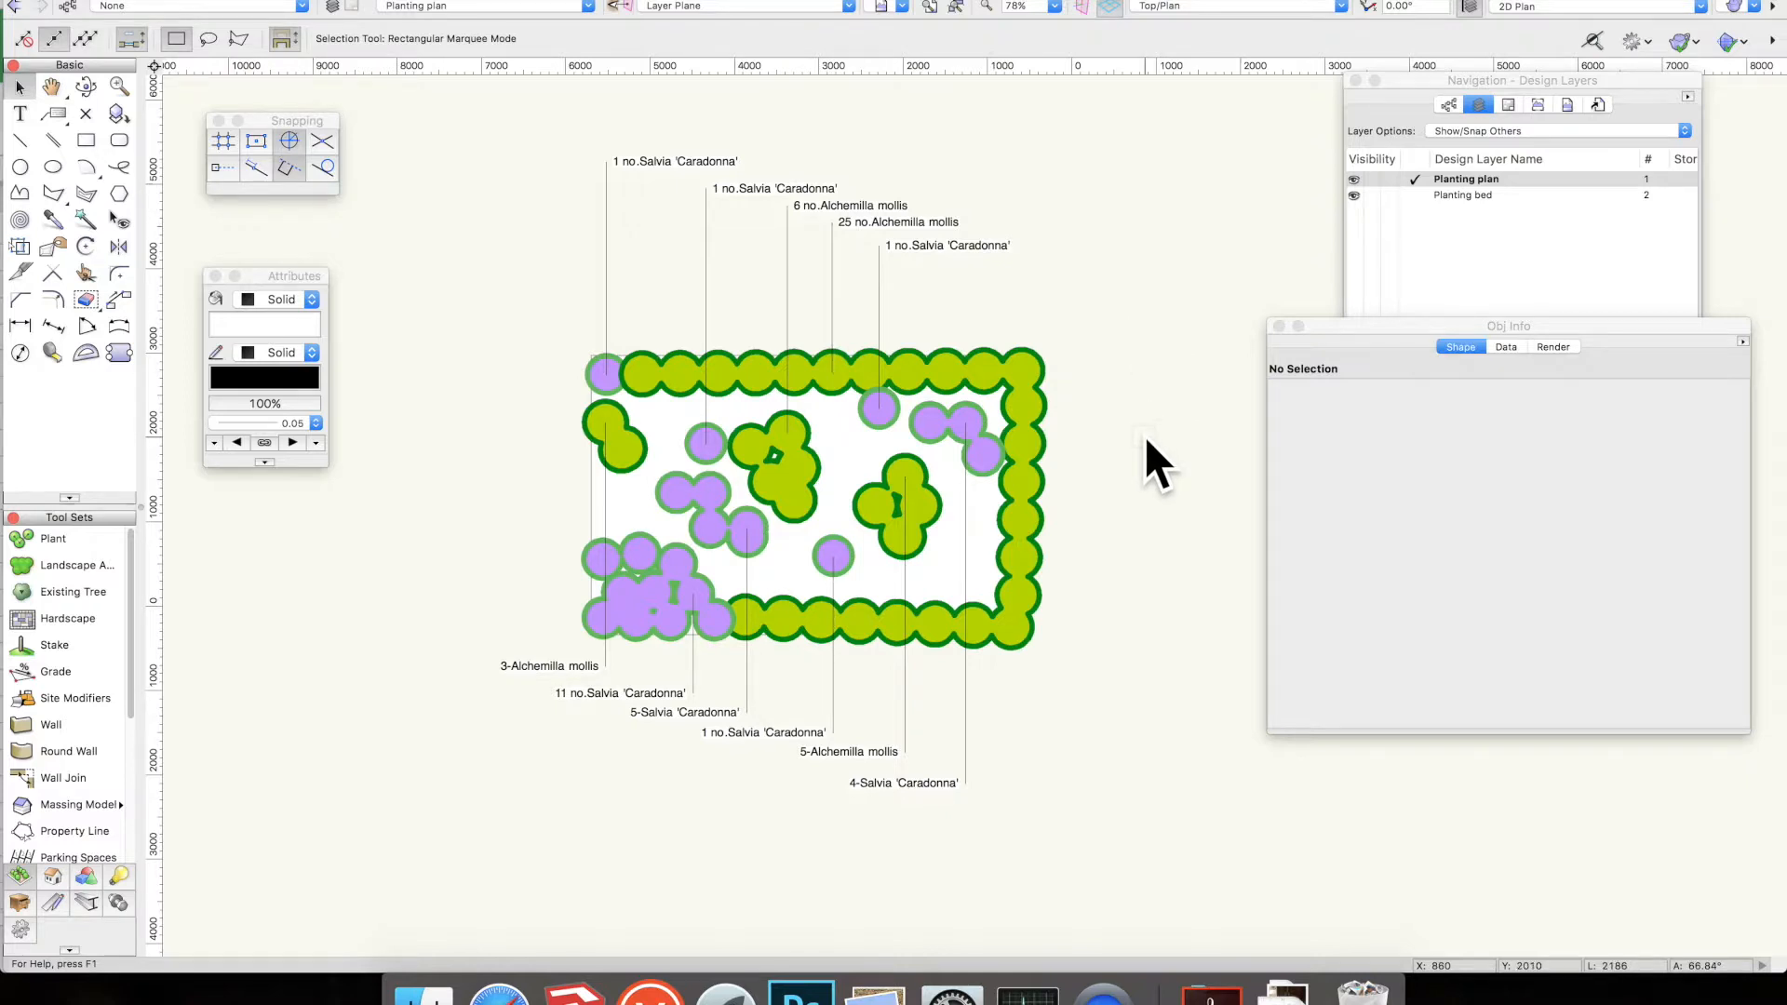
mouse_move(1145, 439)
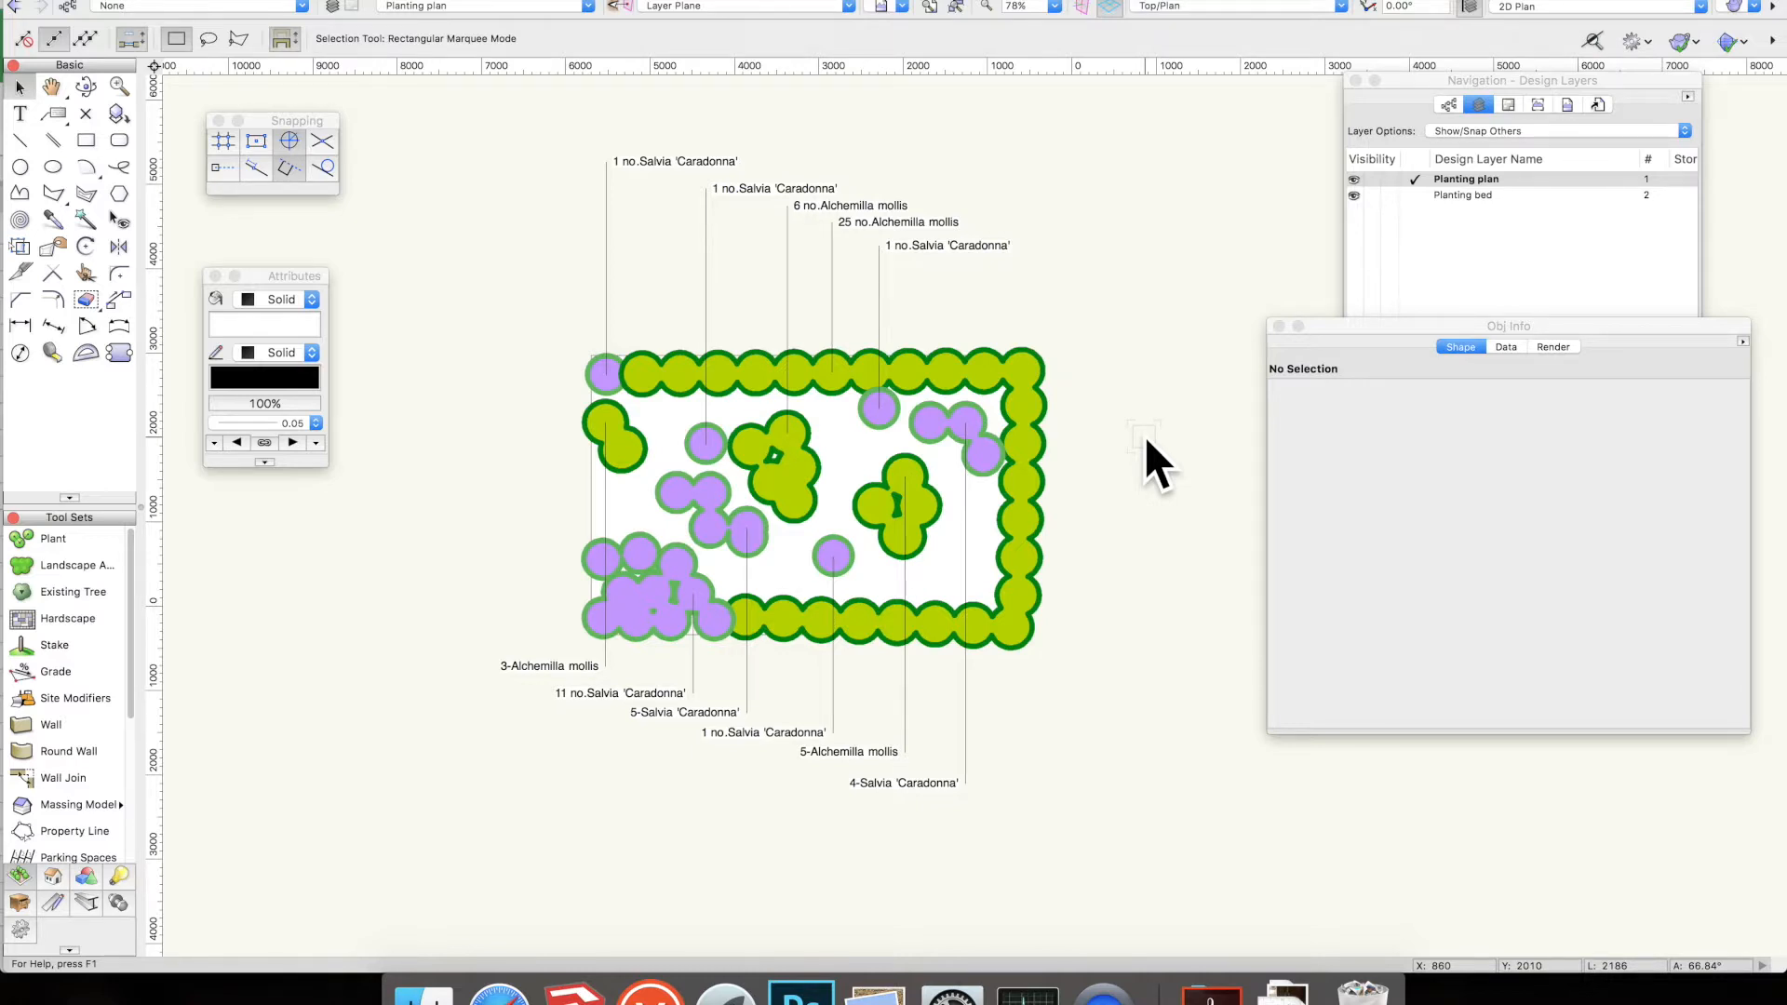
mouse_move(1161, 501)
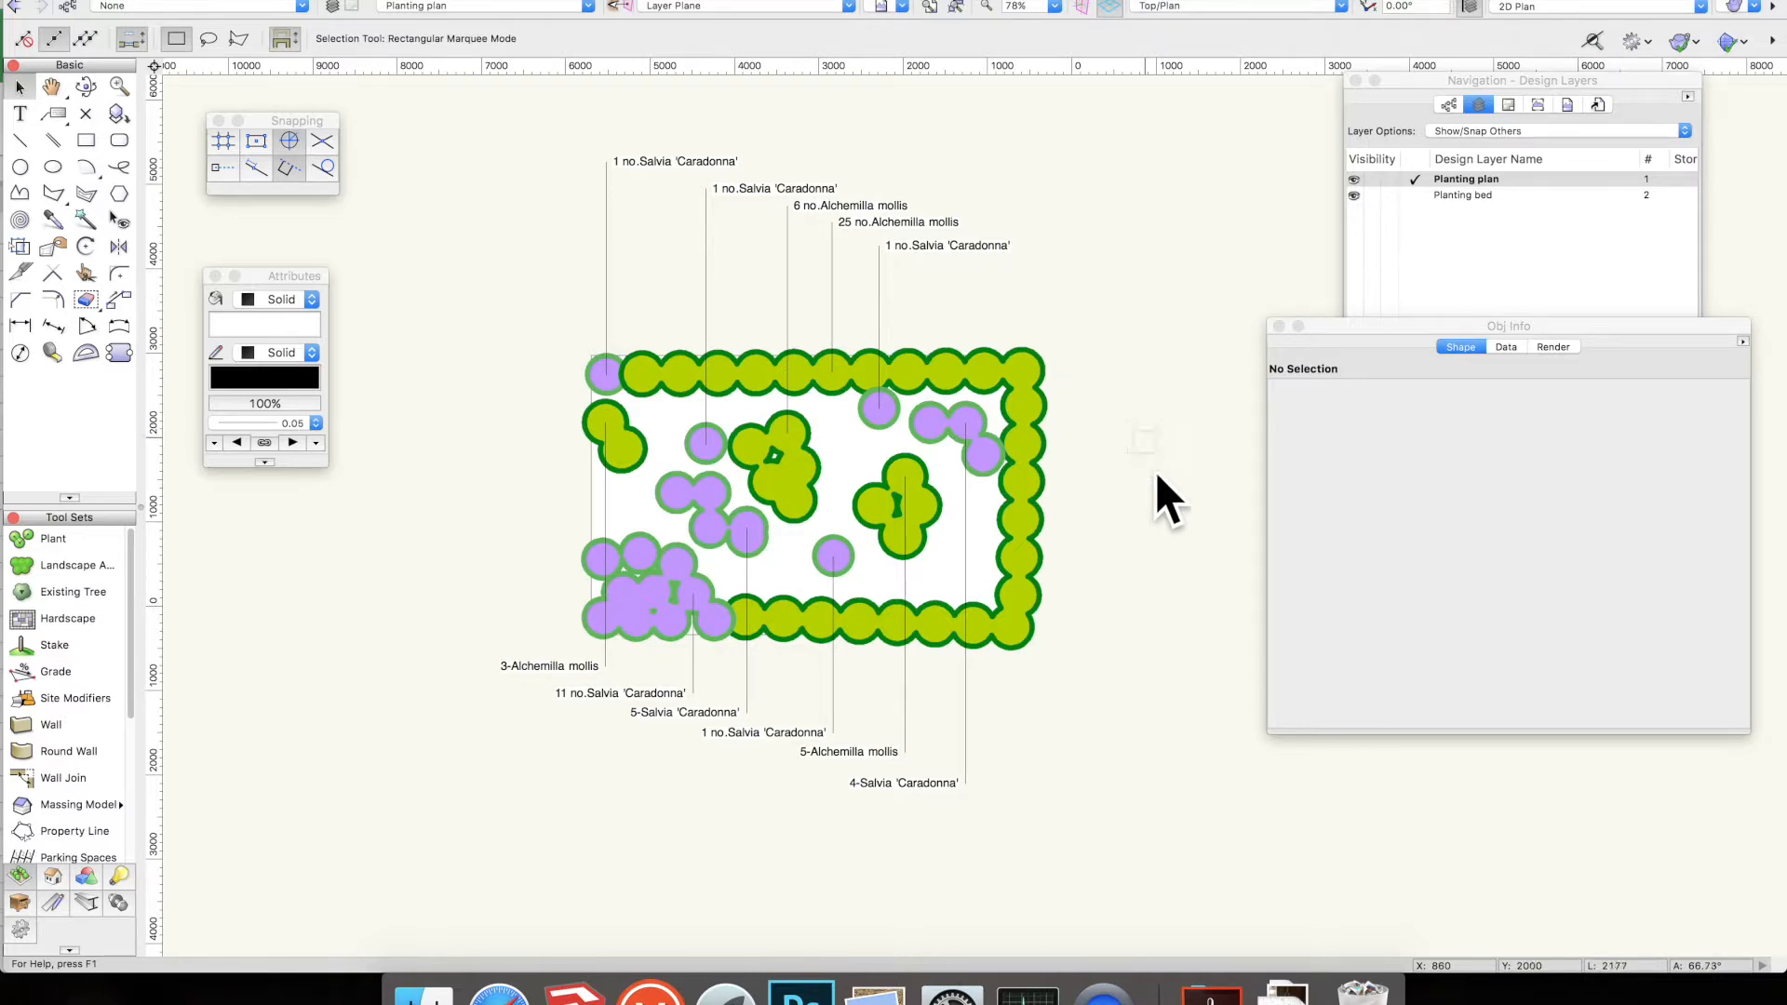
mouse_move(1225, 655)
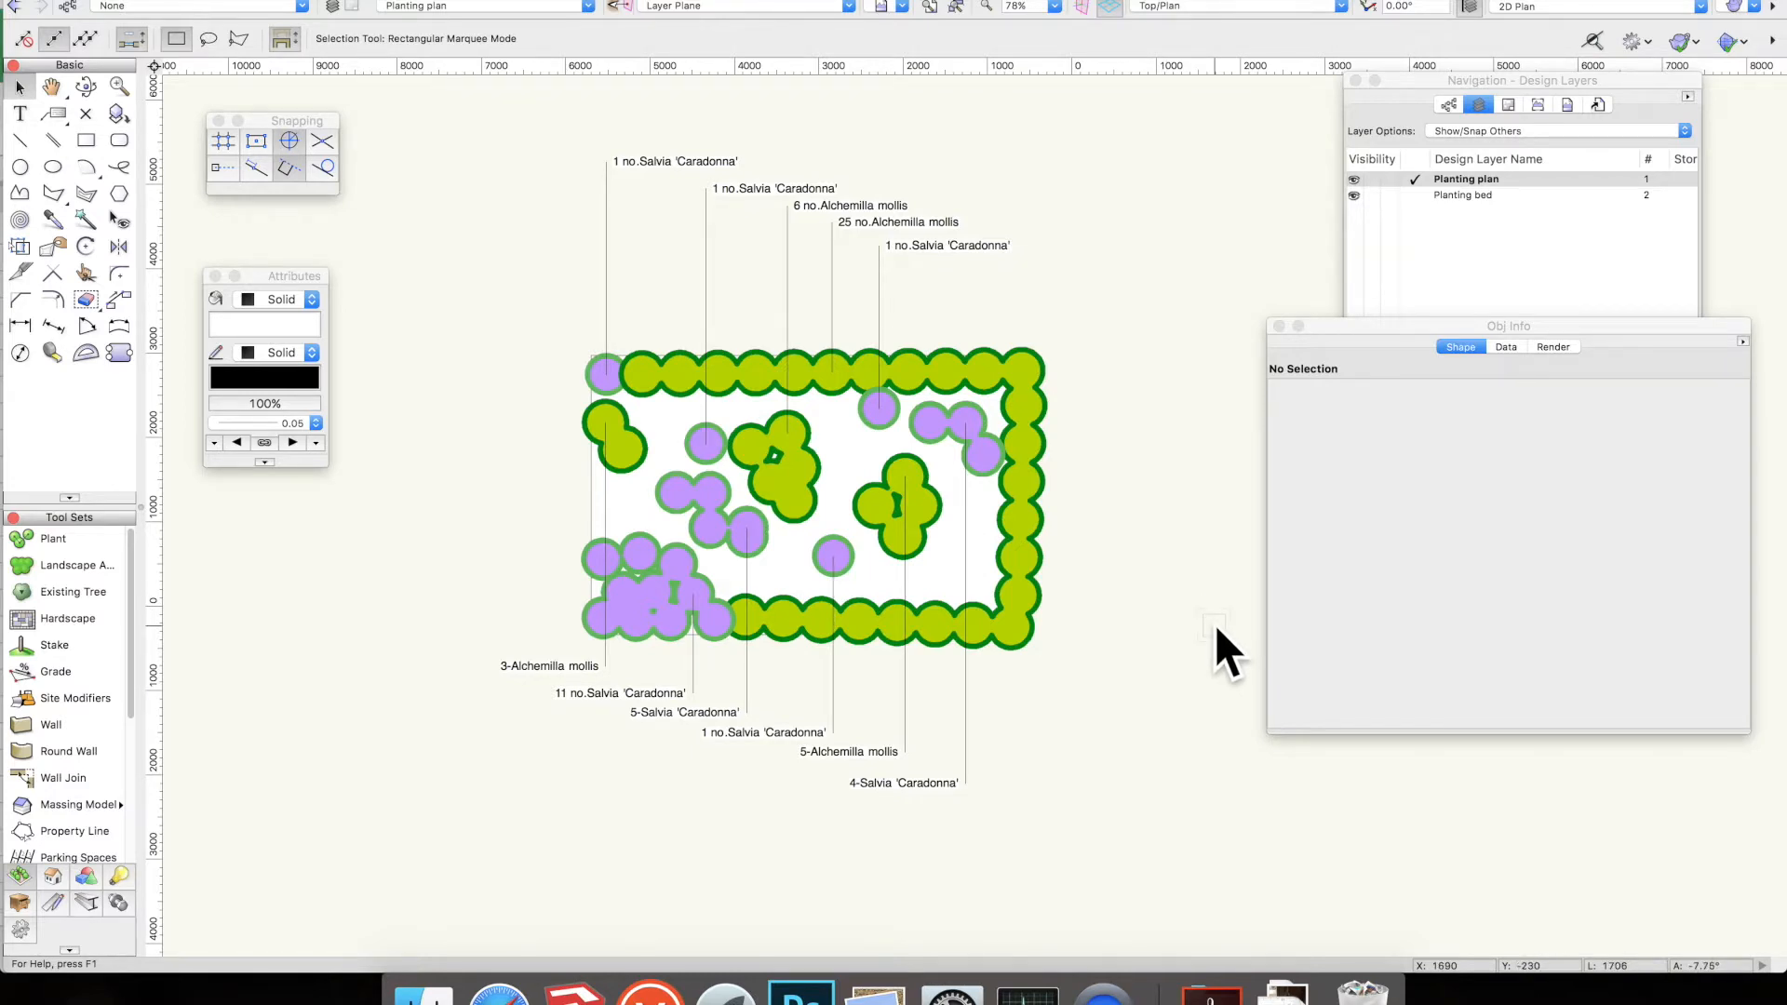
mouse_move(1225, 450)
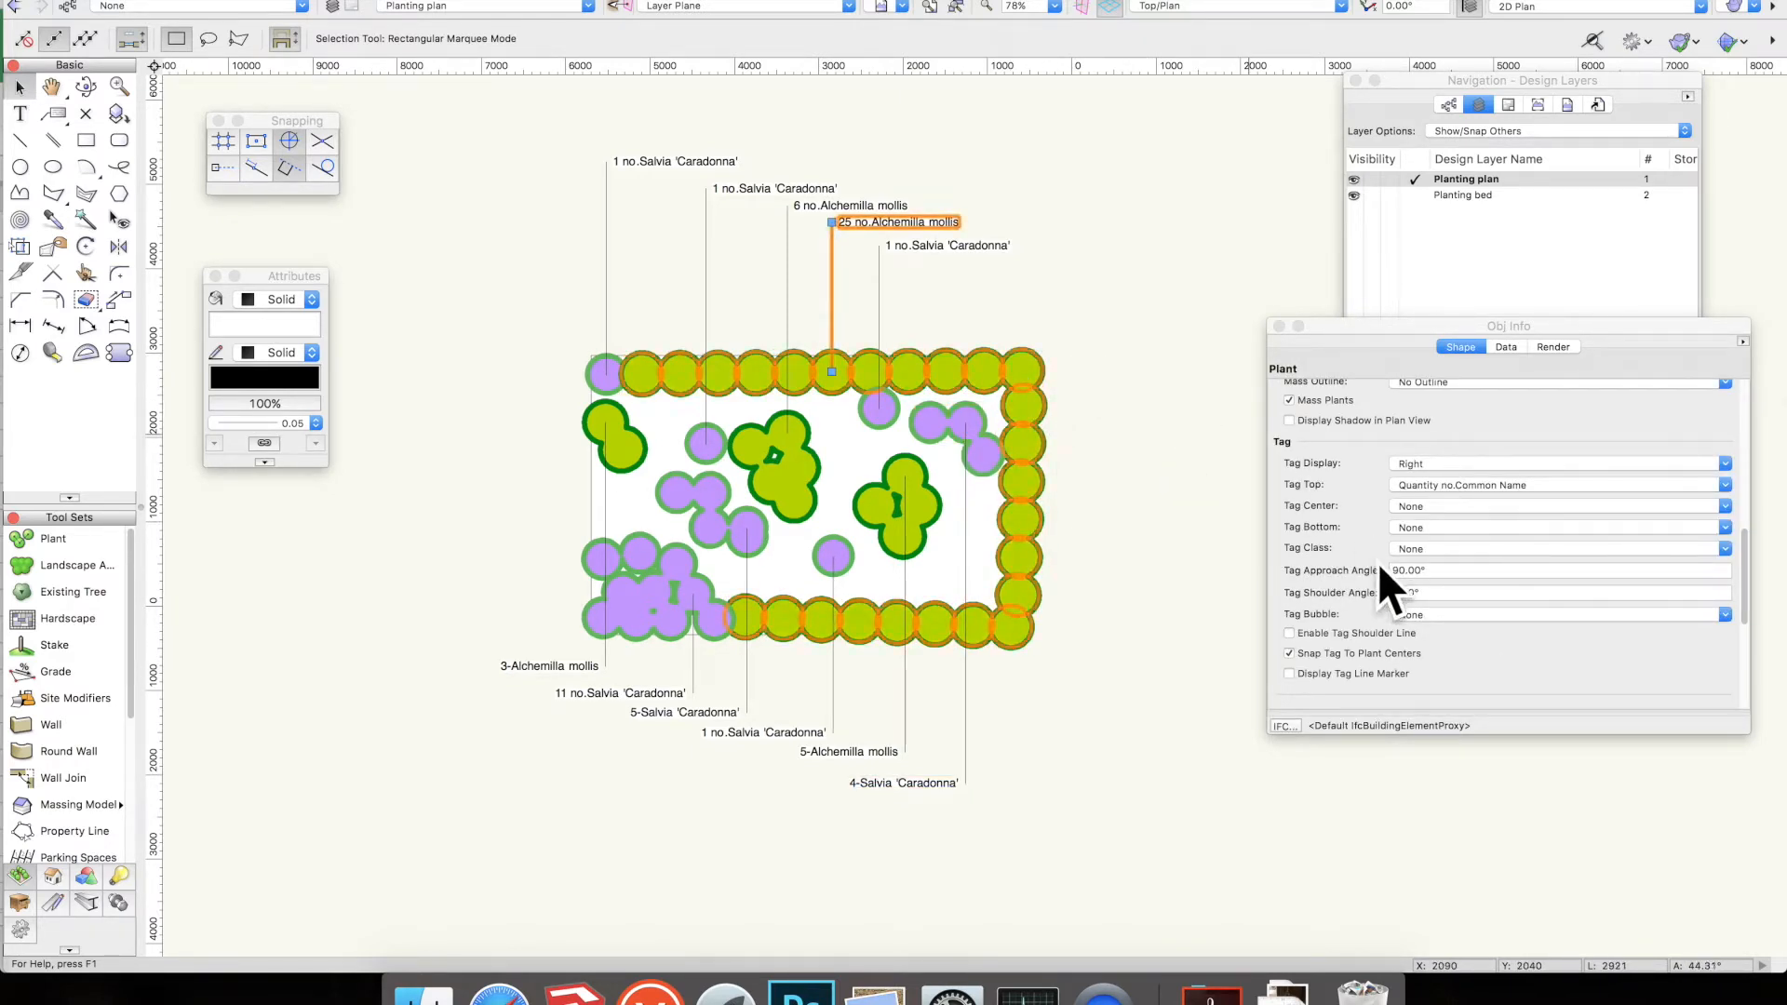
Set a centre Tick Style and size on the Alchemilla mollis border plants in Object Info
scroll(up, 3)
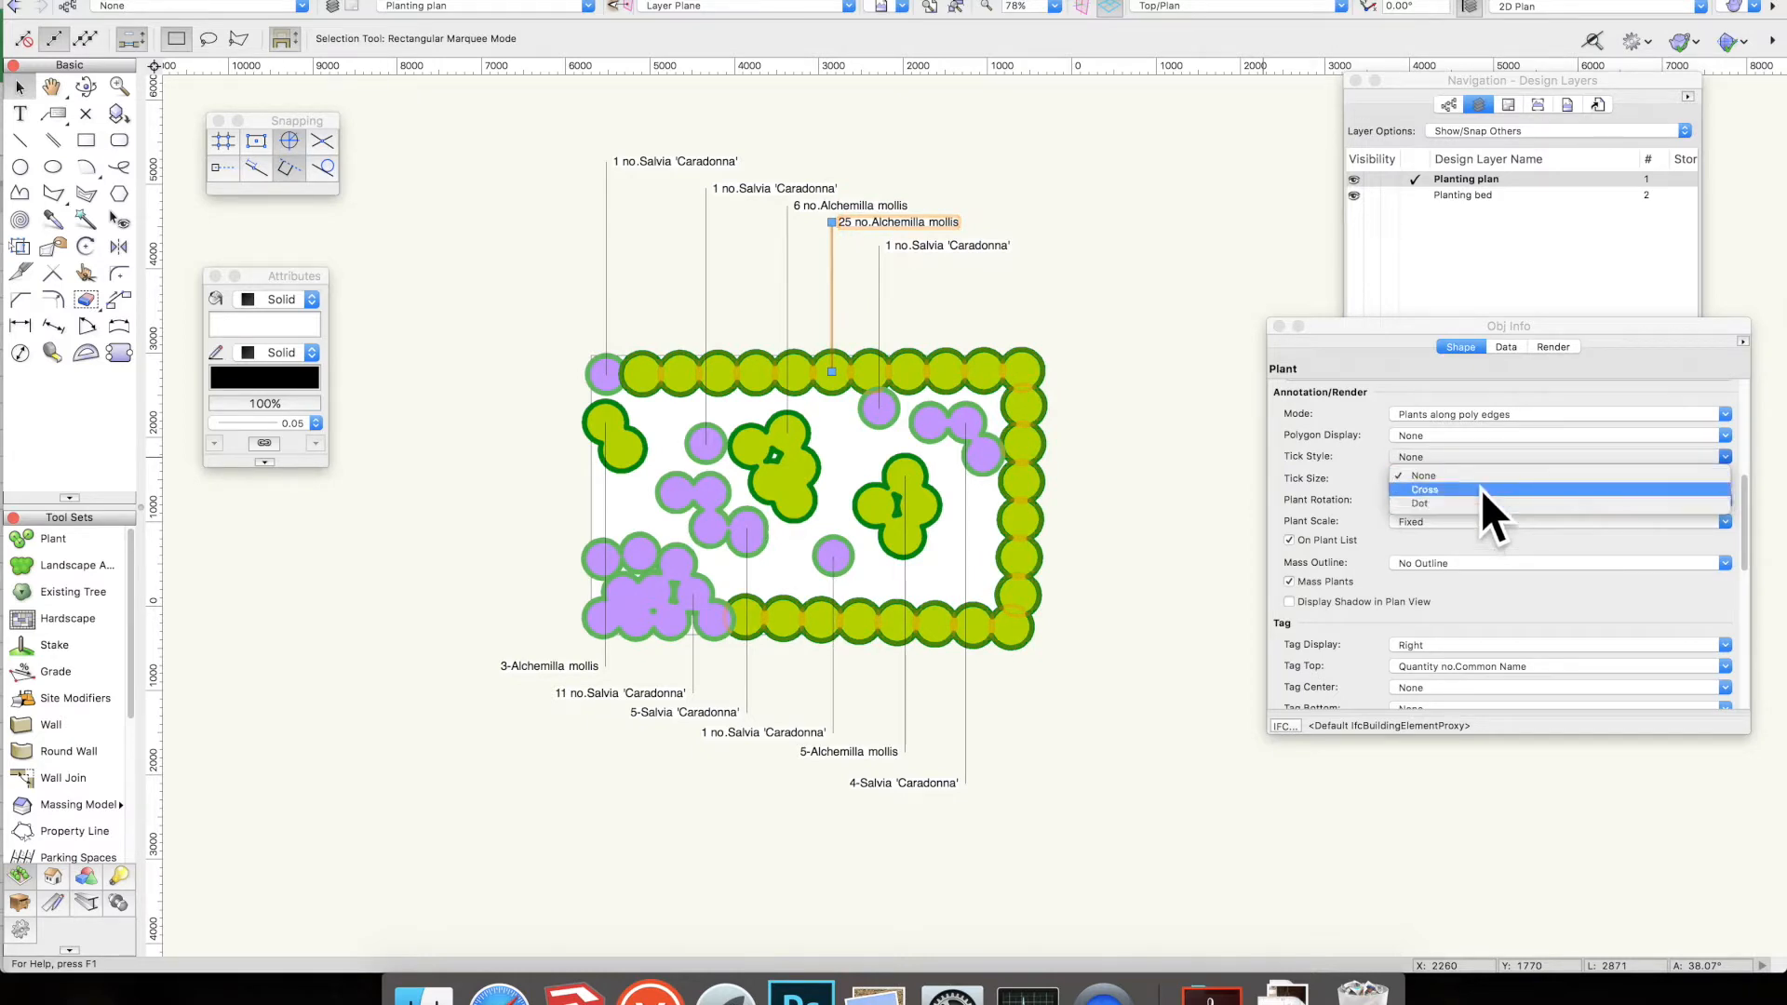
click(1420, 503)
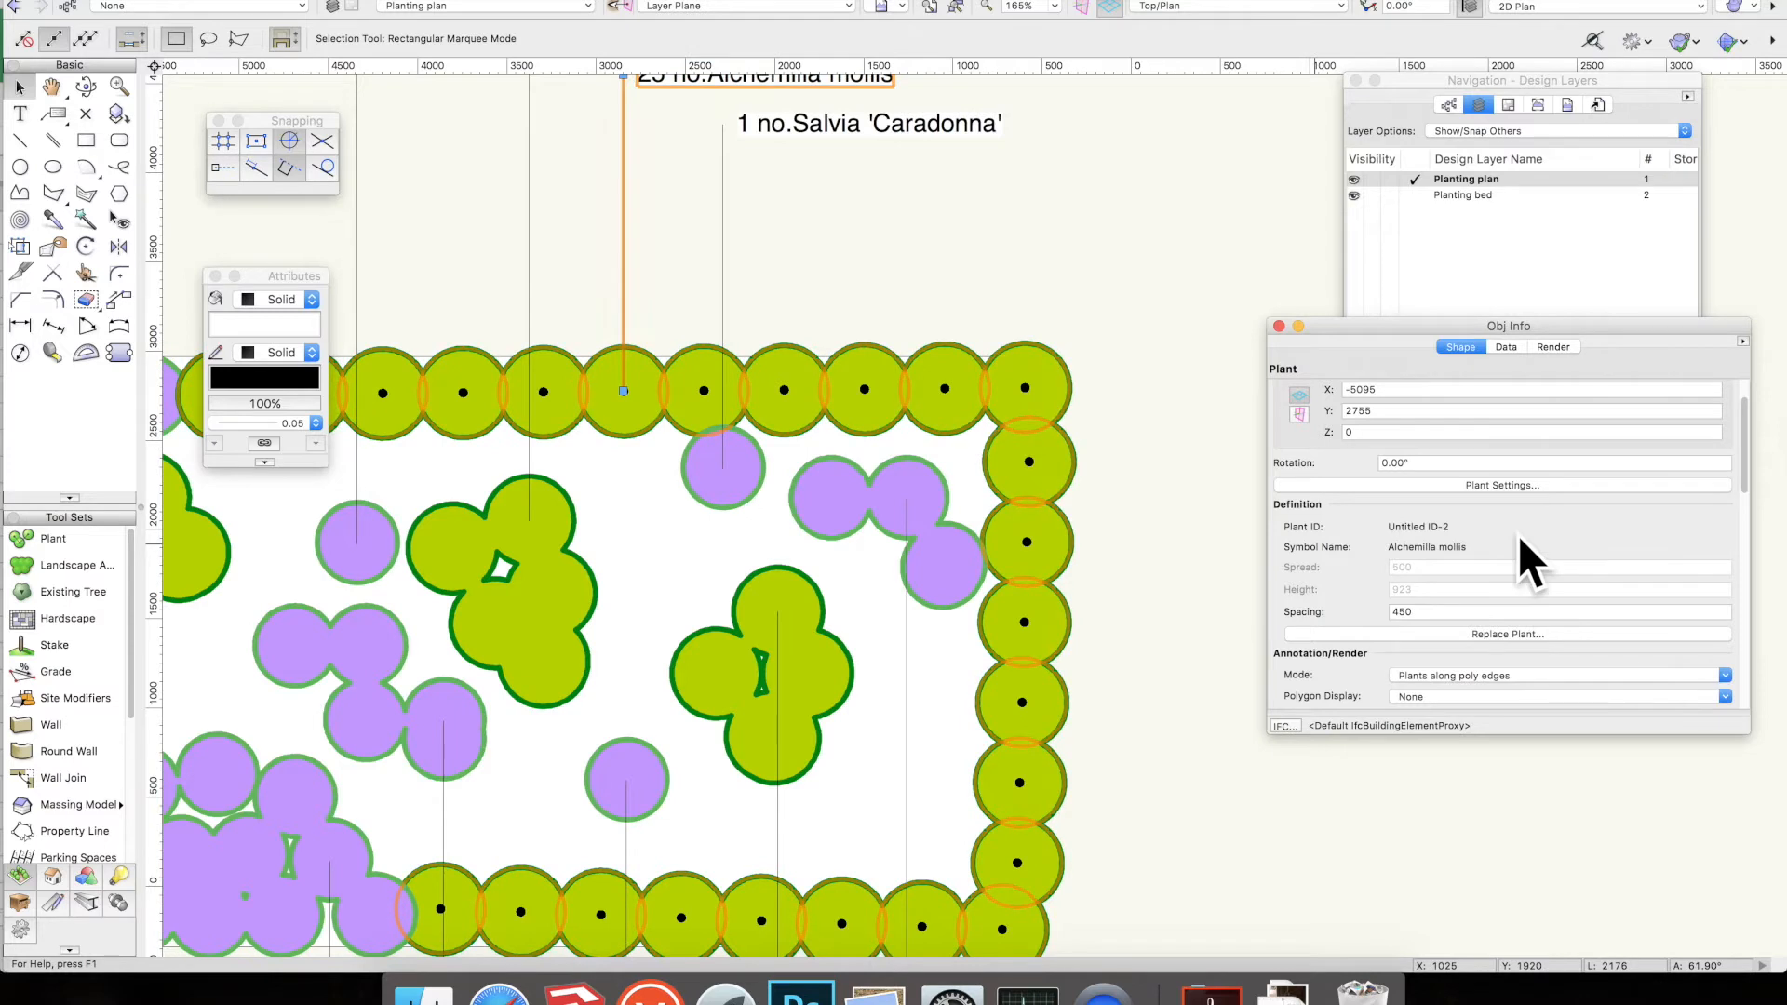
scroll(down, 3)
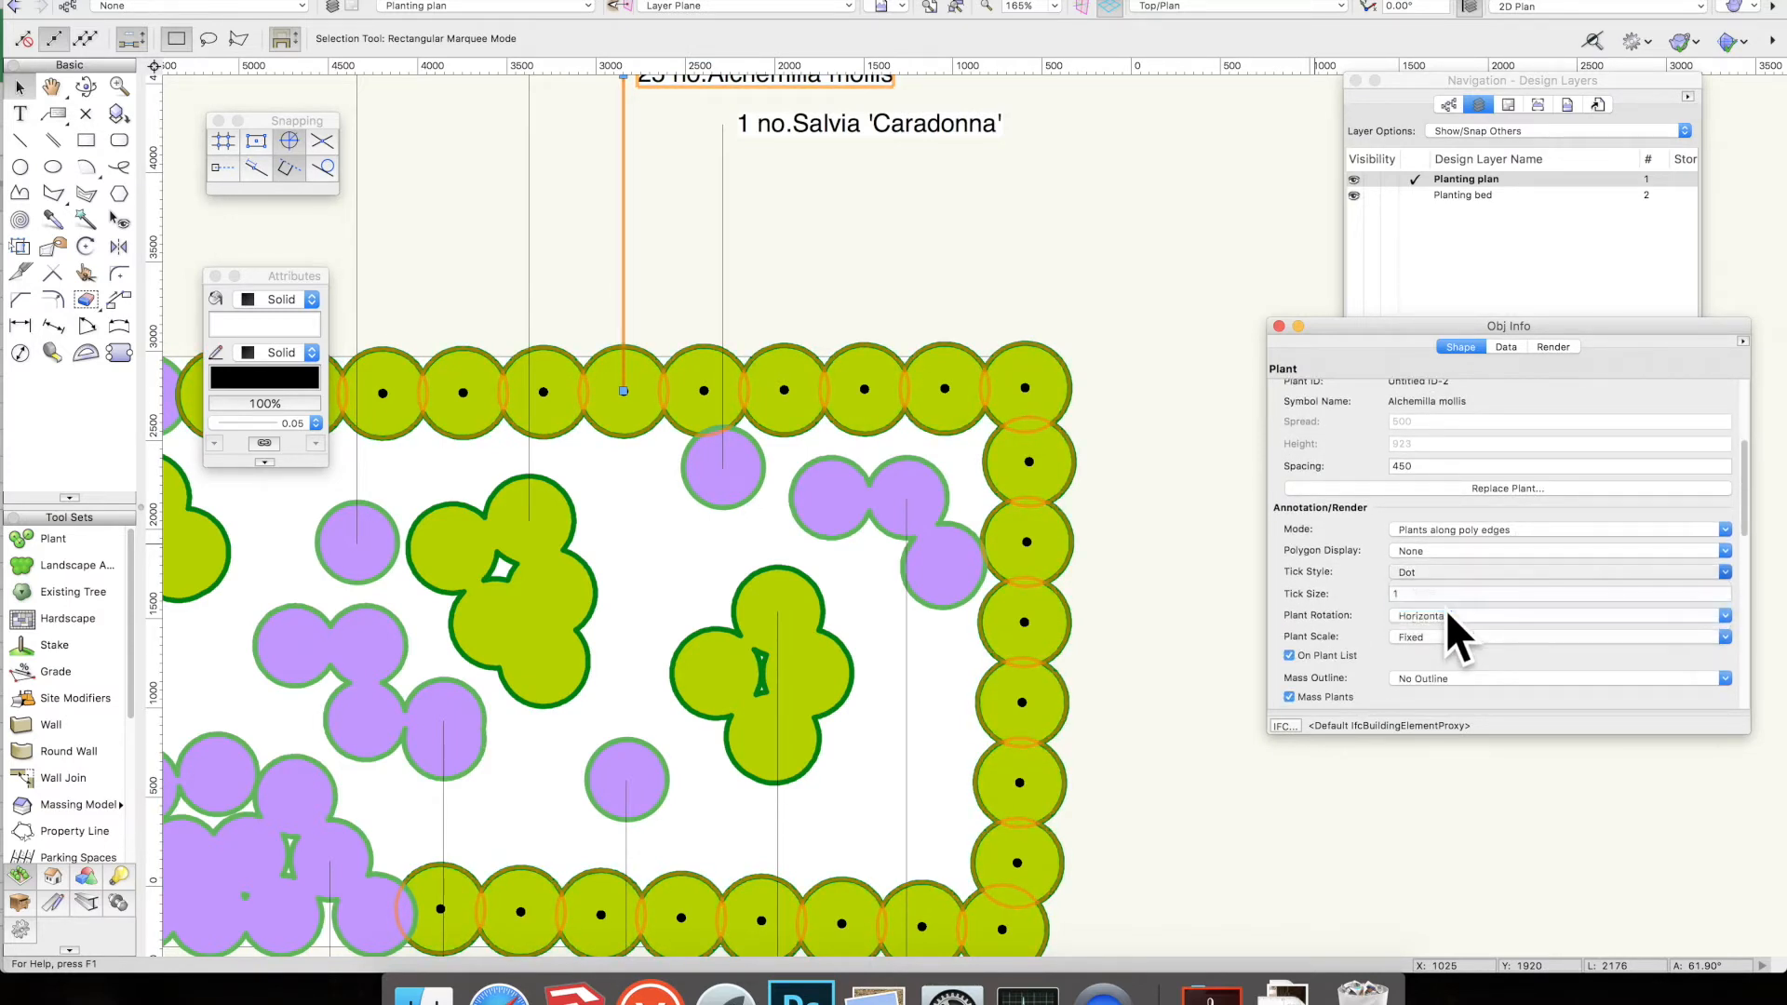
click(1556, 571)
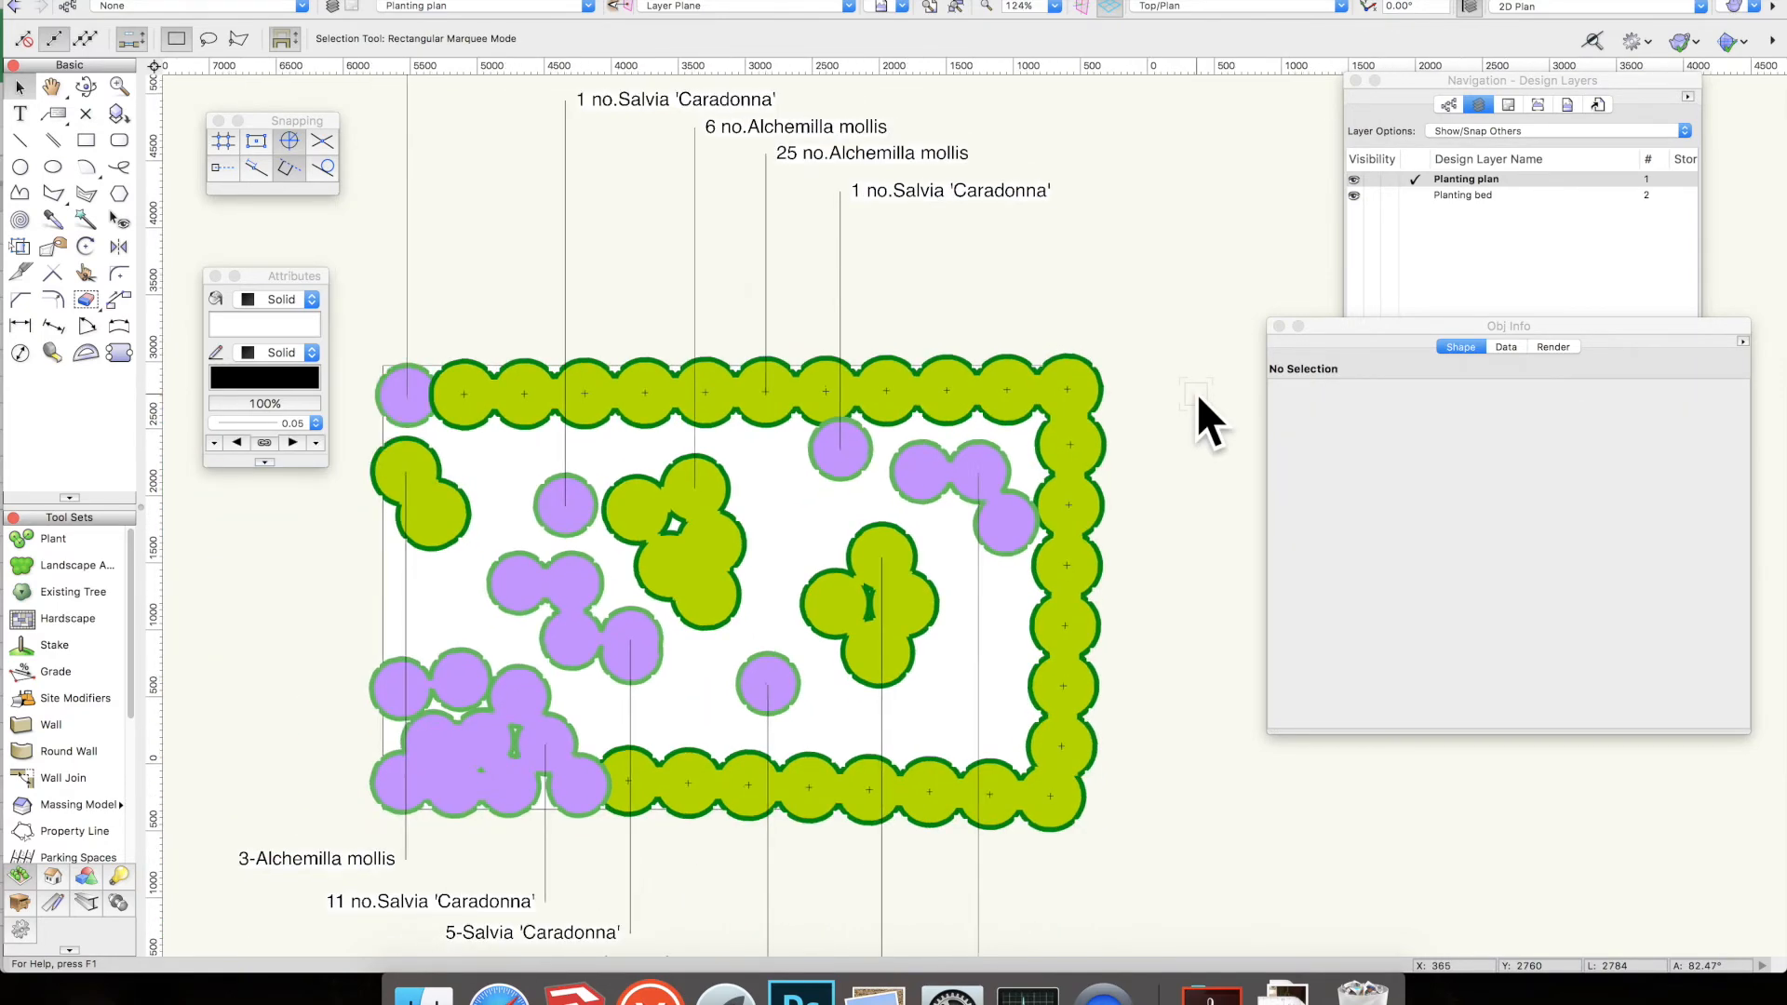
scroll(down, 3)
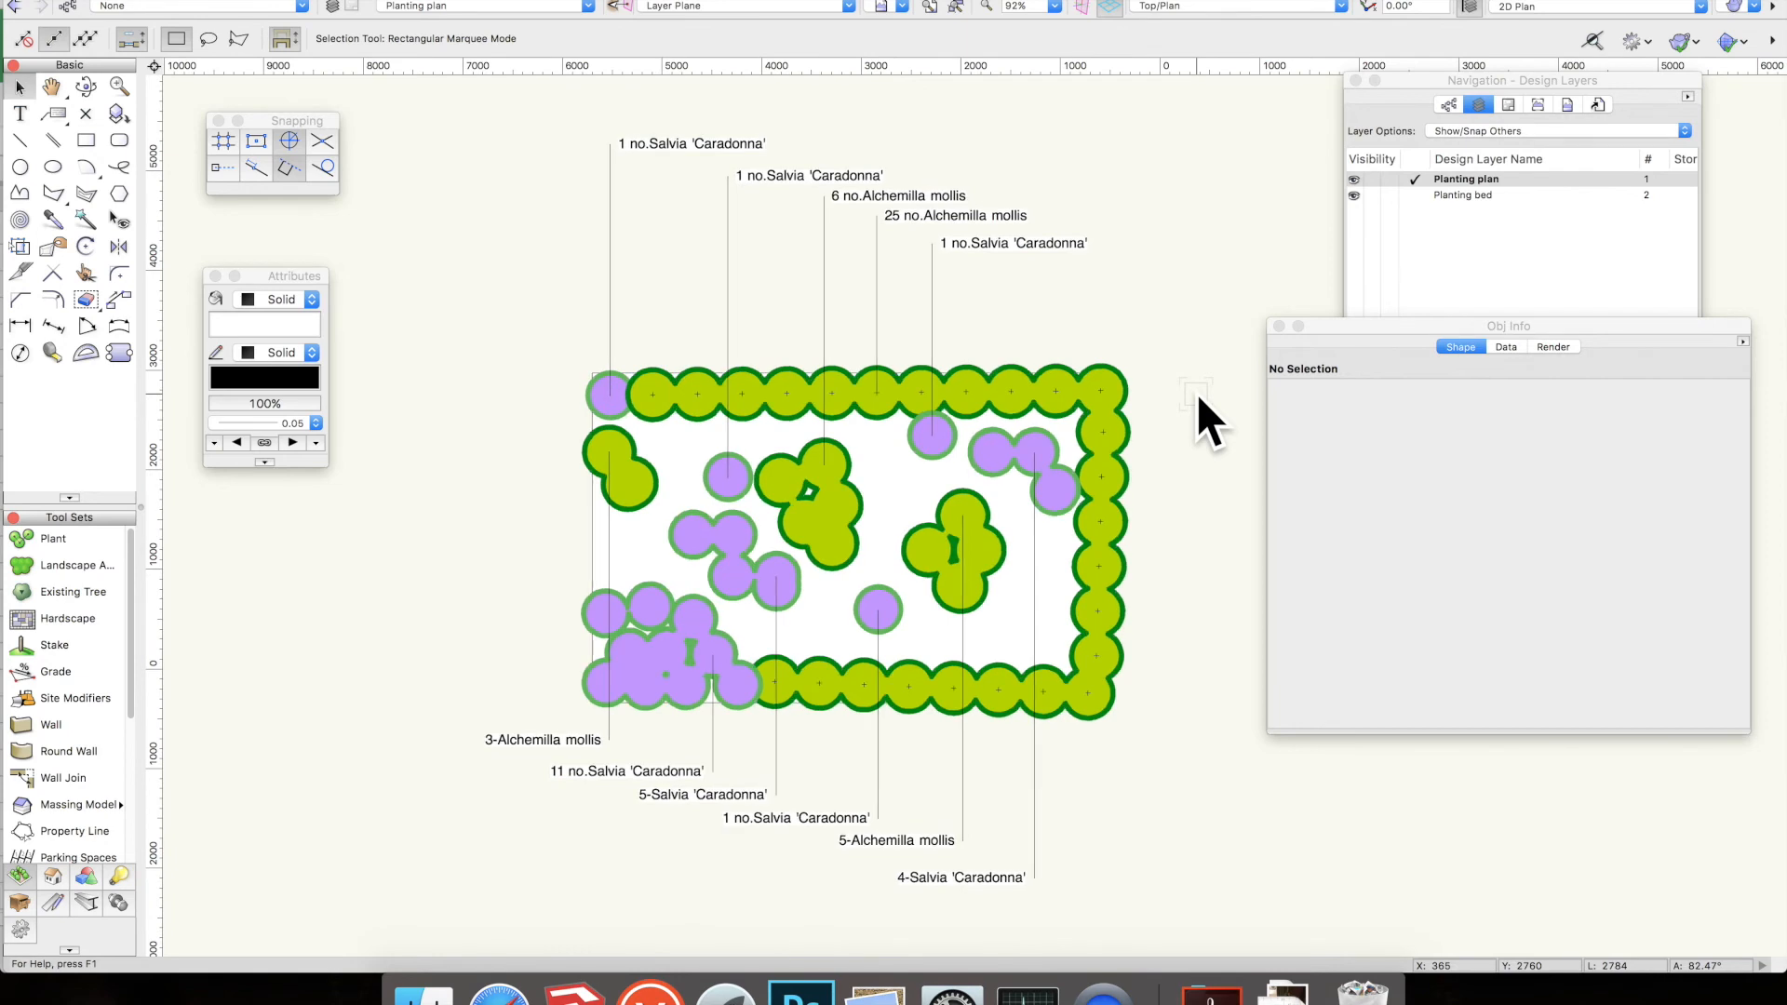
mouse_move(1200, 346)
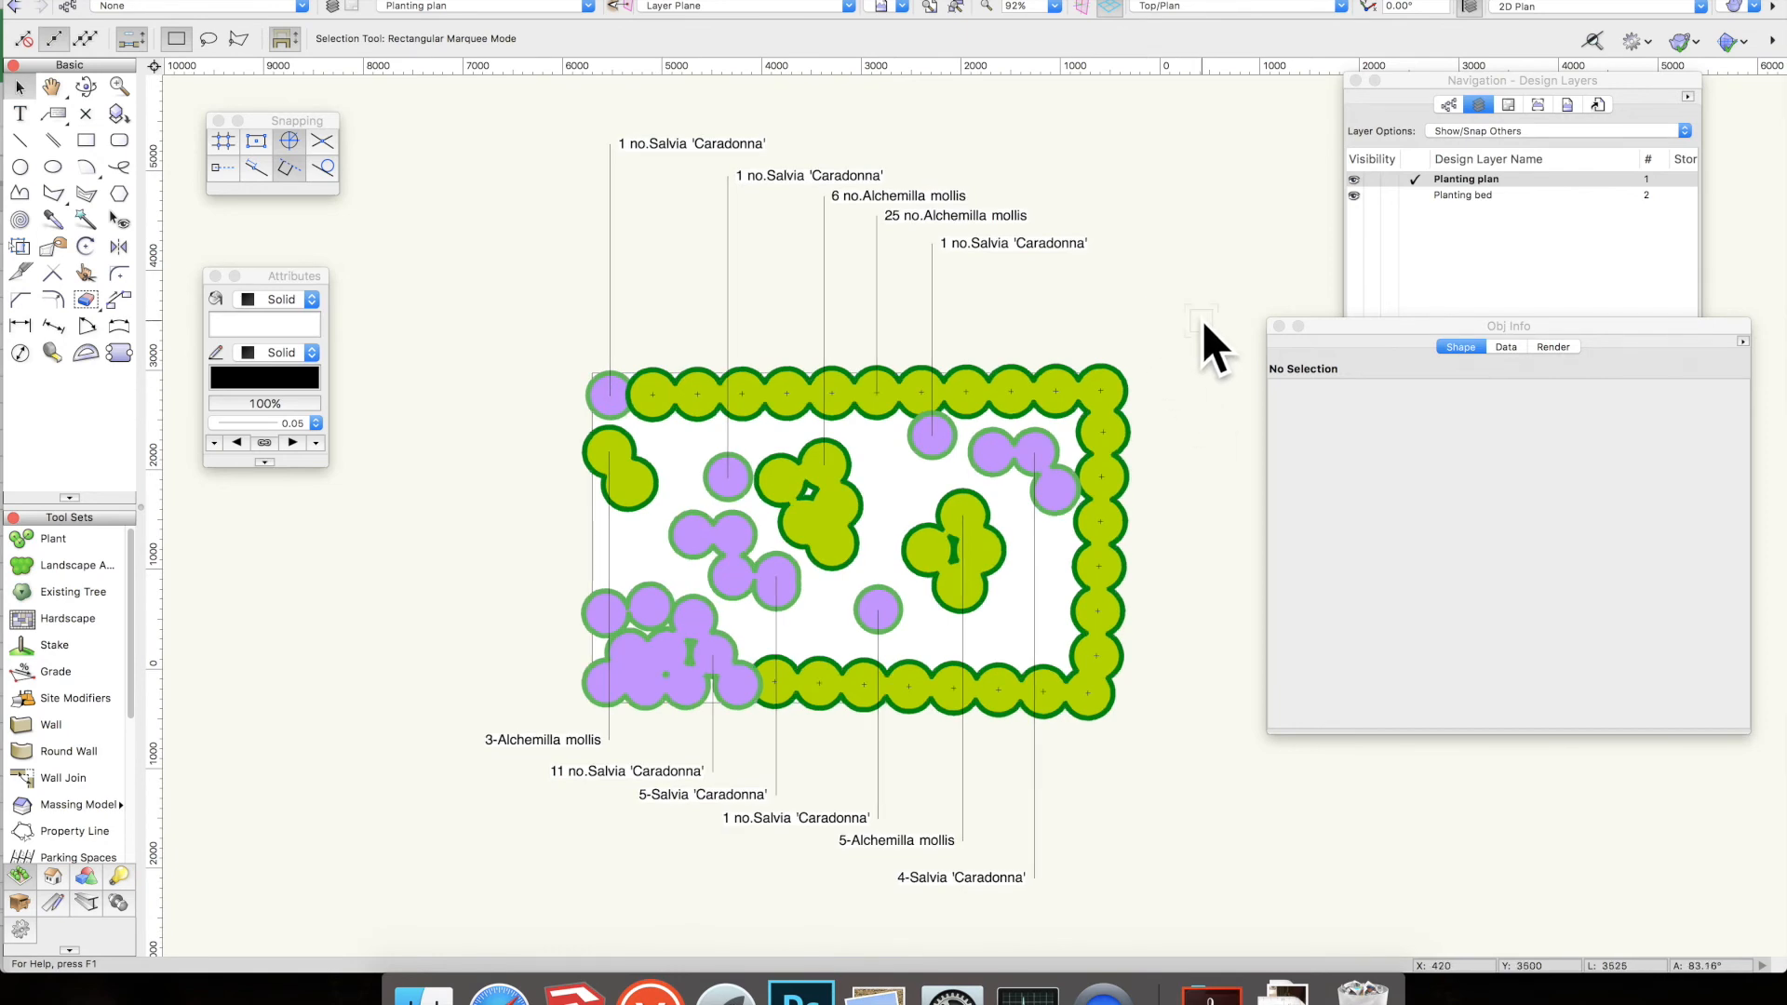